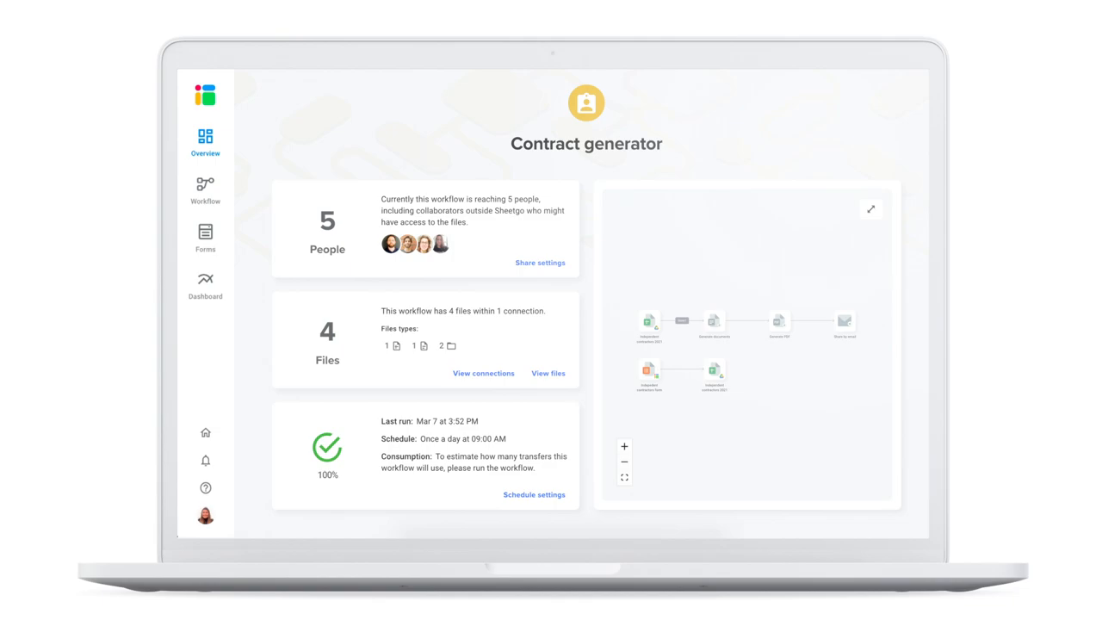
# Step: Open the Contract generator workflow map with its Connections and files panel
pyautogui.click(548, 372)
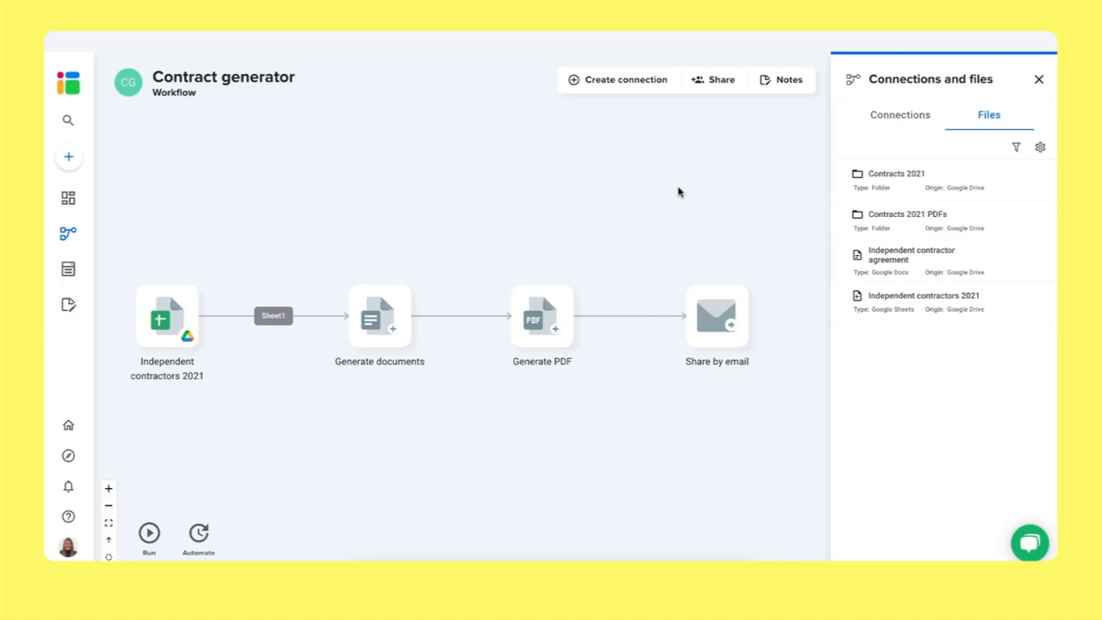
pyautogui.moveTo(199, 168)
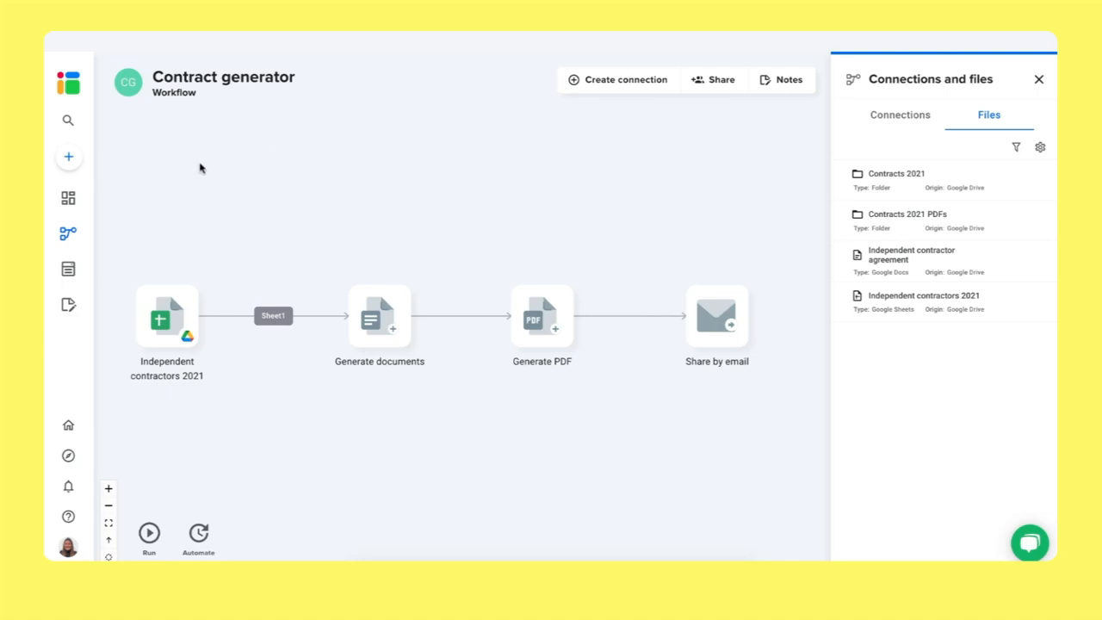
pyautogui.moveTo(777, 329)
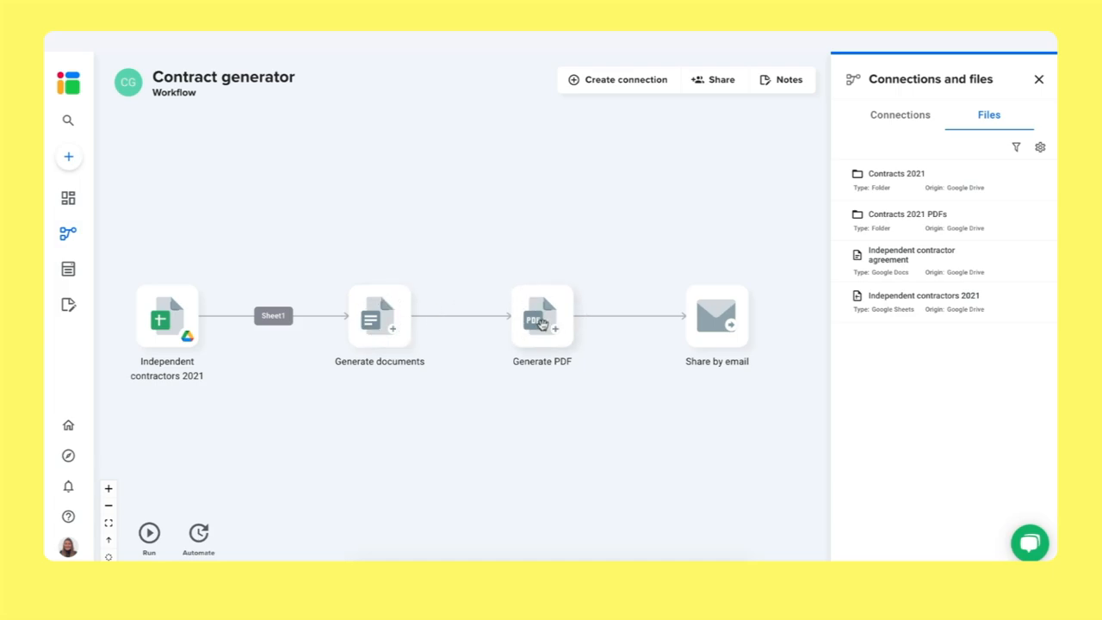
pyautogui.moveTo(665, 315)
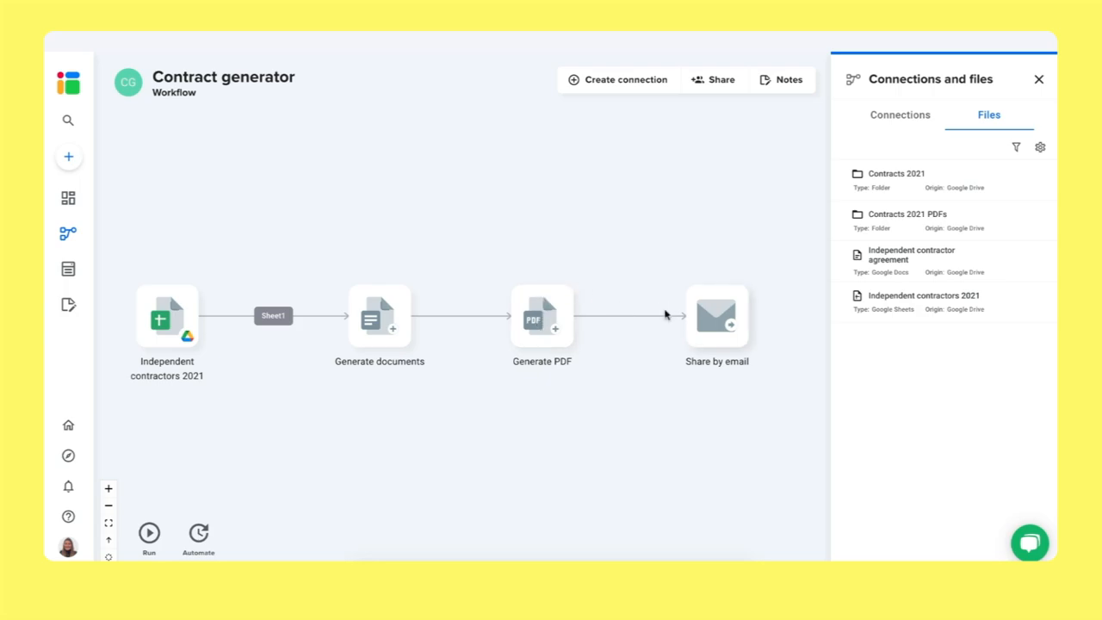
pyautogui.moveTo(715, 329)
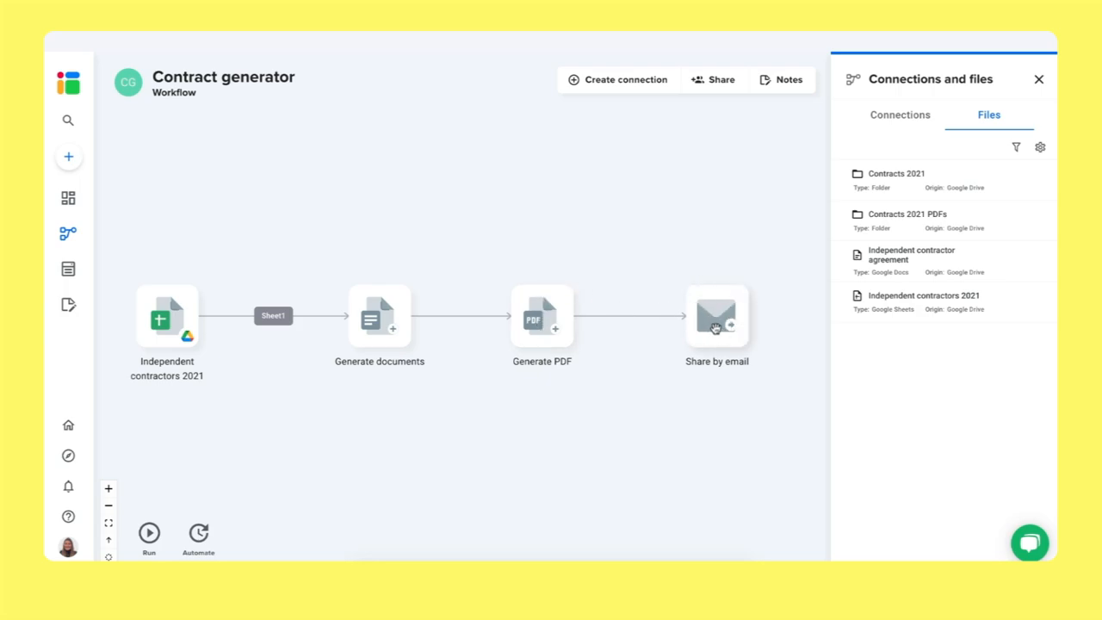
pyautogui.moveTo(712, 312)
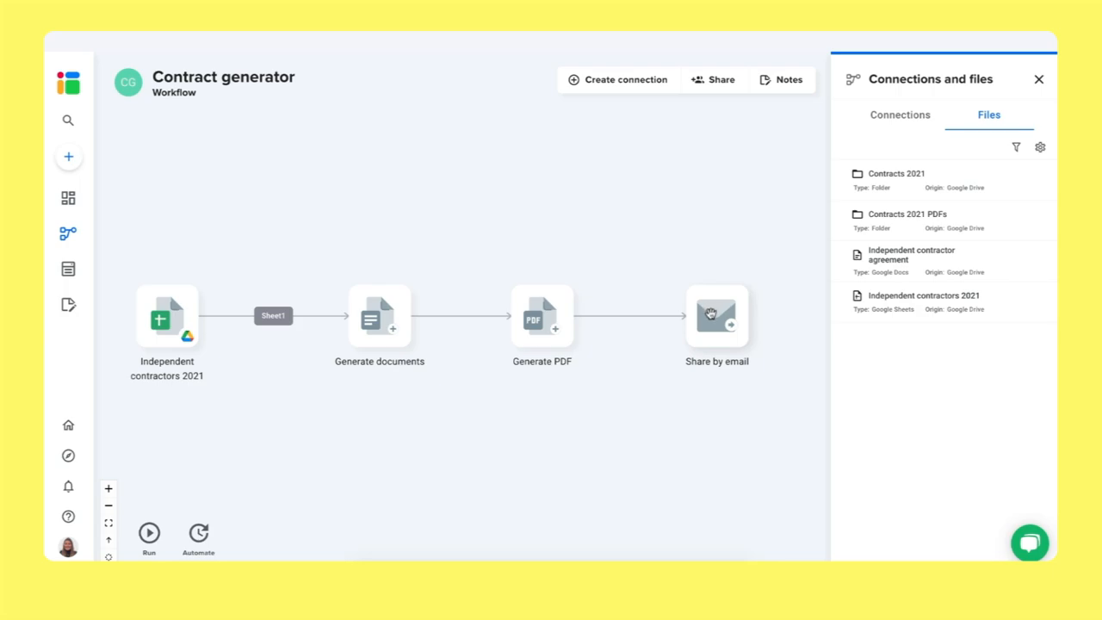
pyautogui.moveTo(578, 241)
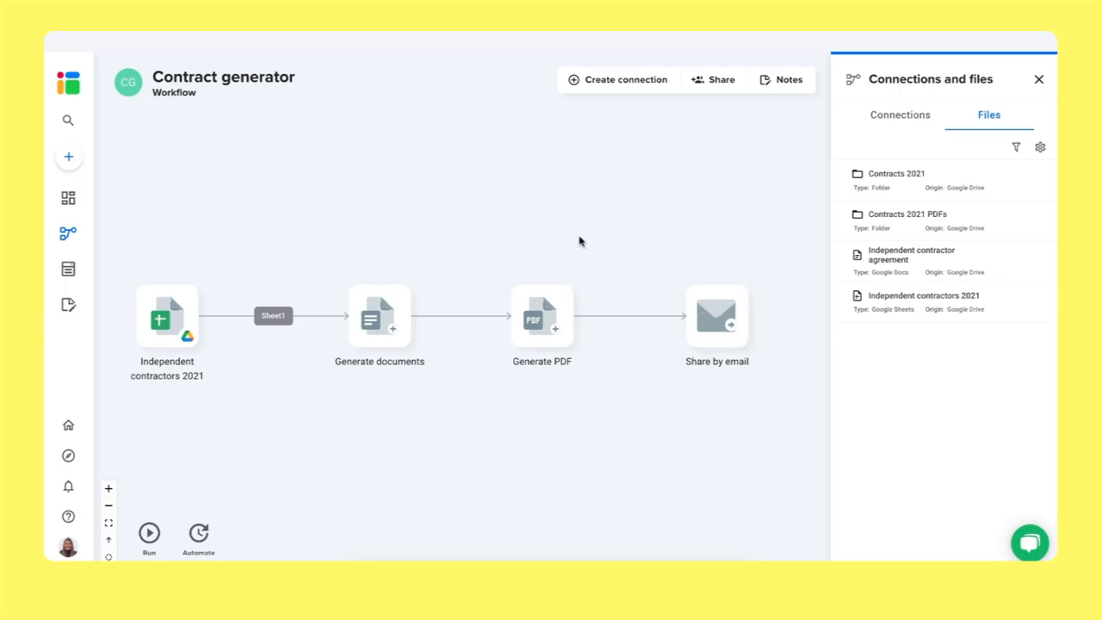
pyautogui.moveTo(370, 153)
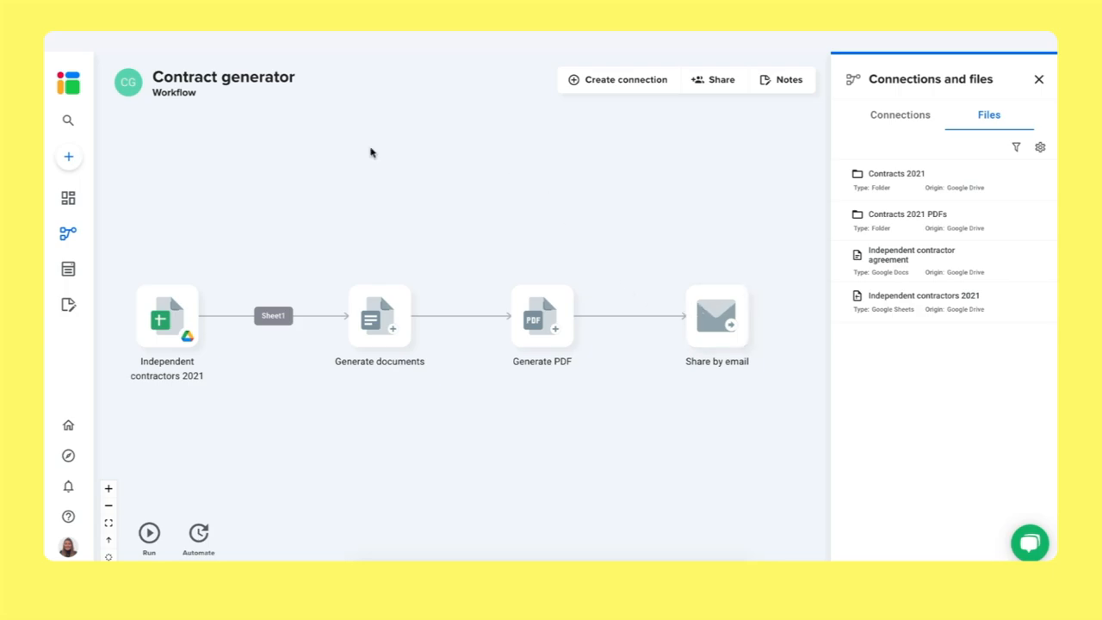
# Step: Preview the Independent contractors 2021 sheet and select contractor rows 2–22
pyautogui.click(924, 295)
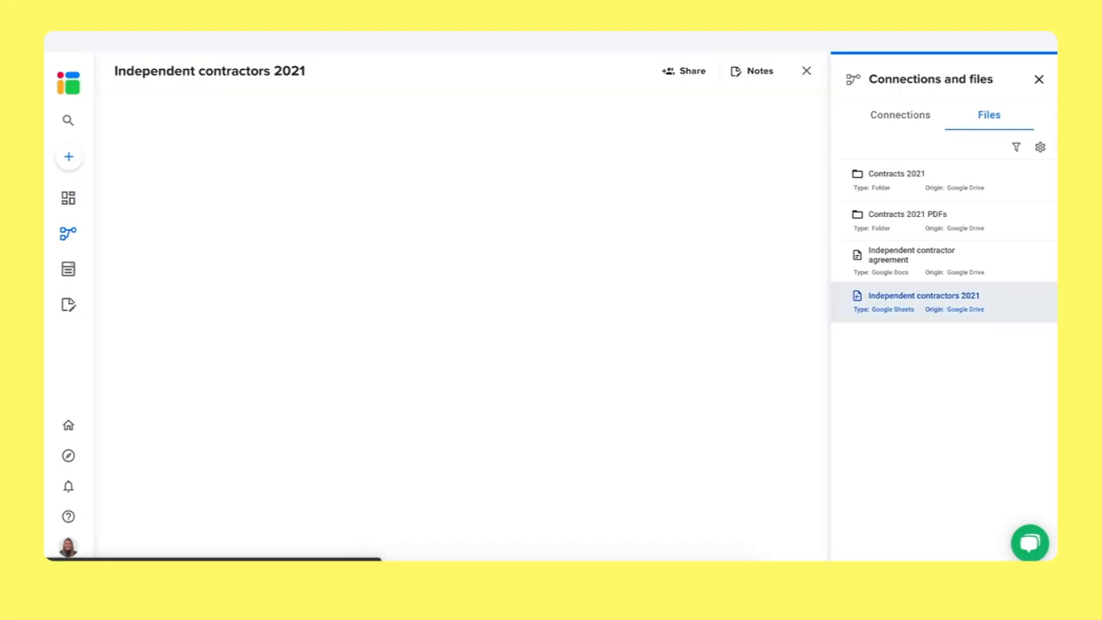
pyautogui.click(922, 296)
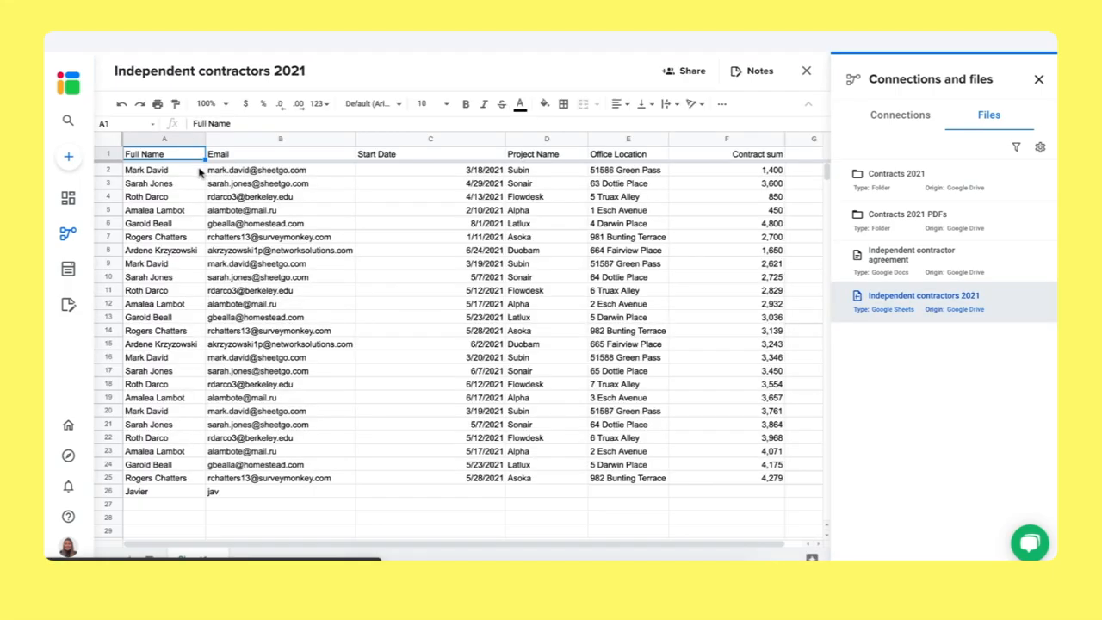
pyautogui.moveTo(163, 169); pyautogui.dragTo(430, 438)
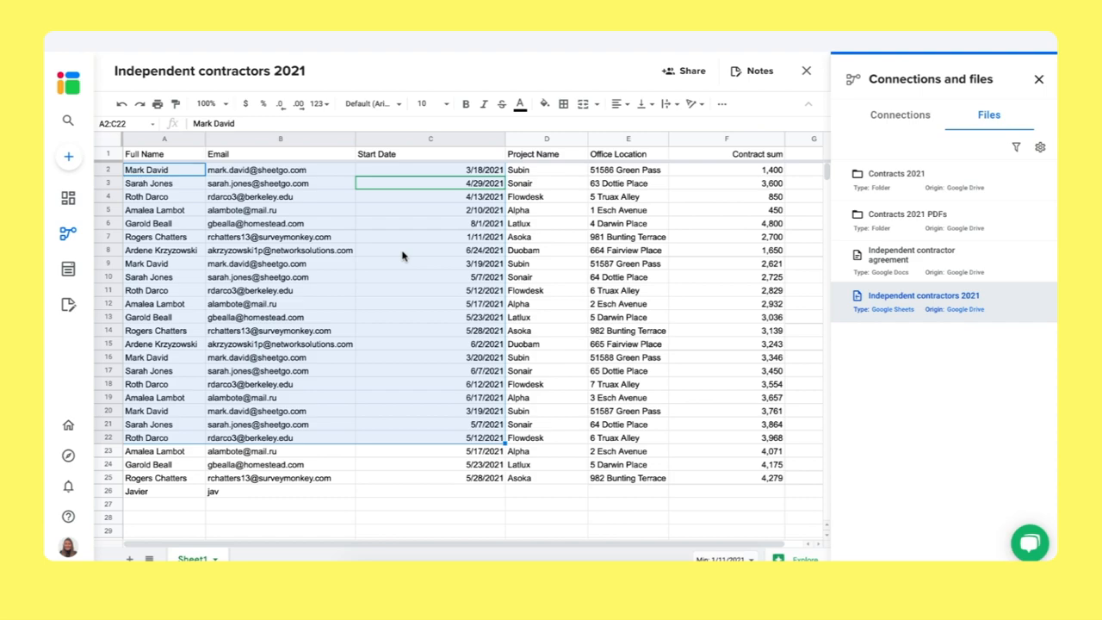
pyautogui.moveTo(624, 224)
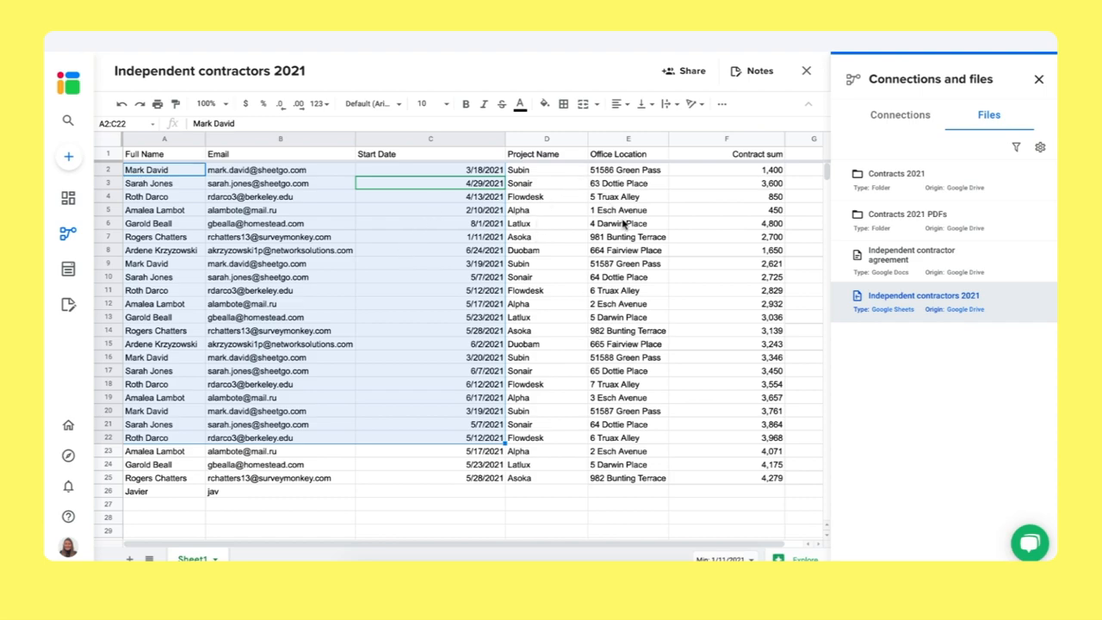
pyautogui.moveTo(708, 215)
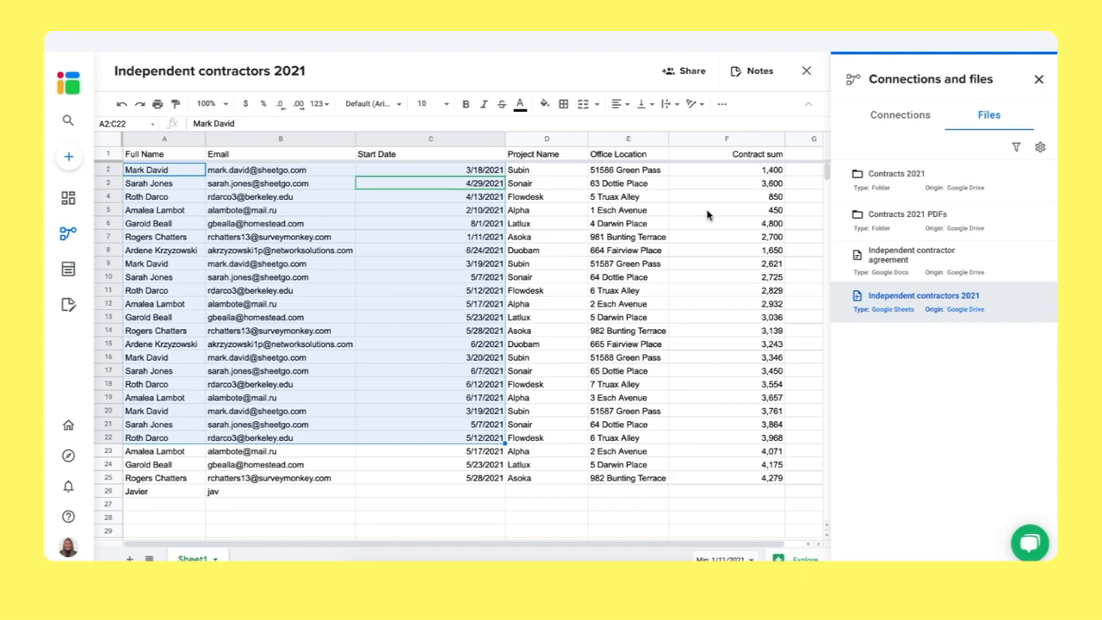
pyautogui.moveTo(577, 220)
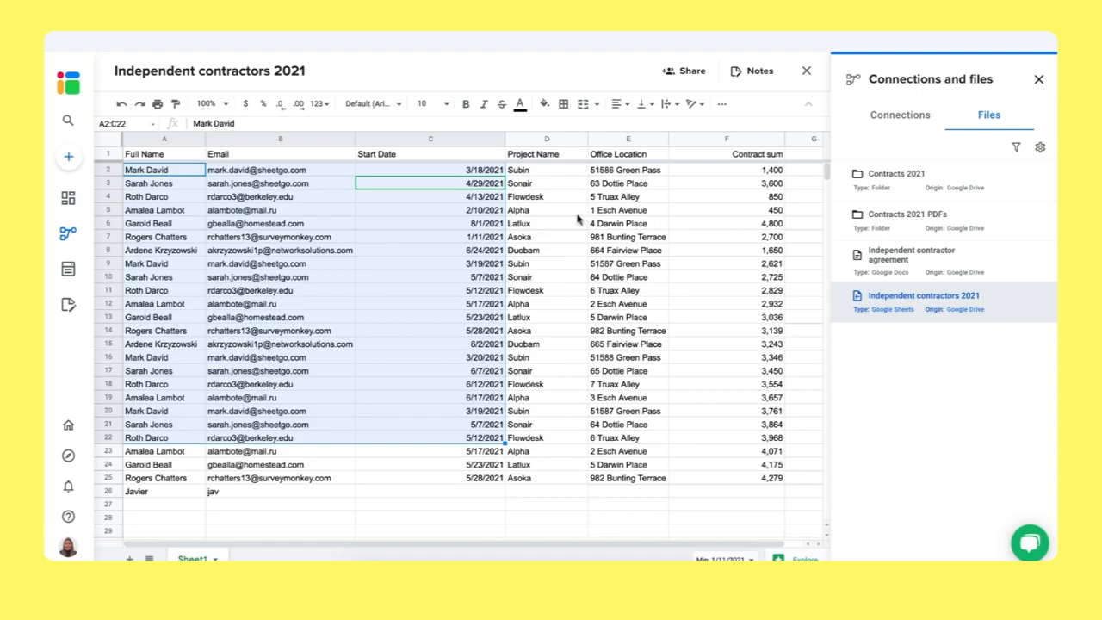
pyautogui.moveTo(641, 222)
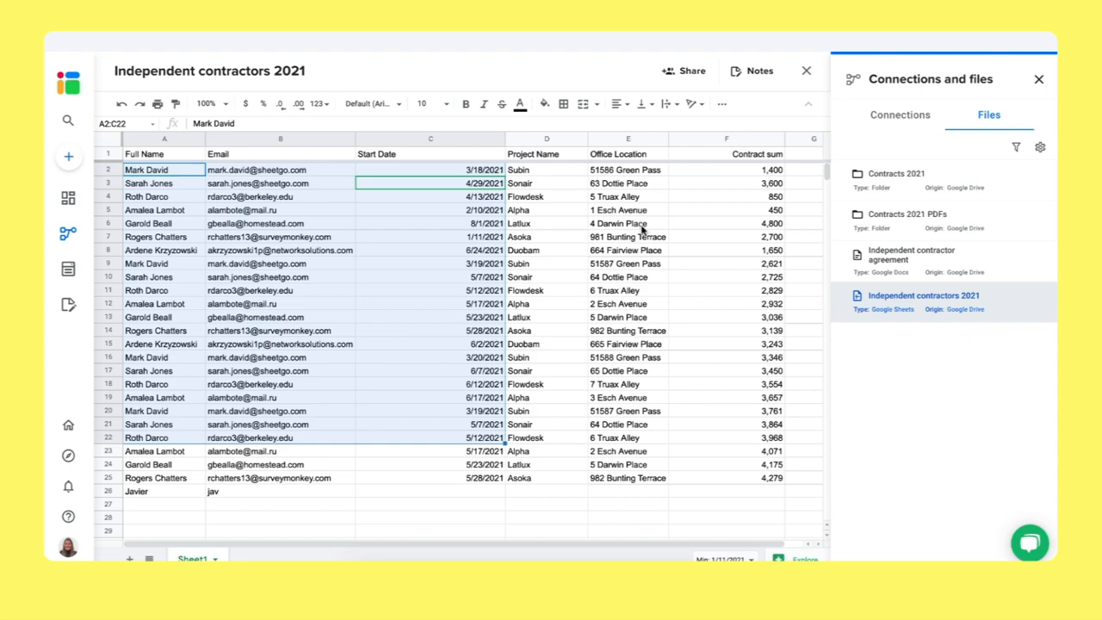
pyautogui.moveTo(964, 250)
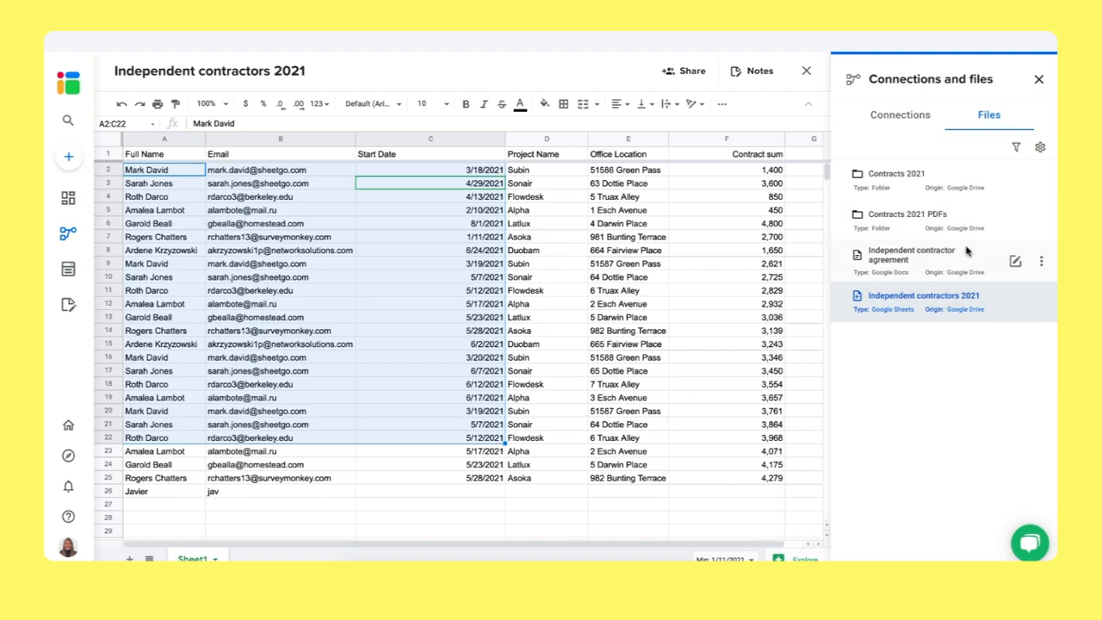
# Step: Preview the Independent contractor agreement and scroll through its {{Start Date}}, {{Full Name}}, {{Office Location}} placeholders
pyautogui.click(909, 255)
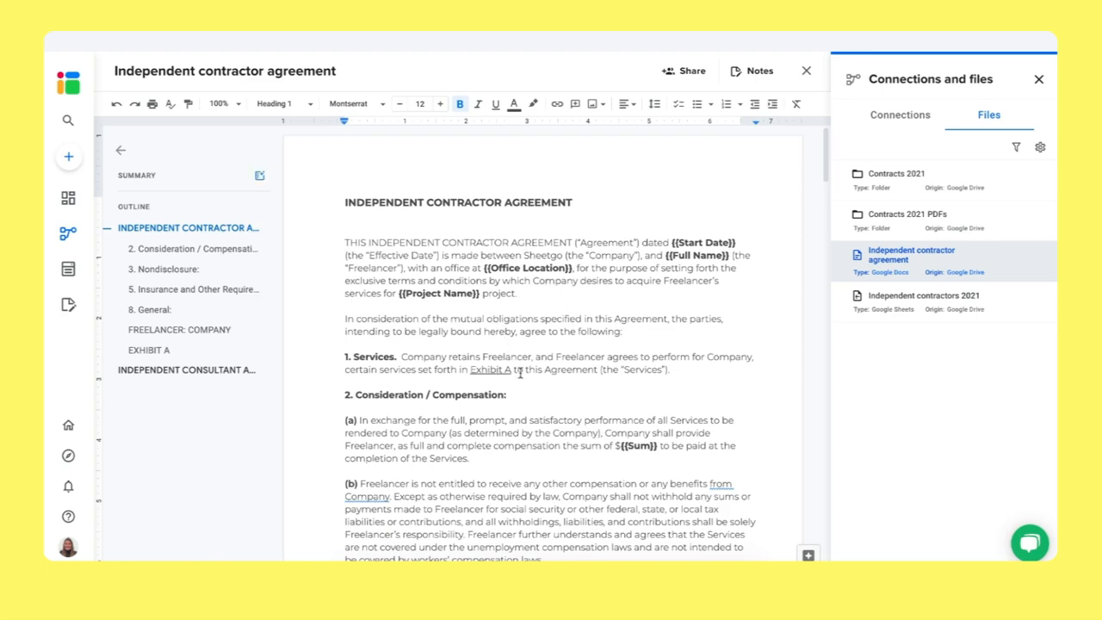
pyautogui.scroll(-3)
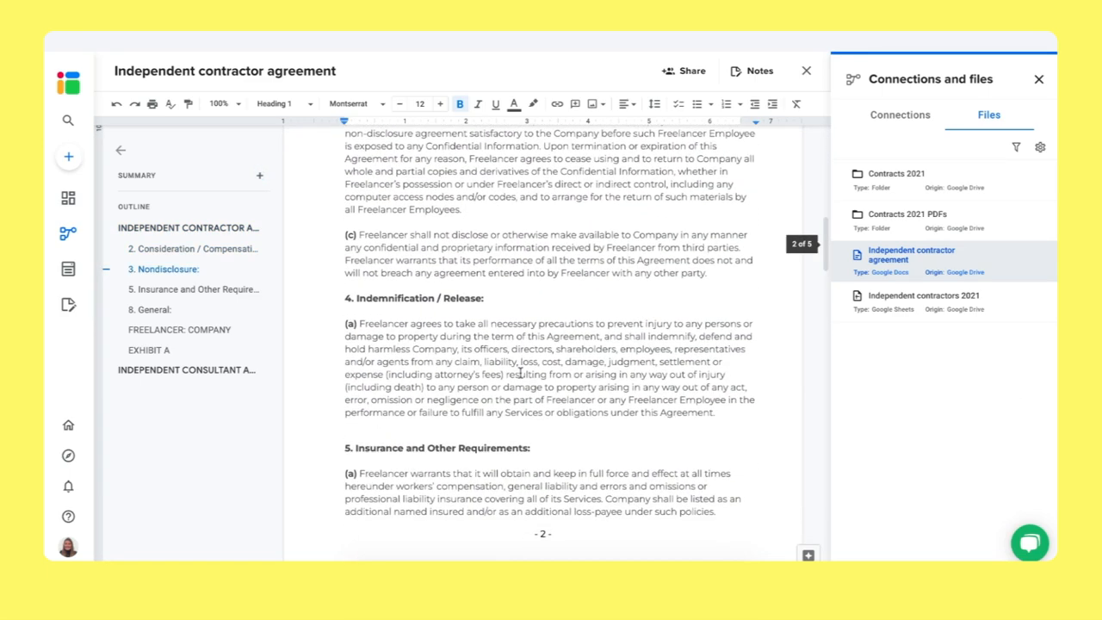
pyautogui.scroll(-3)
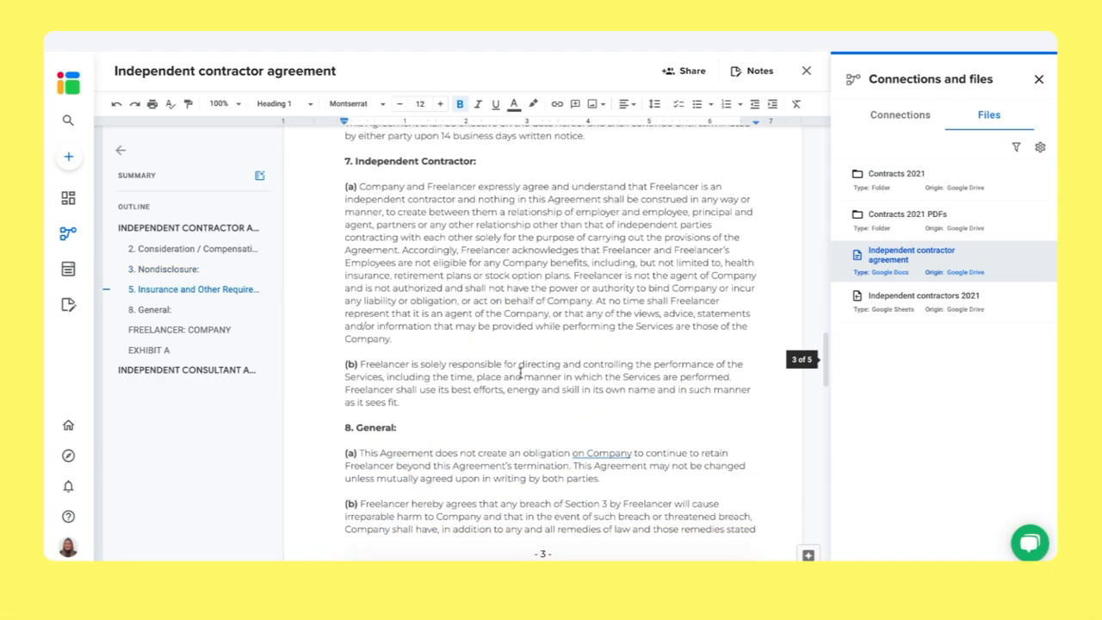
pyautogui.scroll(-3)
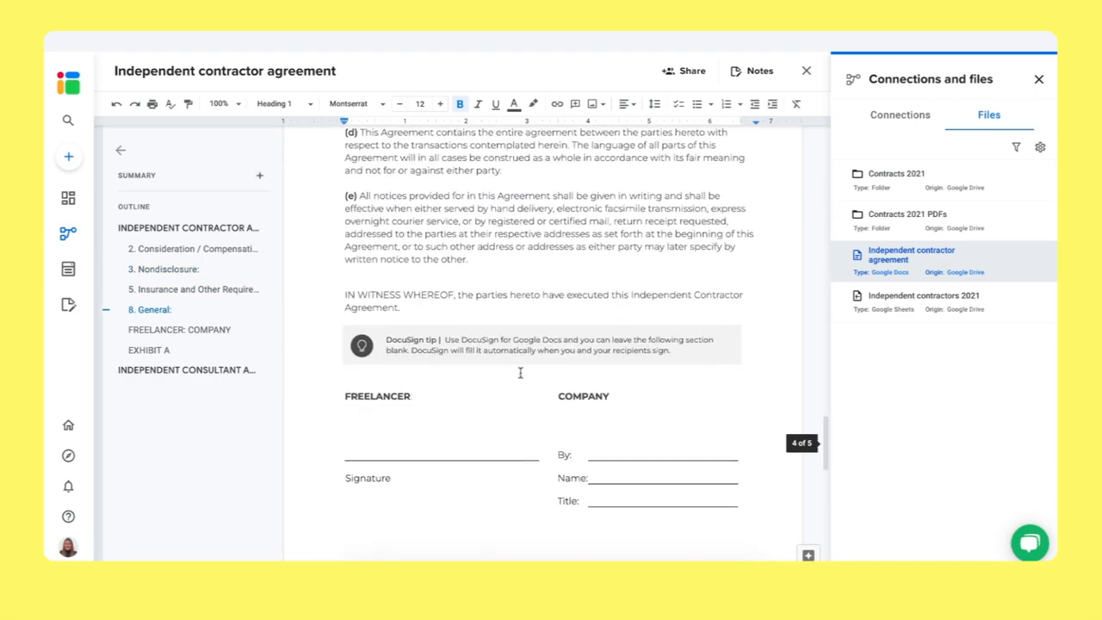
pyautogui.scroll(3)
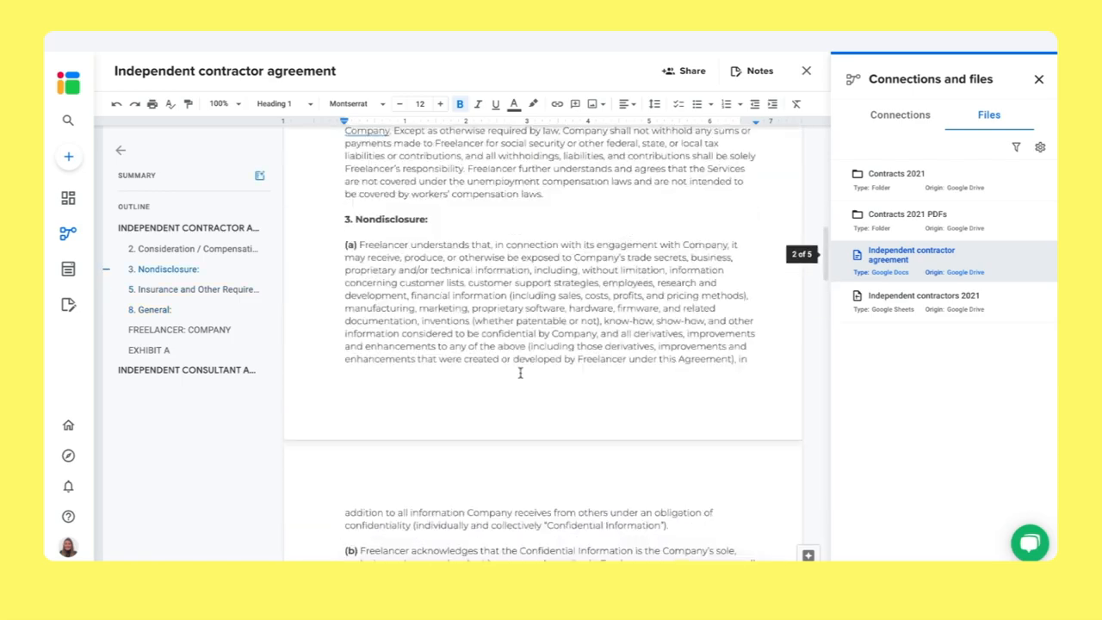
pyautogui.scroll(3)
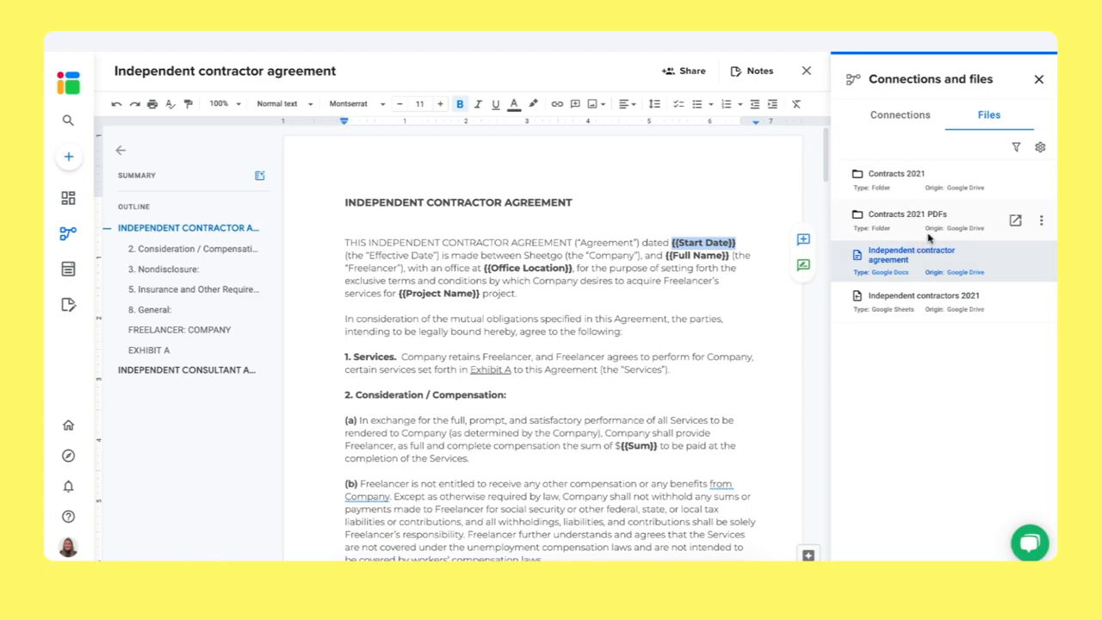
pyautogui.moveTo(1014, 220)
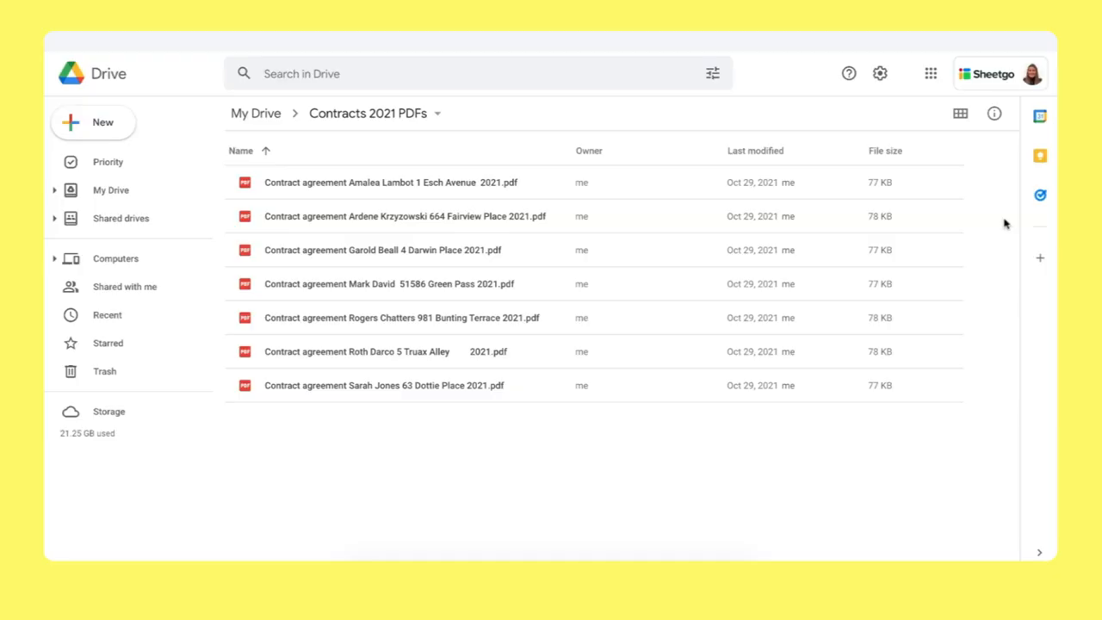
pyautogui.moveTo(382, 169)
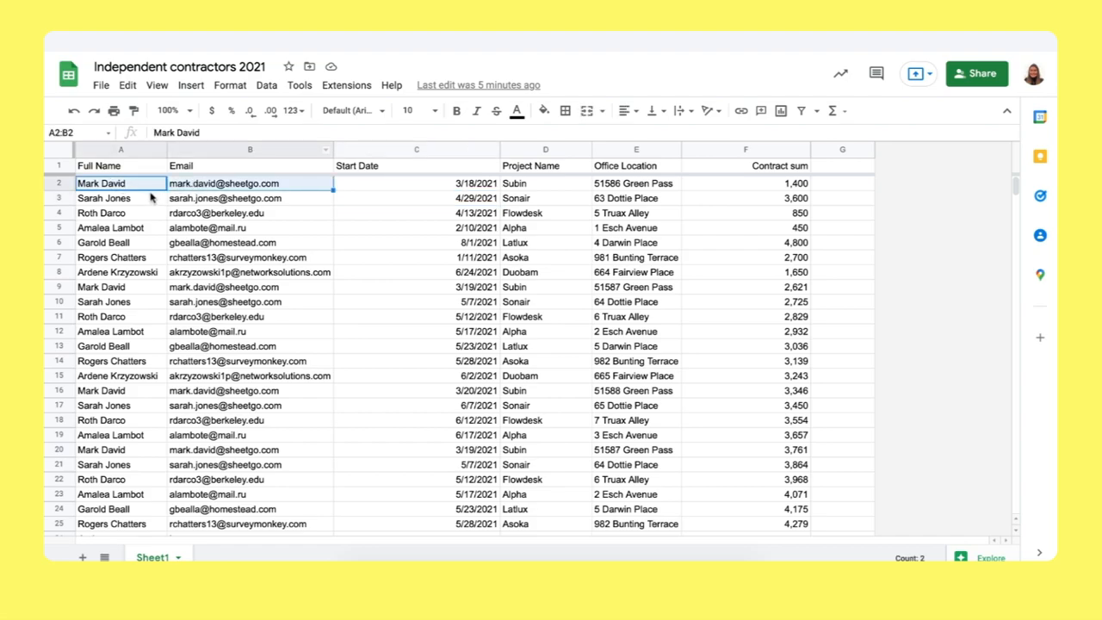
pyautogui.click(121, 212)
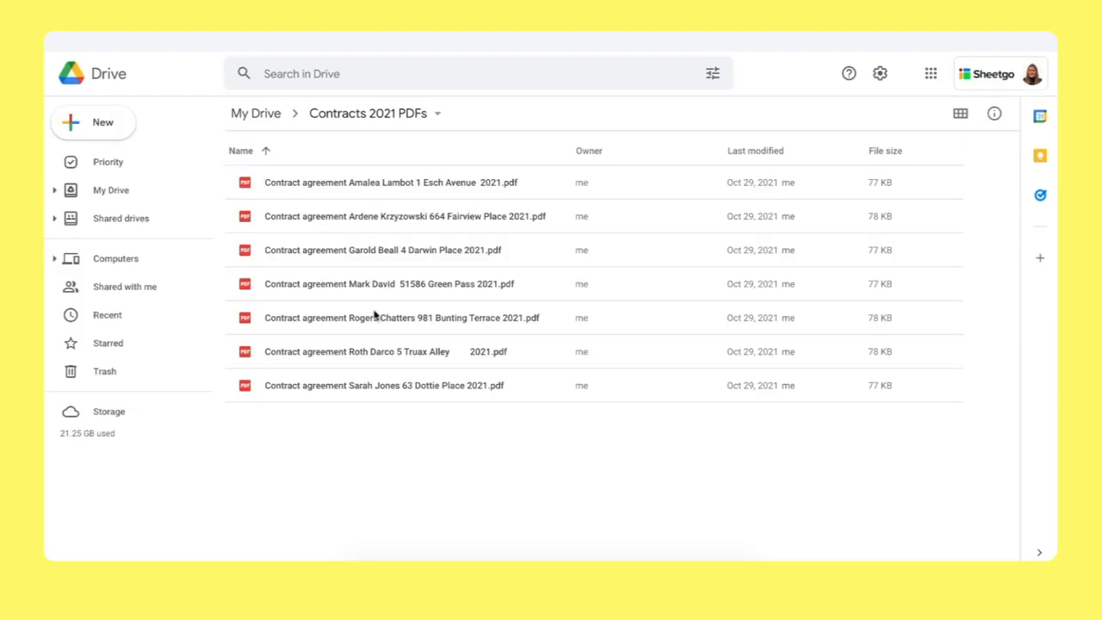
pyautogui.moveTo(375, 316)
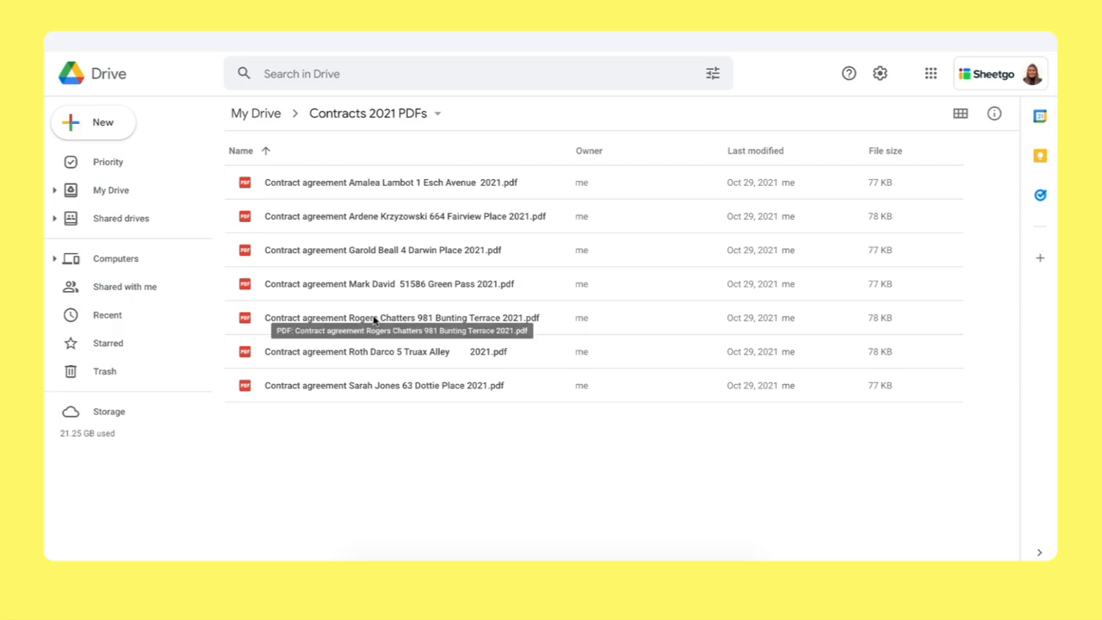
pyautogui.doubleClick(388, 283)
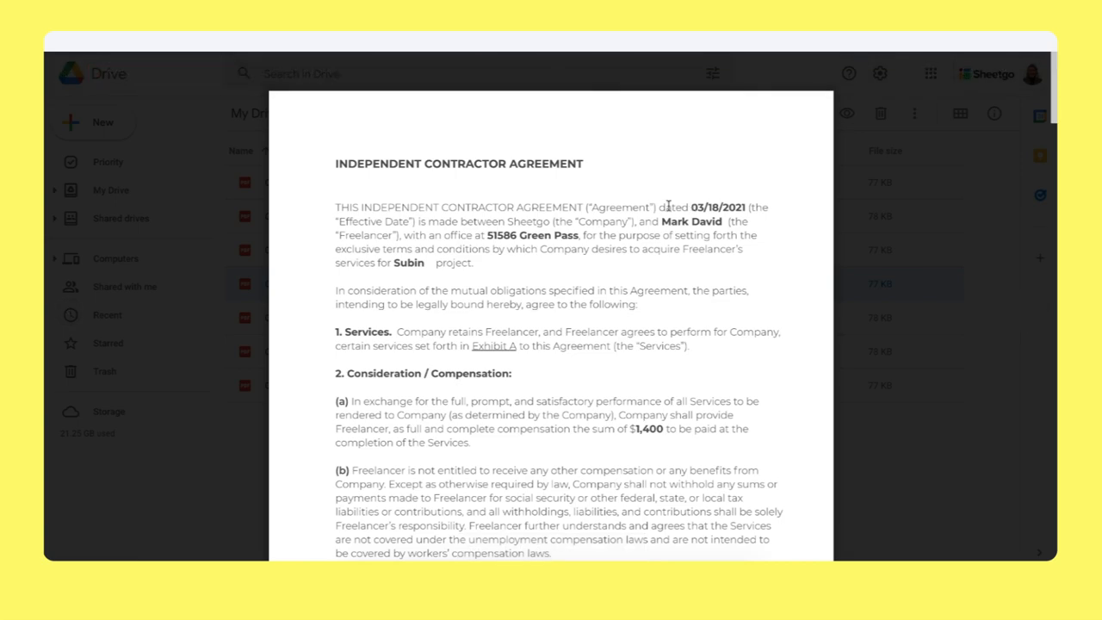
pyautogui.doubleClick(691, 221)
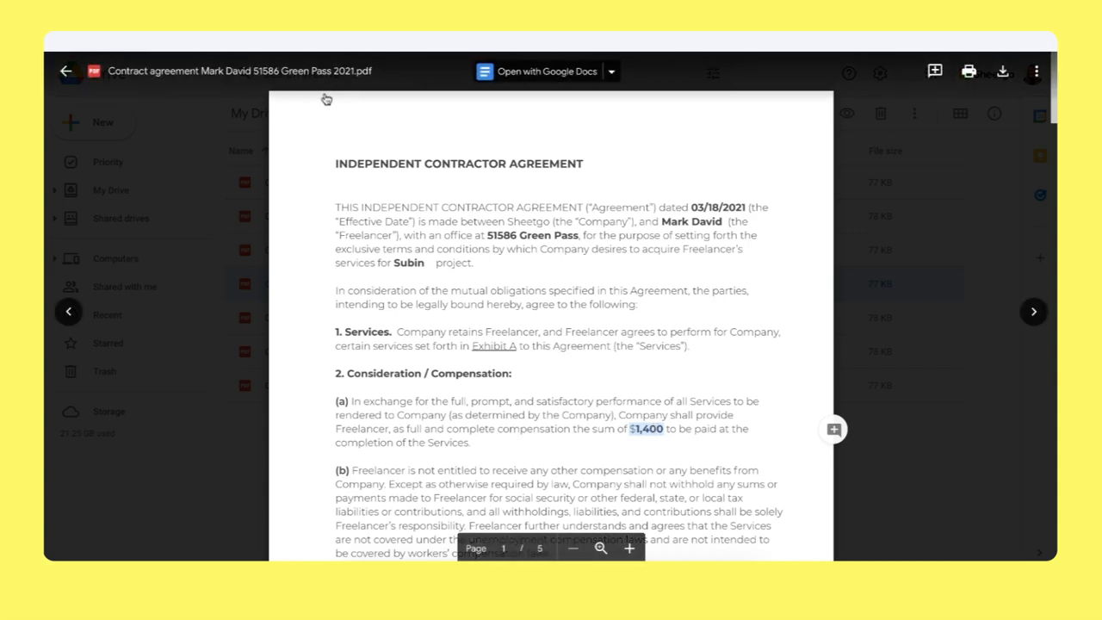
pyautogui.moveTo(327, 99)
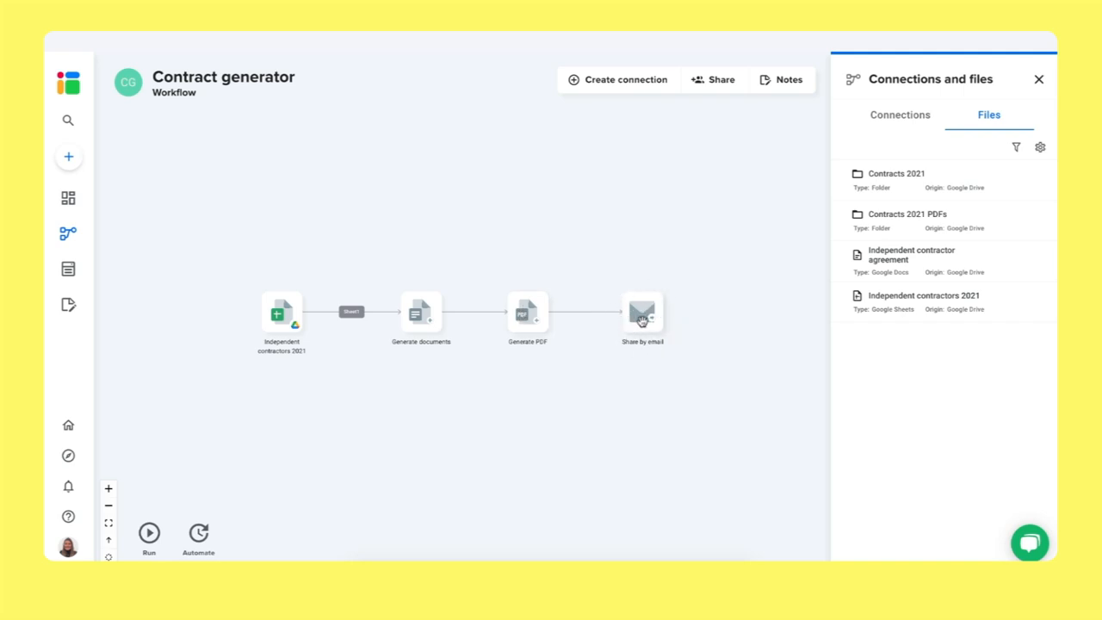
pyautogui.moveTo(643, 312)
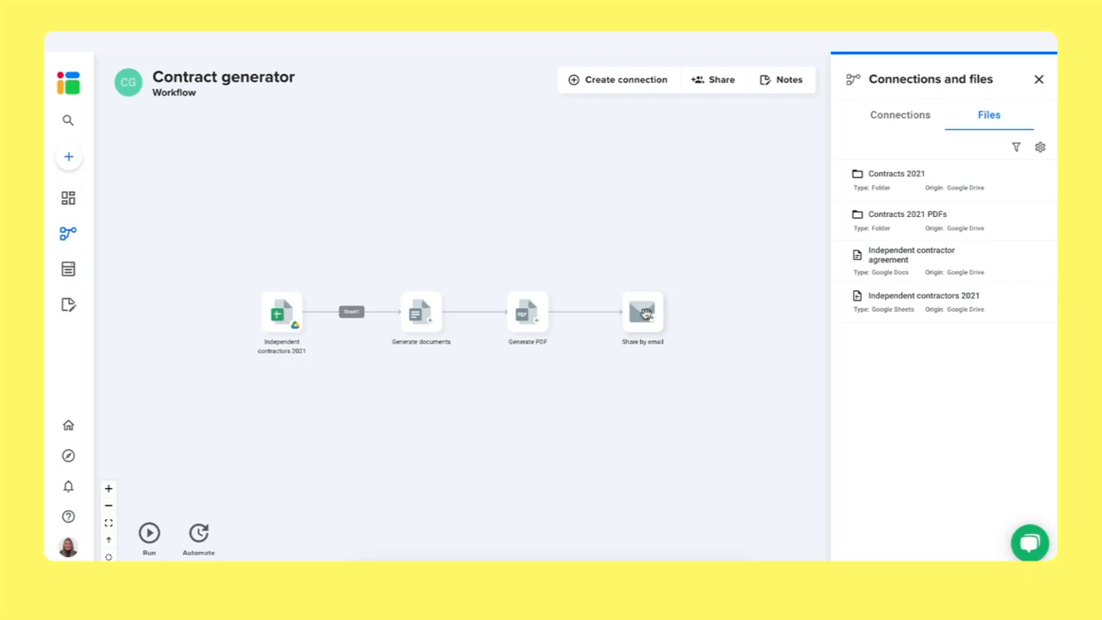
pyautogui.click(922, 295)
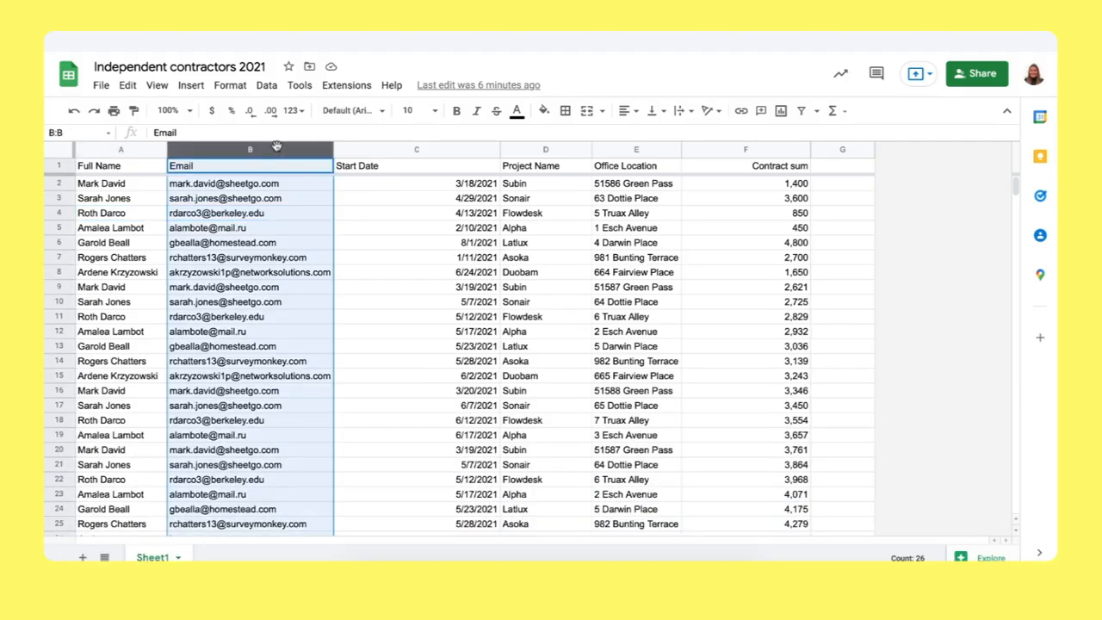
pyautogui.moveTo(314, 335)
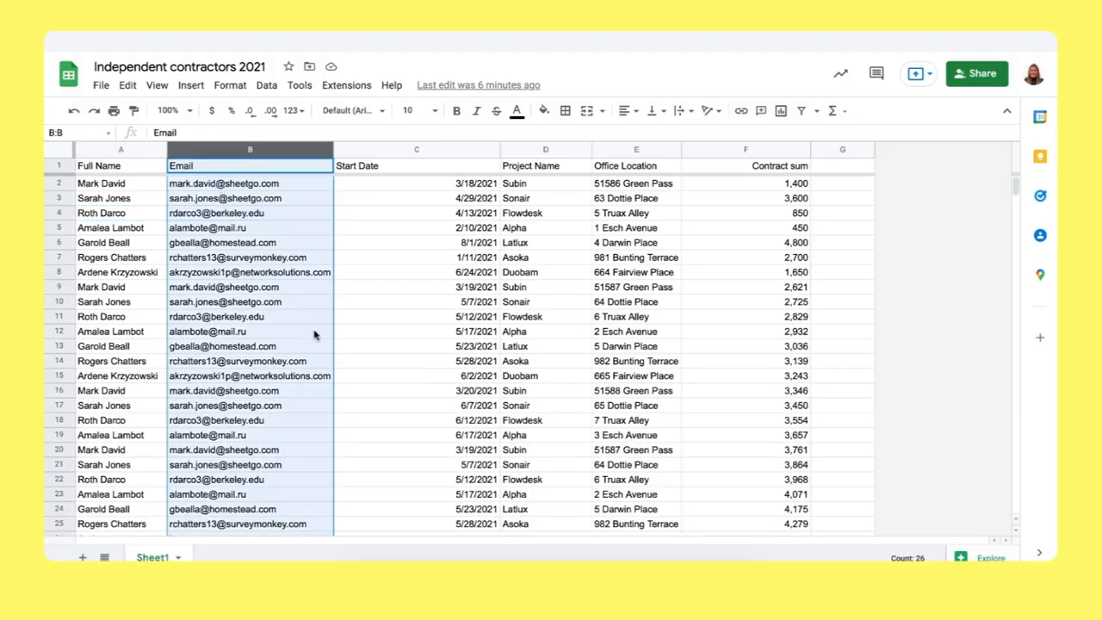
pyautogui.click(249, 183)
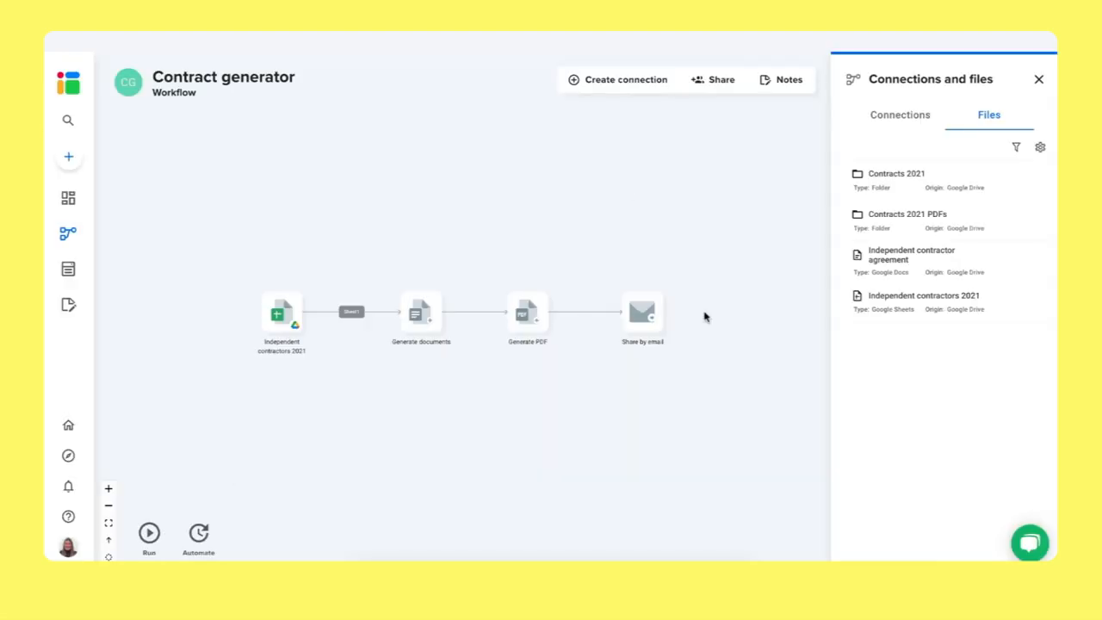
pyautogui.moveTo(529, 401)
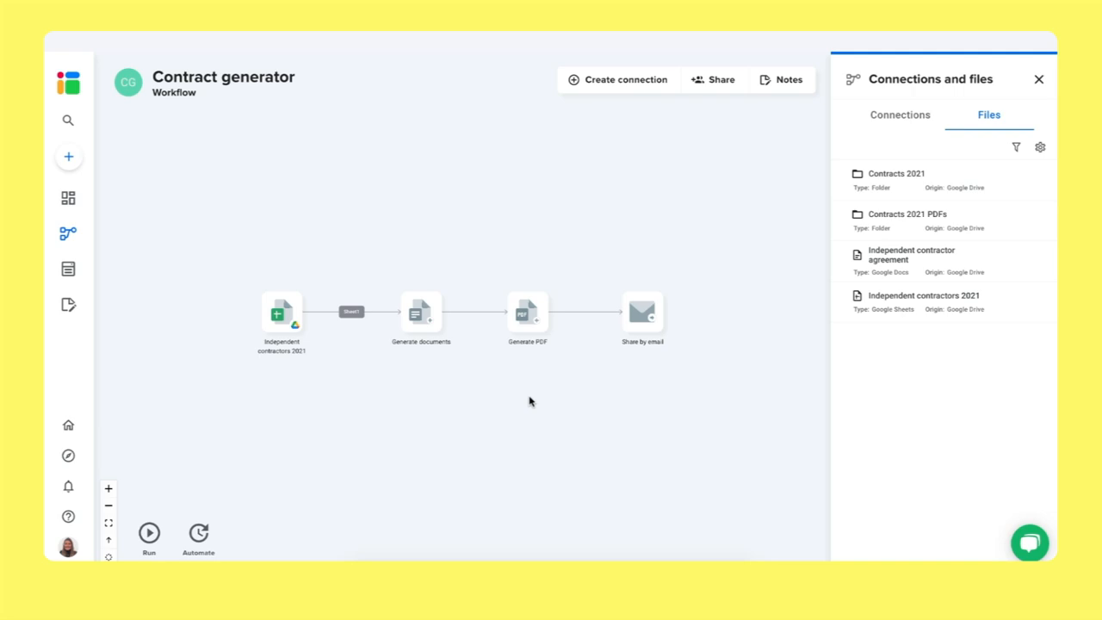
# Step: Review the connection's source, template, Full Name/Office Location naming pattern and Contracts 2021 folder
pyautogui.click(899, 114)
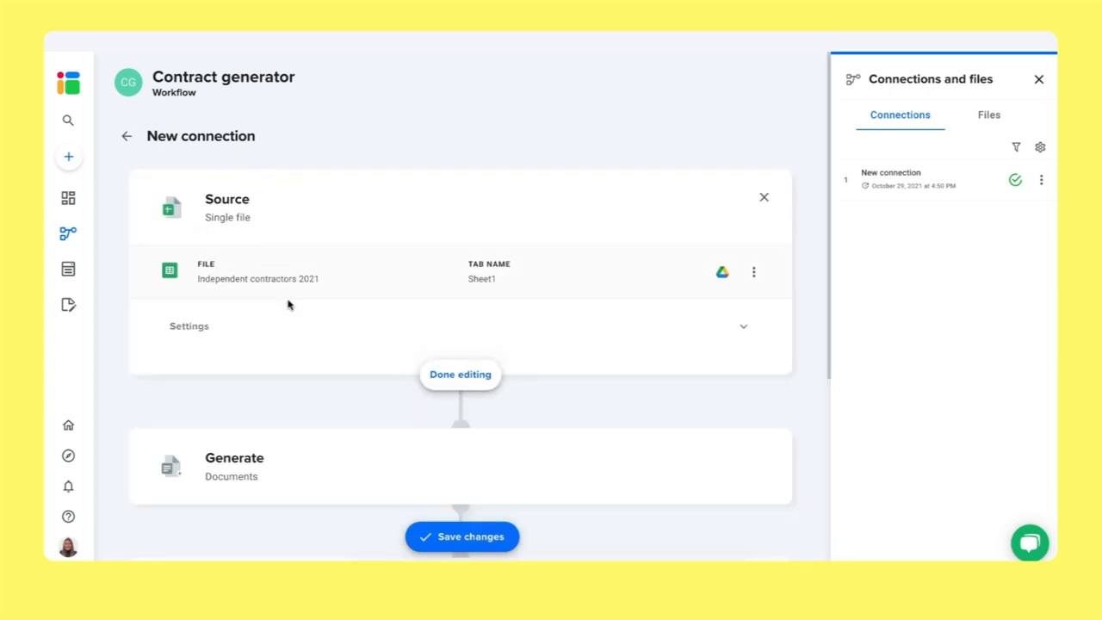
pyautogui.moveTo(282, 284)
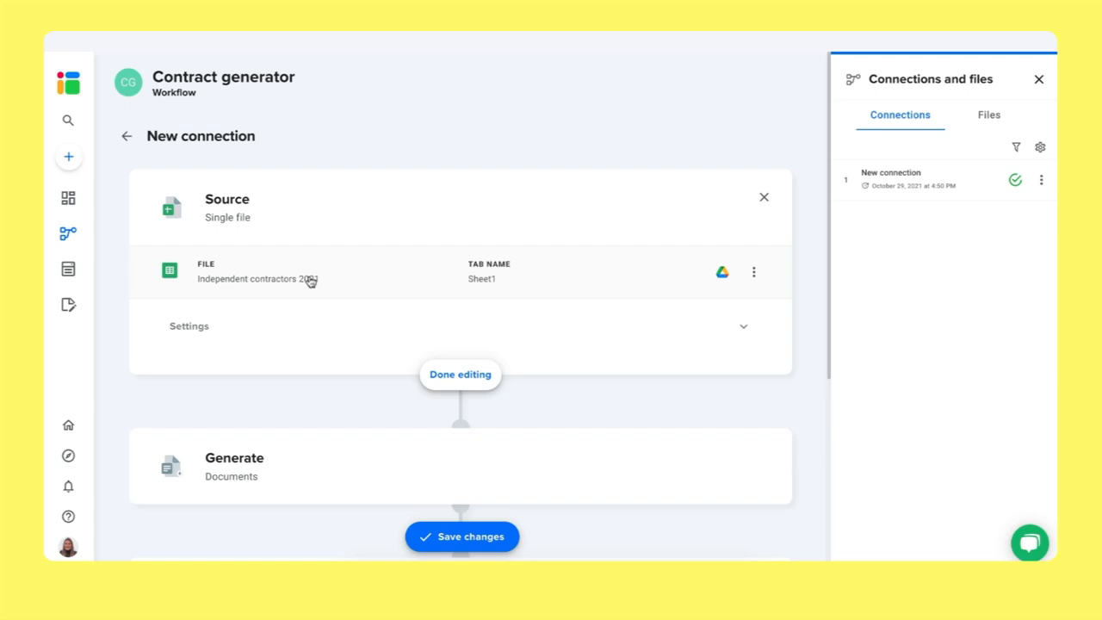
pyautogui.scroll(-3)
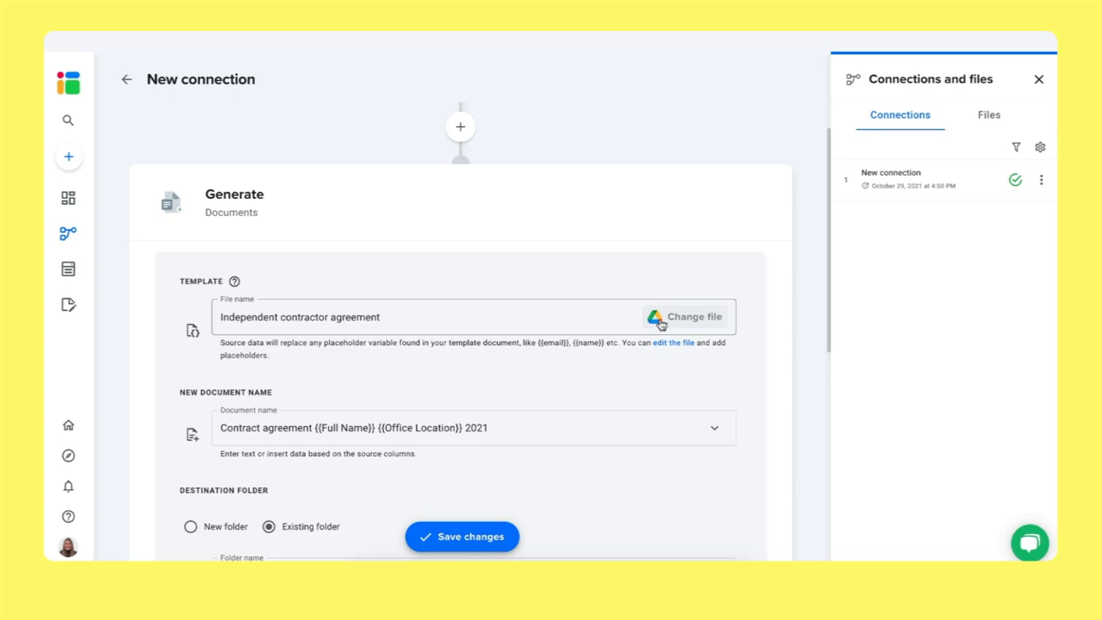
pyautogui.scroll(-3)
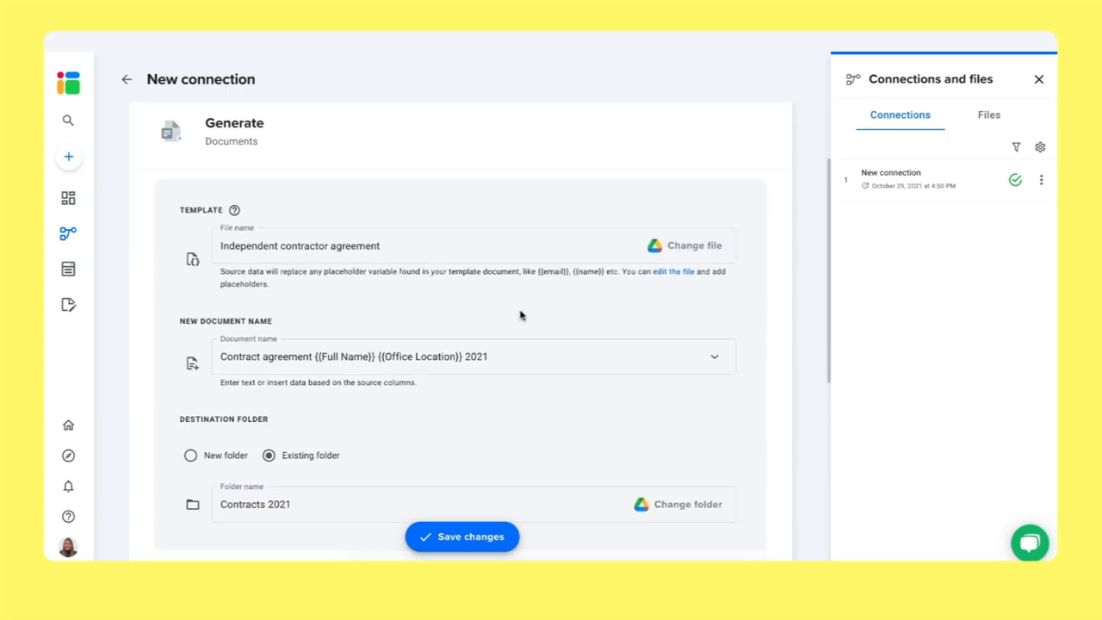
pyautogui.scroll(-3)
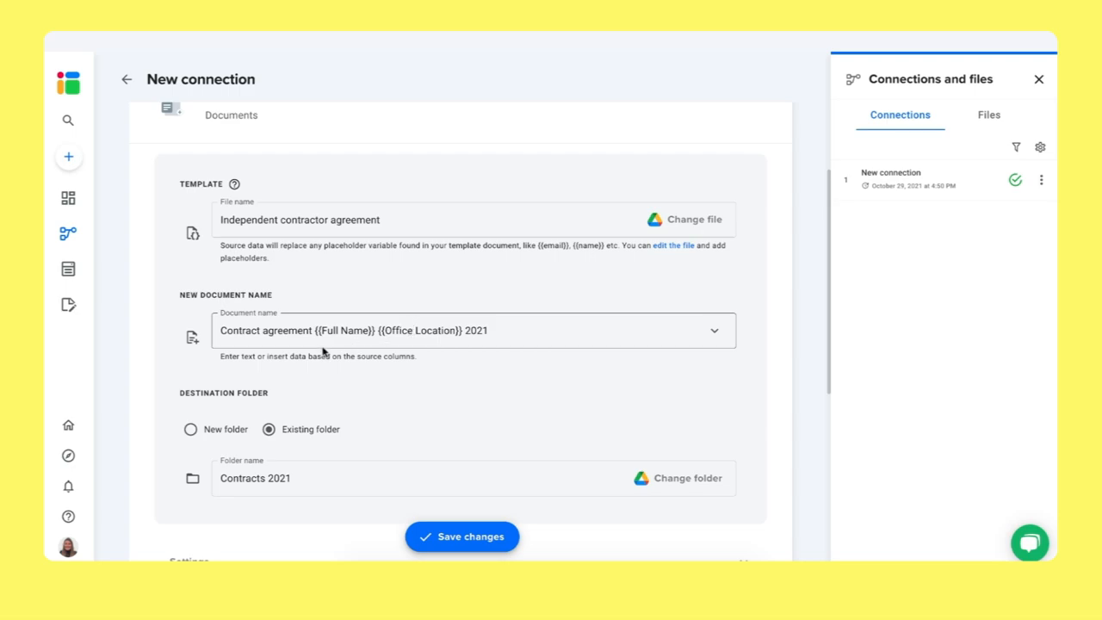
pyautogui.doubleClick(345, 330)
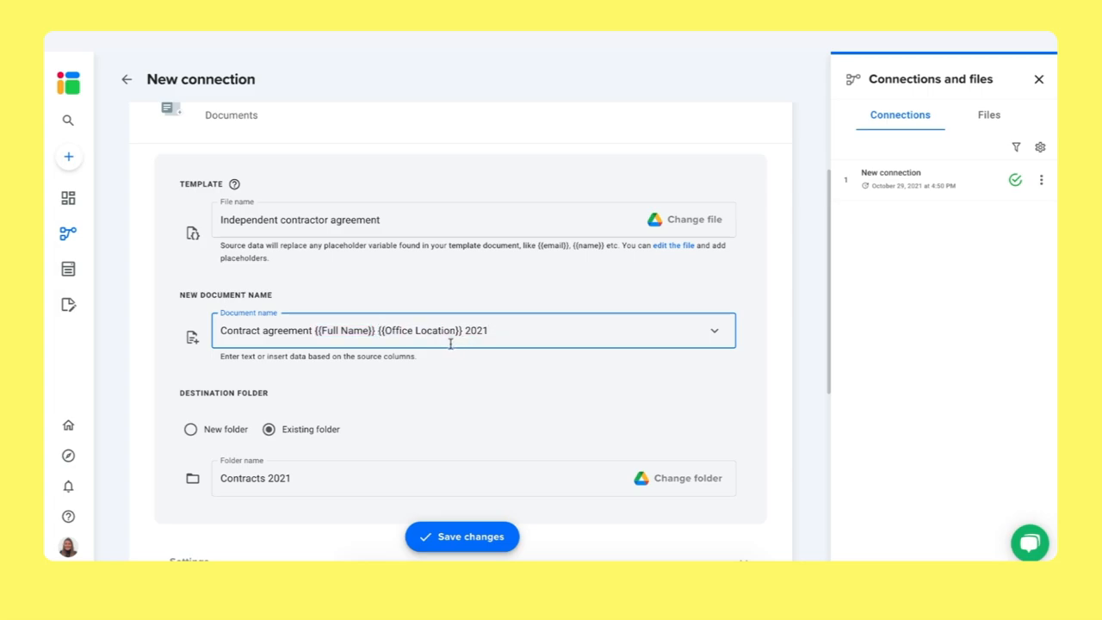
pyautogui.scroll(-3)
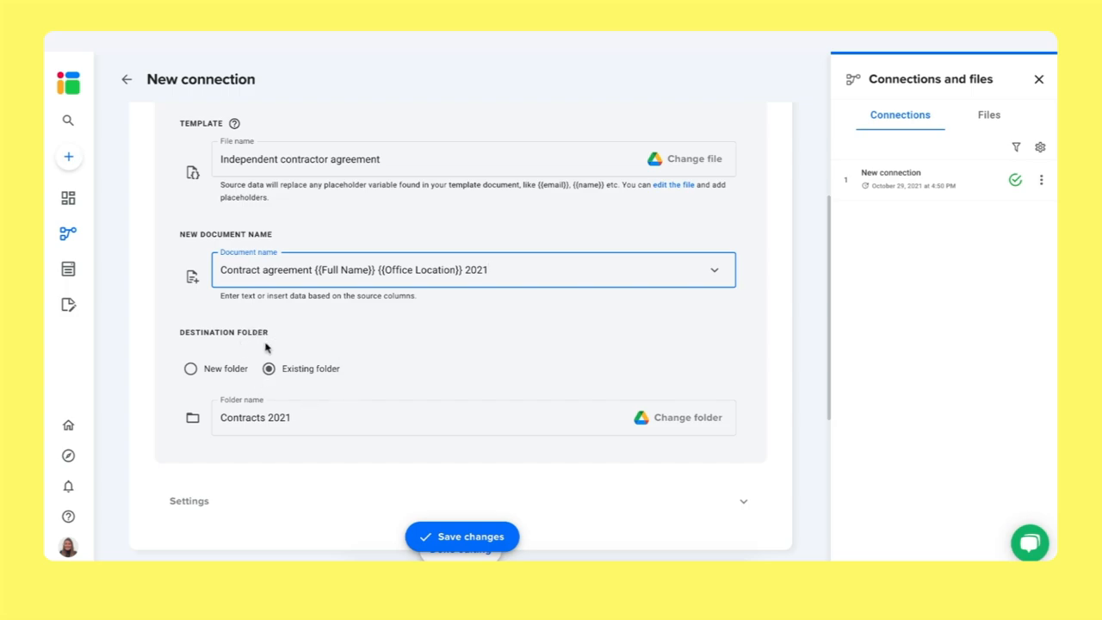
pyautogui.moveTo(343, 365)
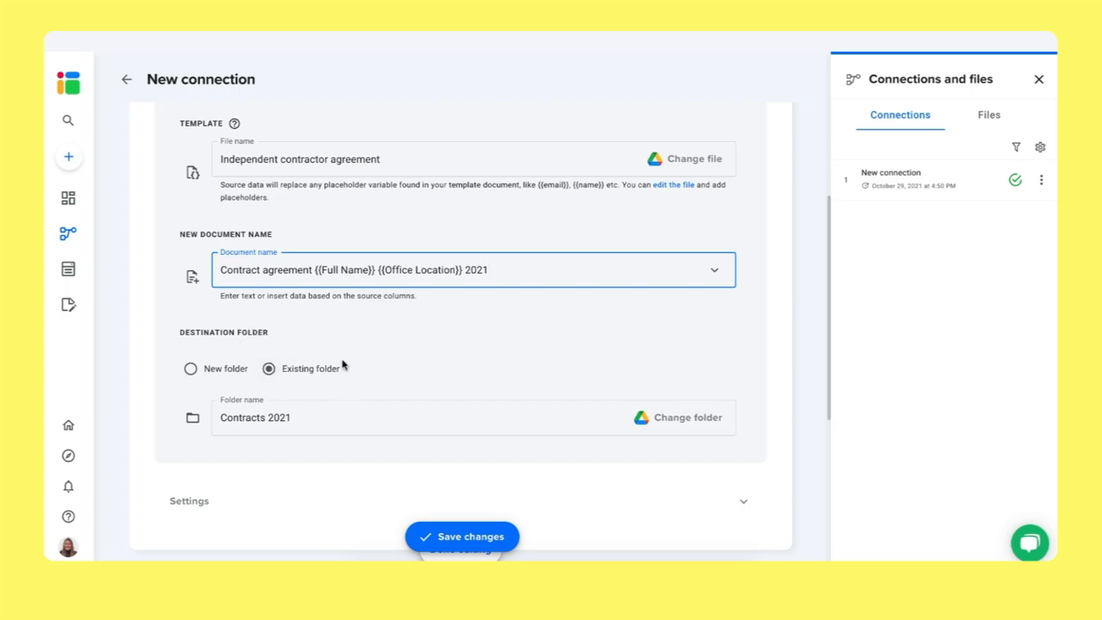
pyautogui.moveTo(392, 403)
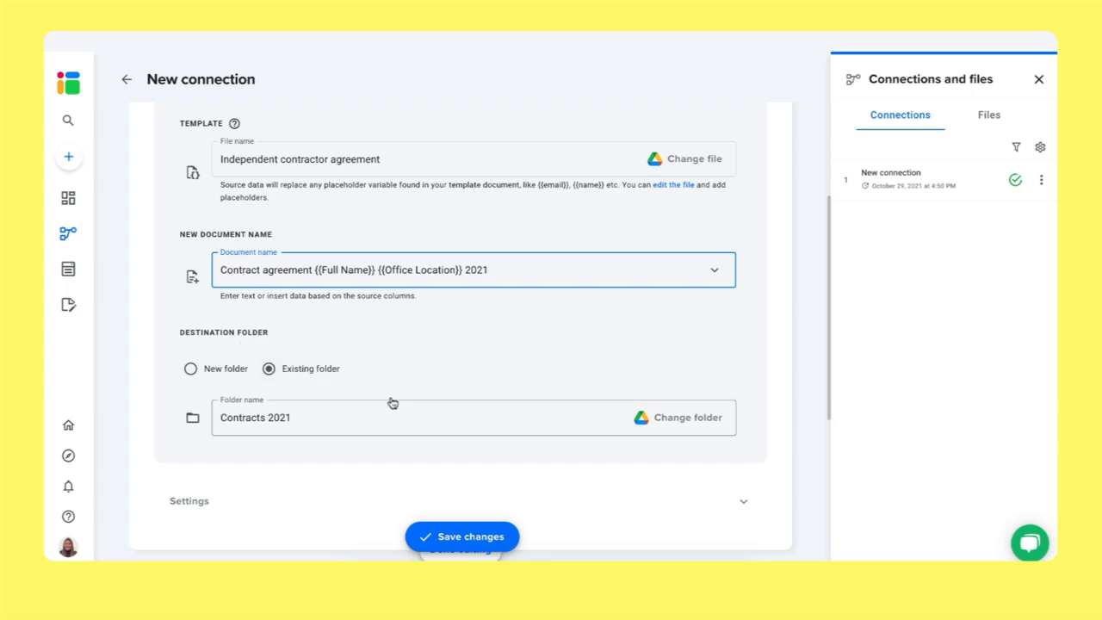
pyautogui.scroll(-3)
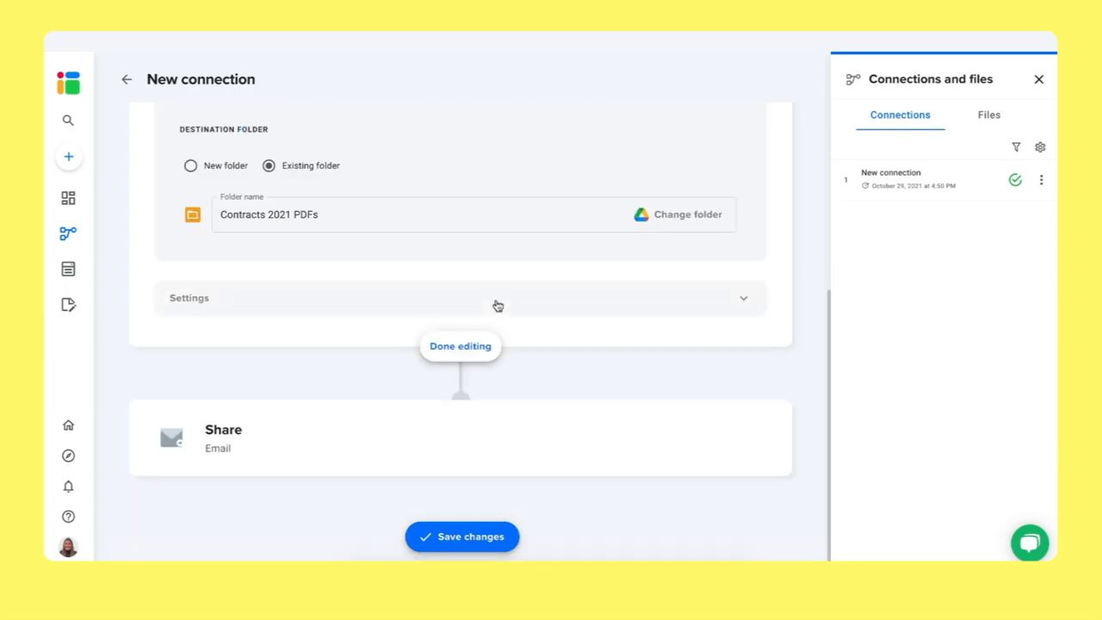
# Step: Scroll to the Generate PDF step saving to the Contracts 2021 PDFs folder
pyautogui.scroll(3)
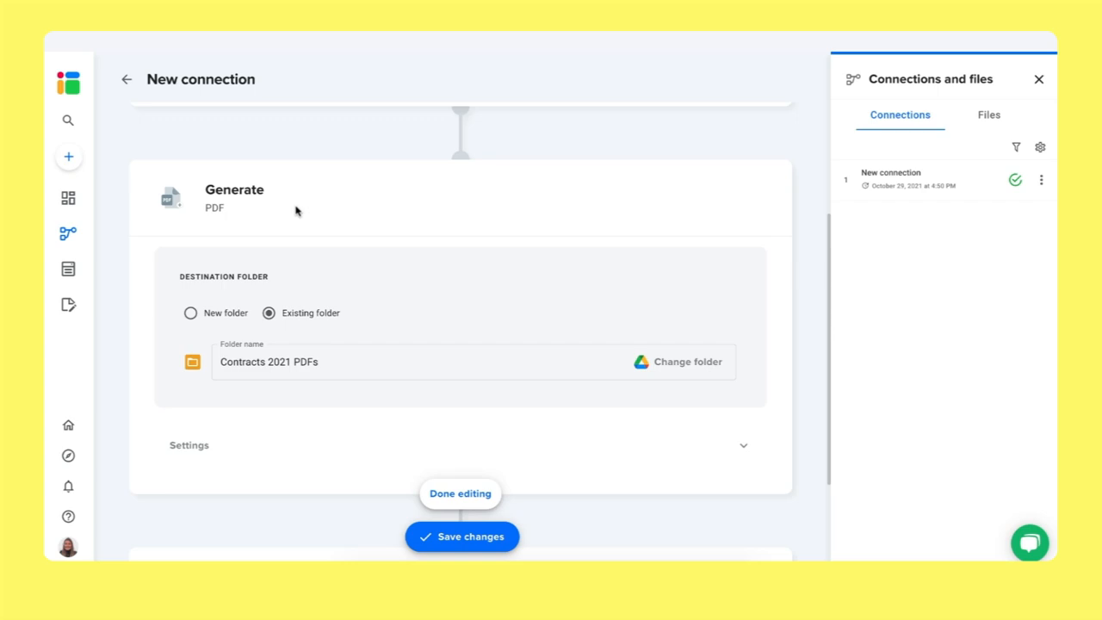
pyautogui.moveTo(327, 283)
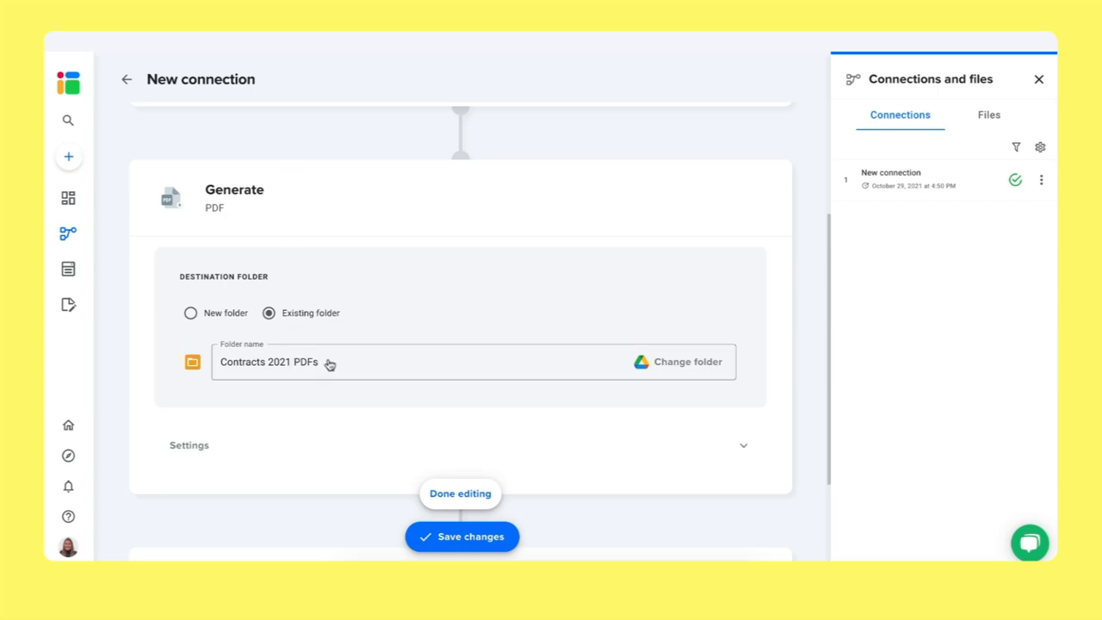
pyautogui.moveTo(332, 351)
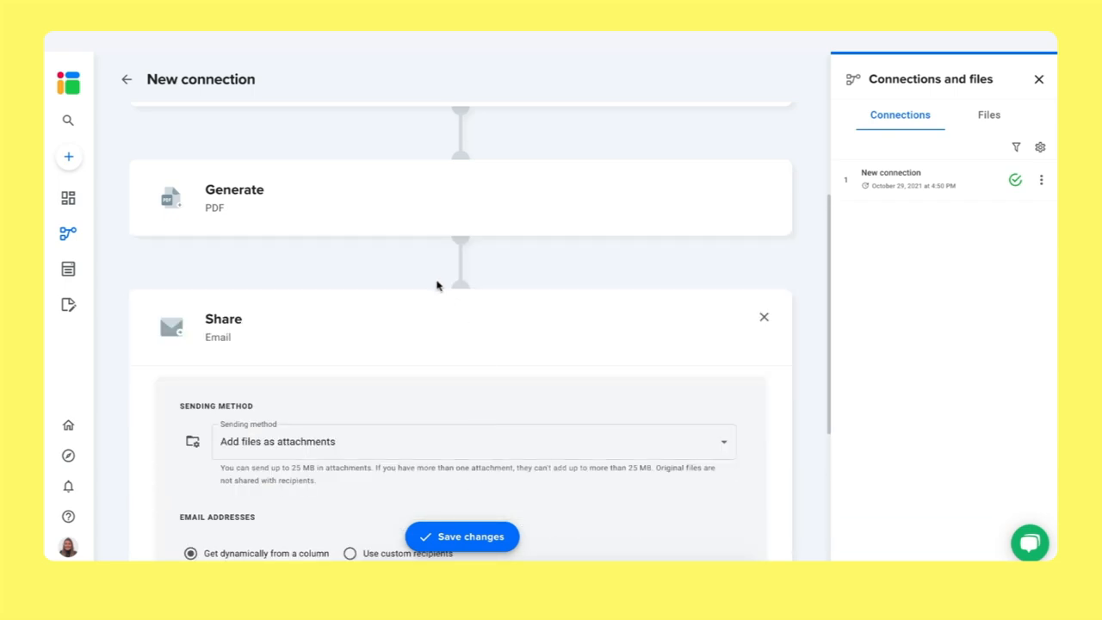
pyautogui.moveTo(439, 354)
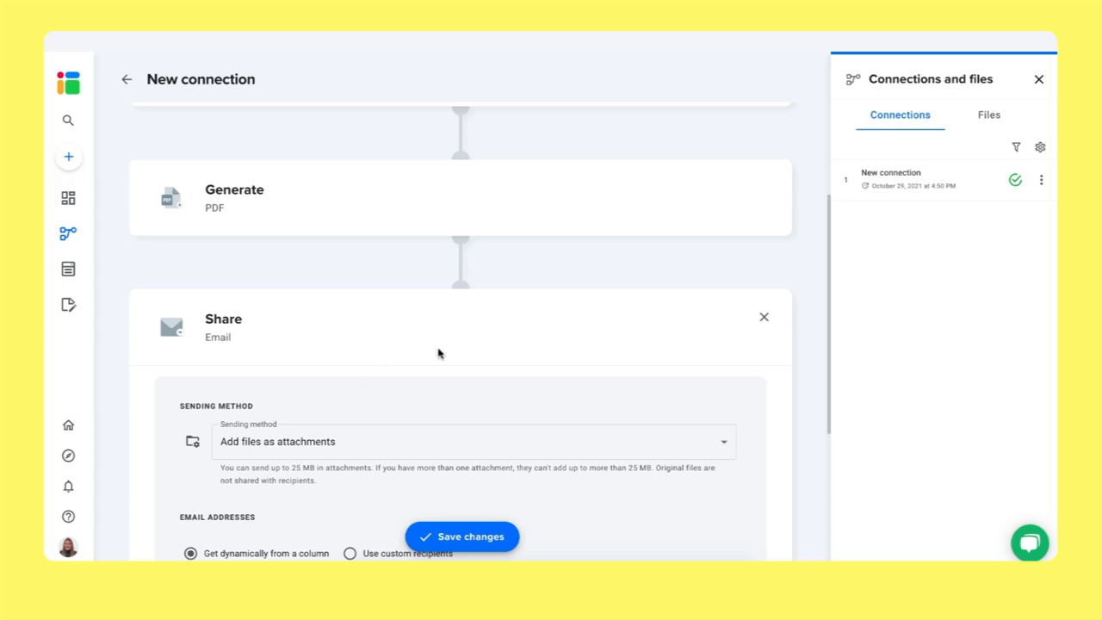
# Step: Set Share Email to send files as attachments to Column B : Email recipients
pyautogui.scroll(-3)
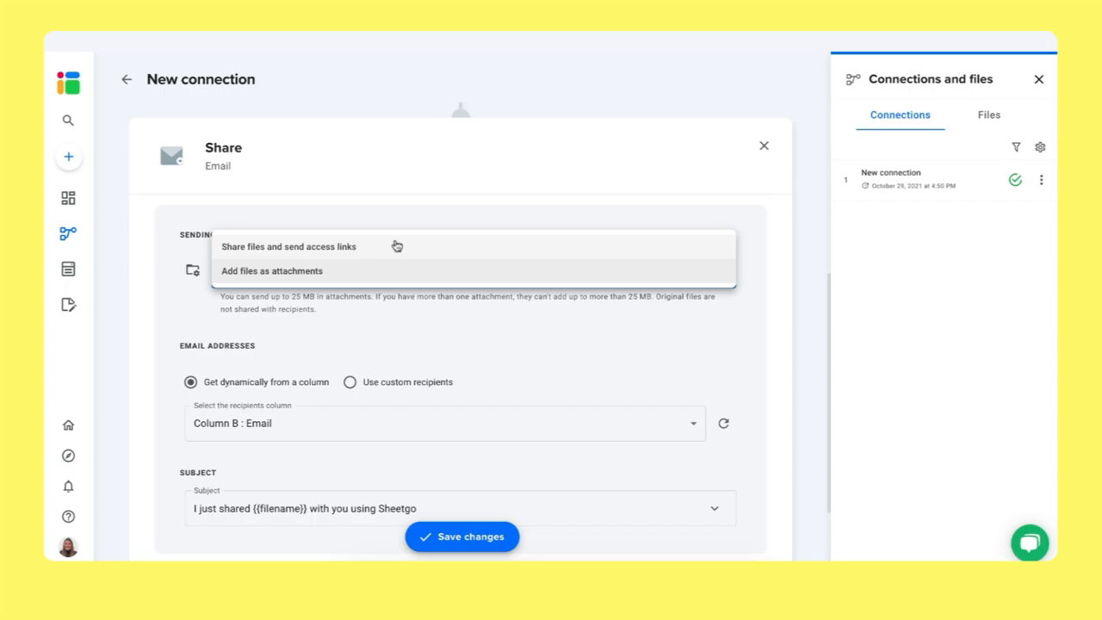
pyautogui.moveTo(369, 279)
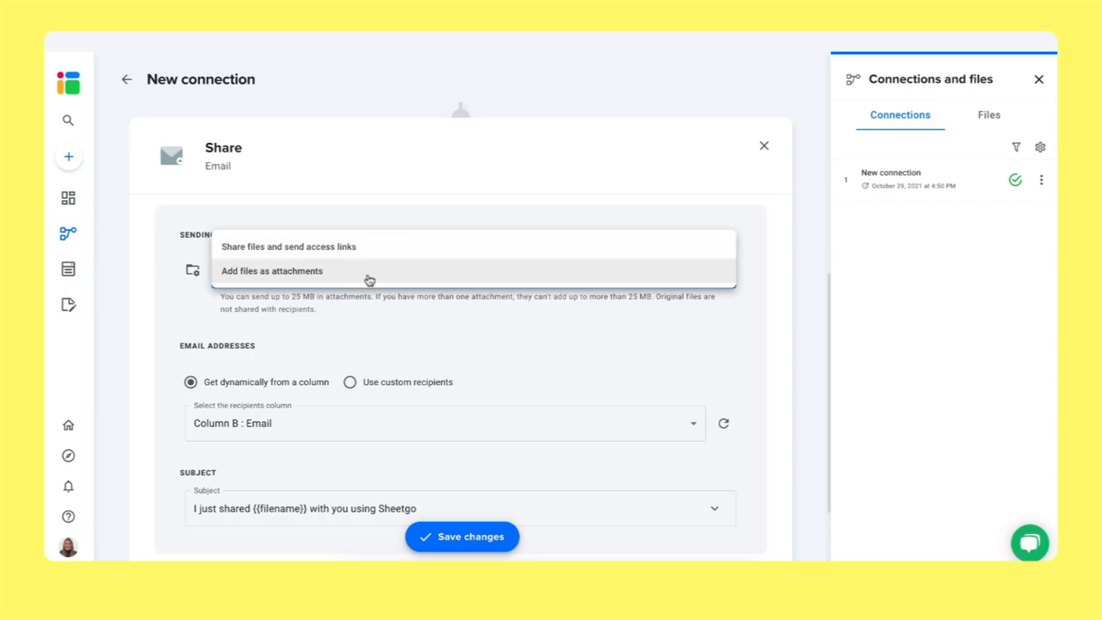
pyautogui.click(271, 270)
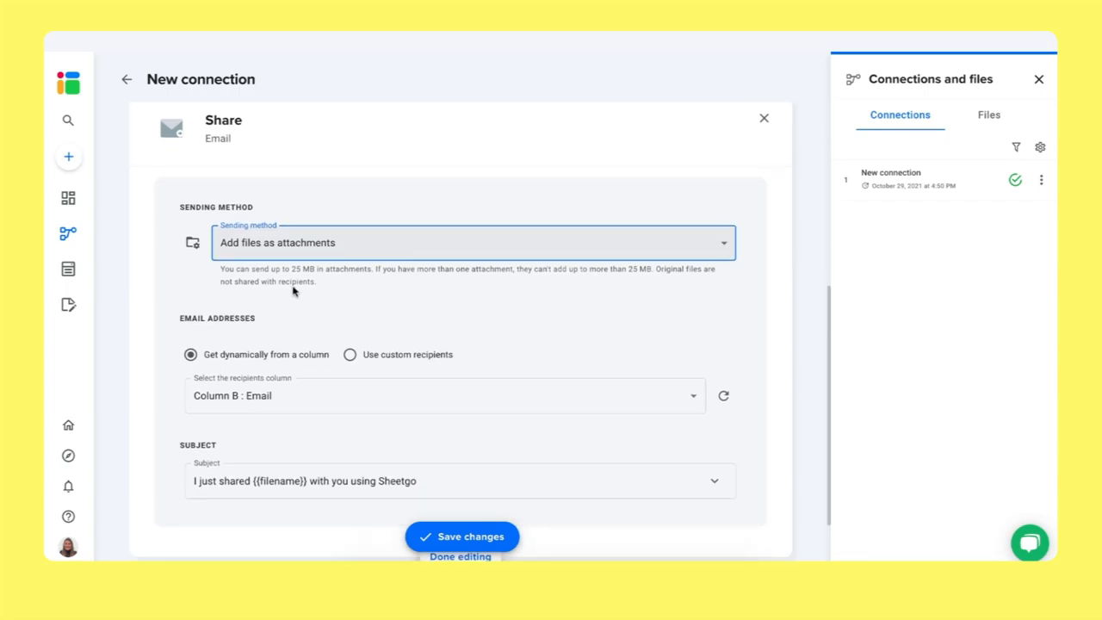
pyautogui.moveTo(402, 358)
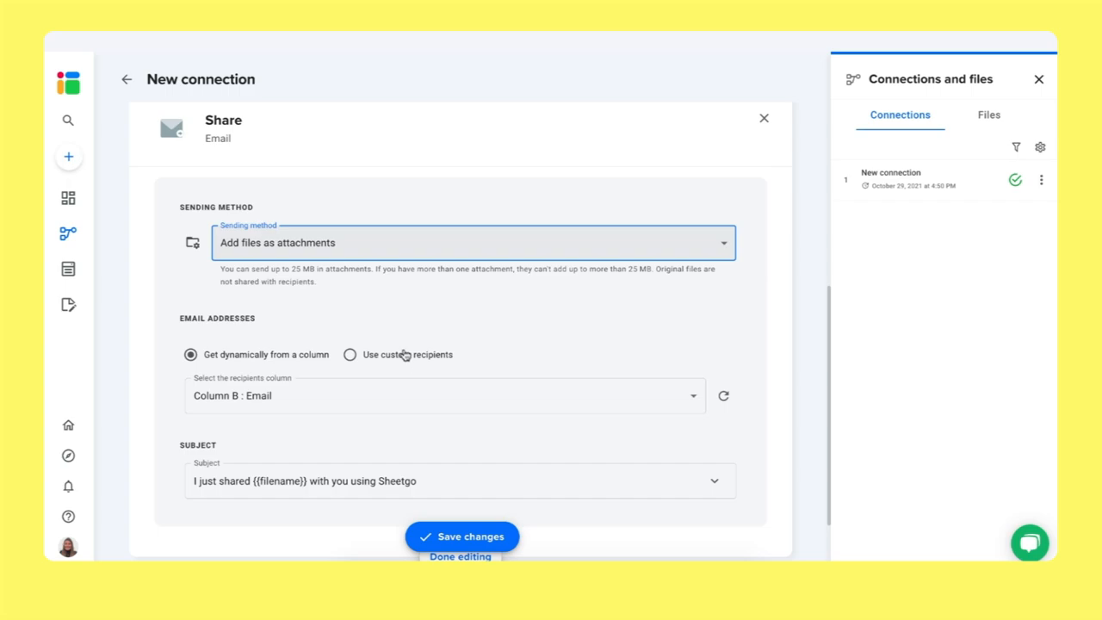
pyautogui.moveTo(418, 354)
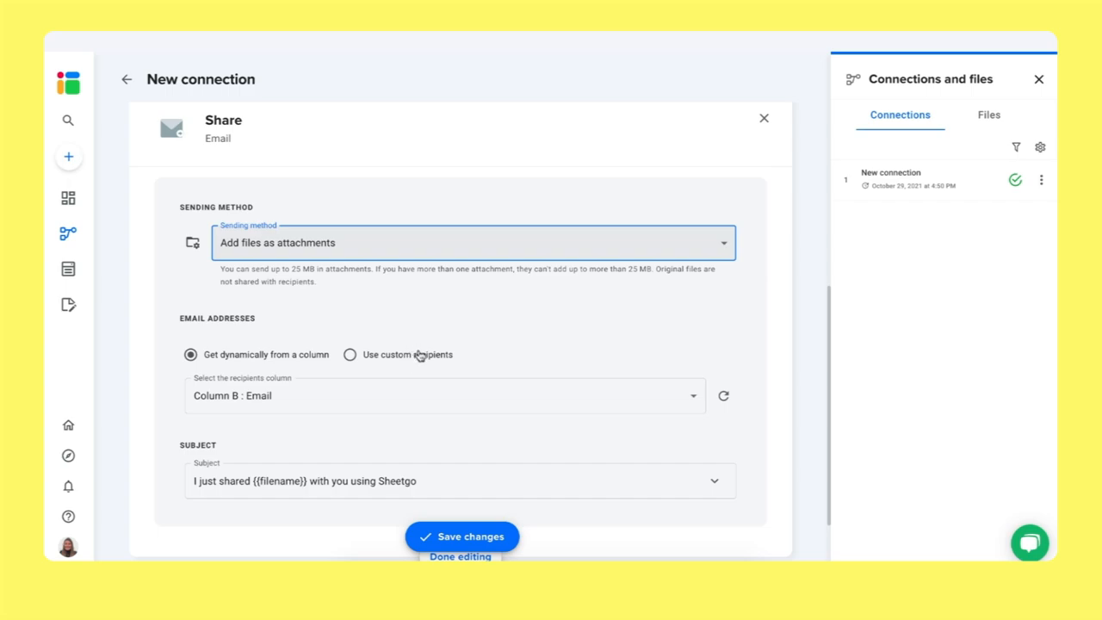
pyautogui.moveTo(278, 354)
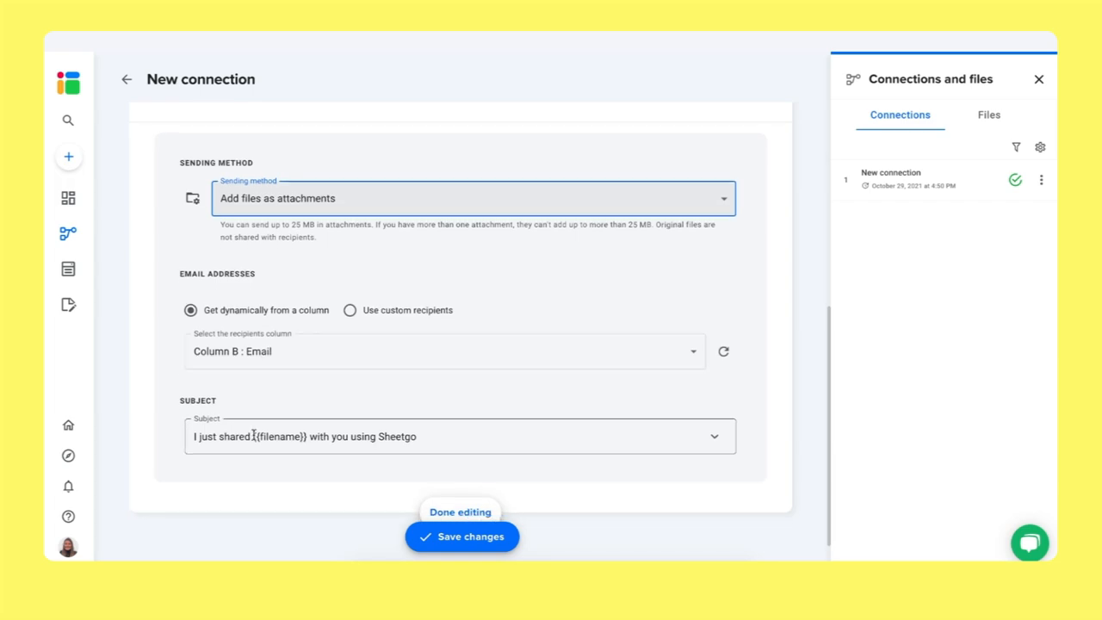
pyautogui.scroll(3)
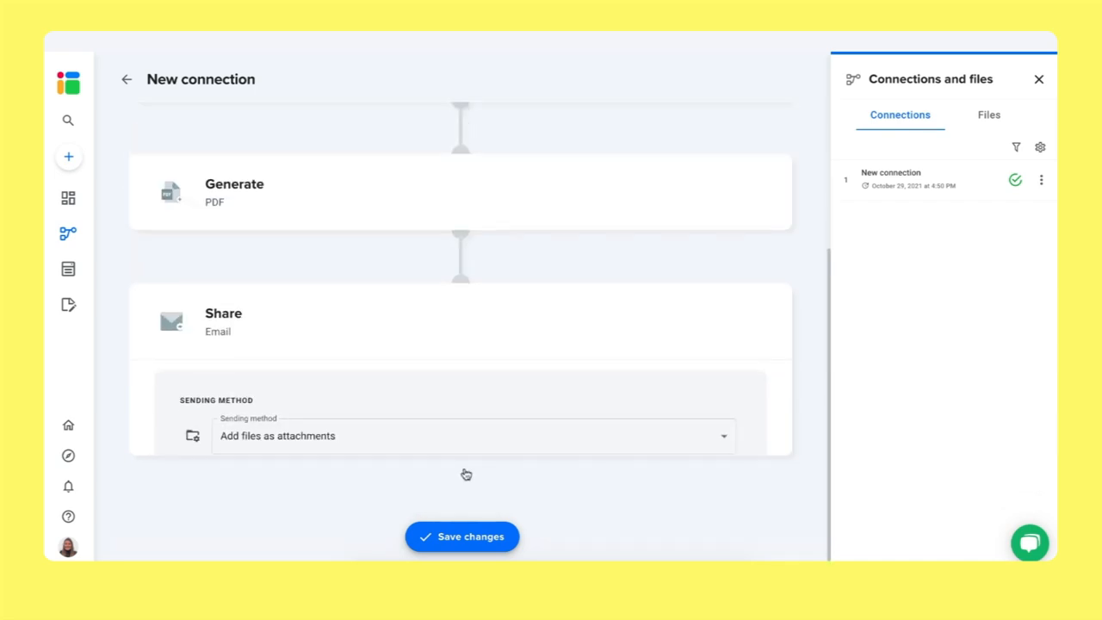
# Step: Review the Generate Documents, Generate PDF and Share Email steps, then save changes
pyautogui.scroll(3)
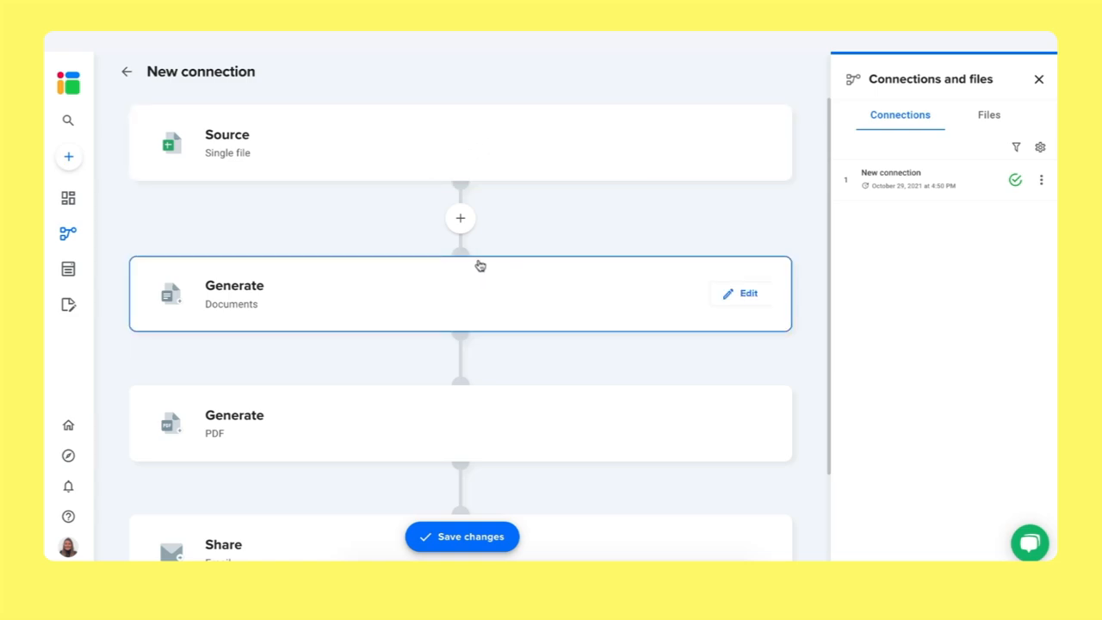
pyautogui.moveTo(476, 274)
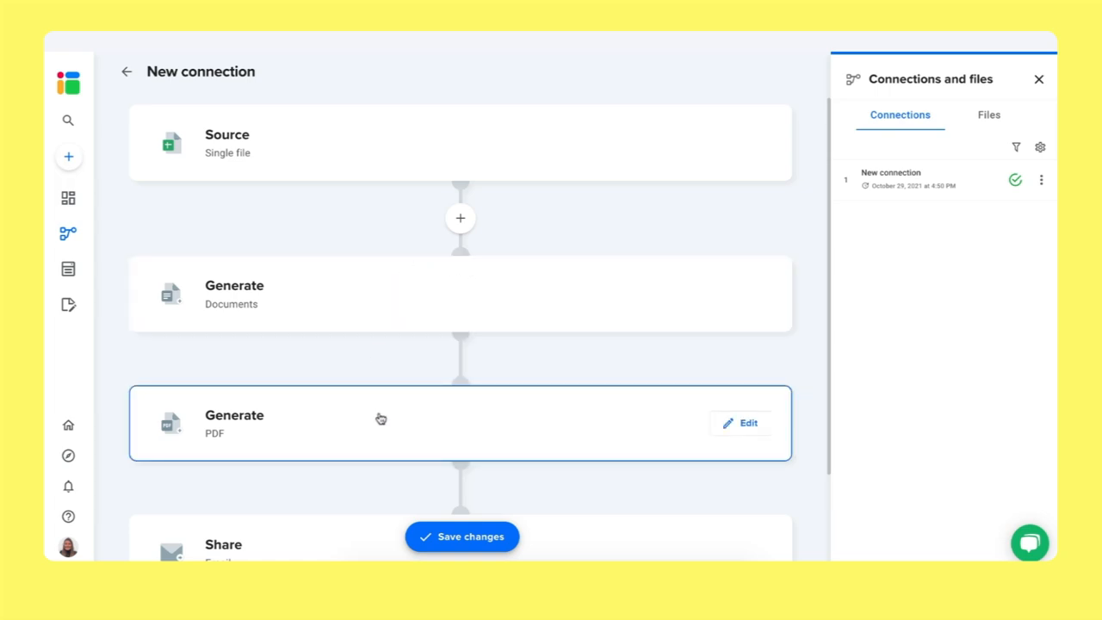
pyautogui.scroll(-3)
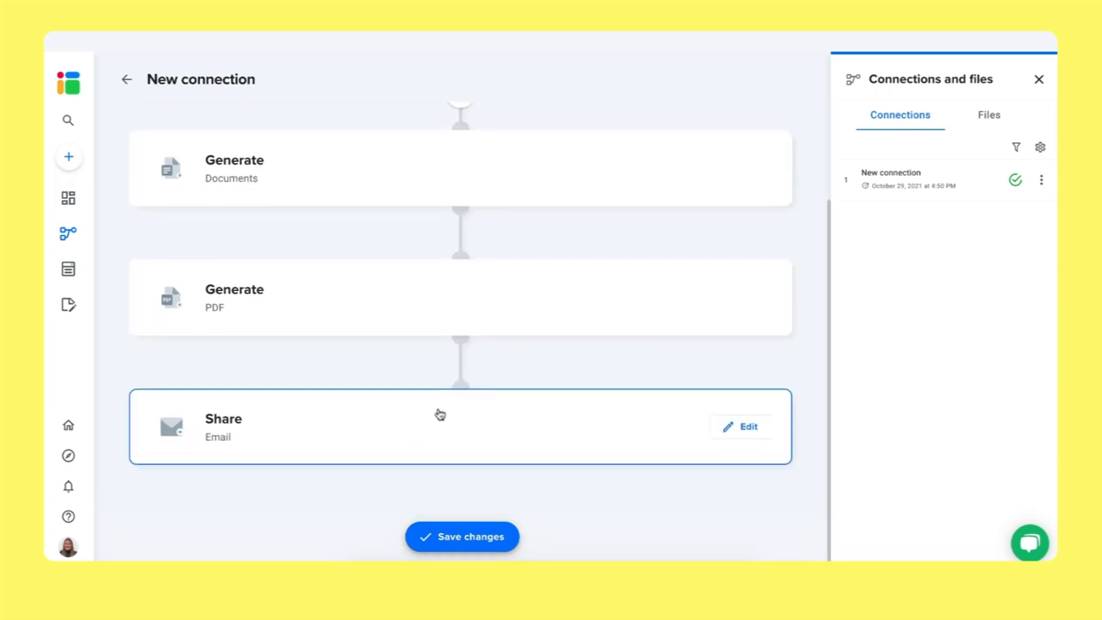
pyautogui.moveTo(442, 448)
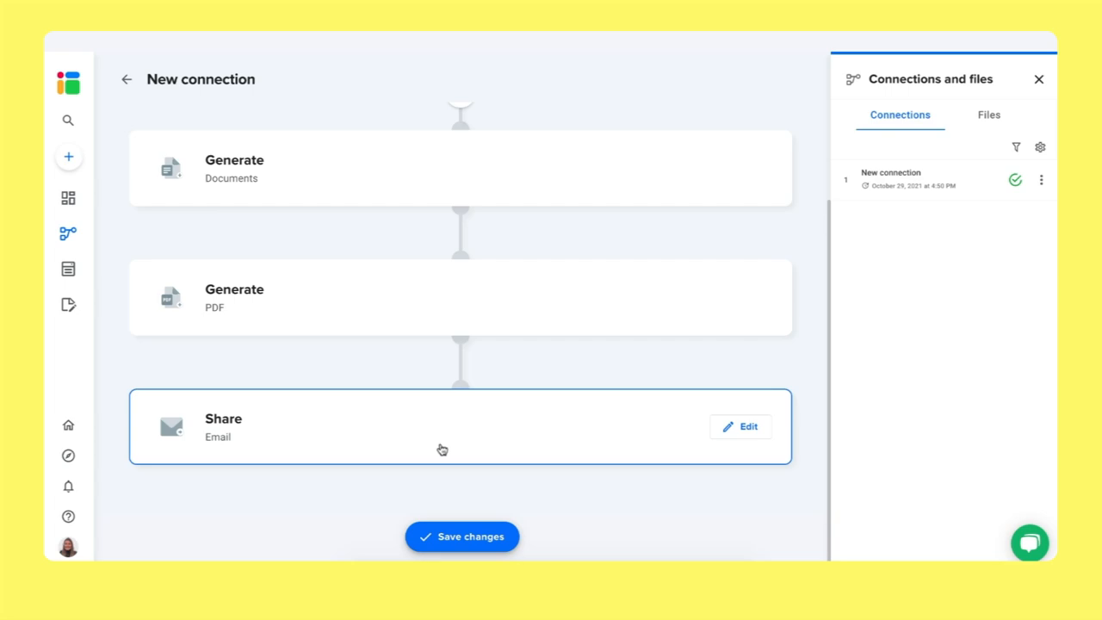
pyautogui.click(461, 536)
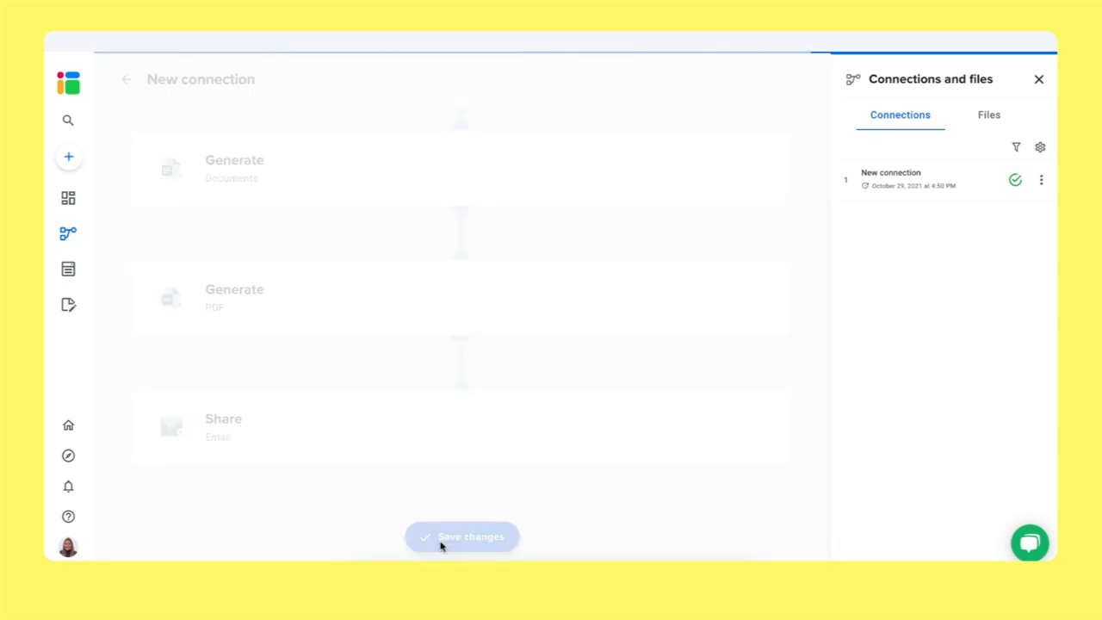
# Step: Finish saving and return to the four-step Contract generator workflow map
pyautogui.click(461, 536)
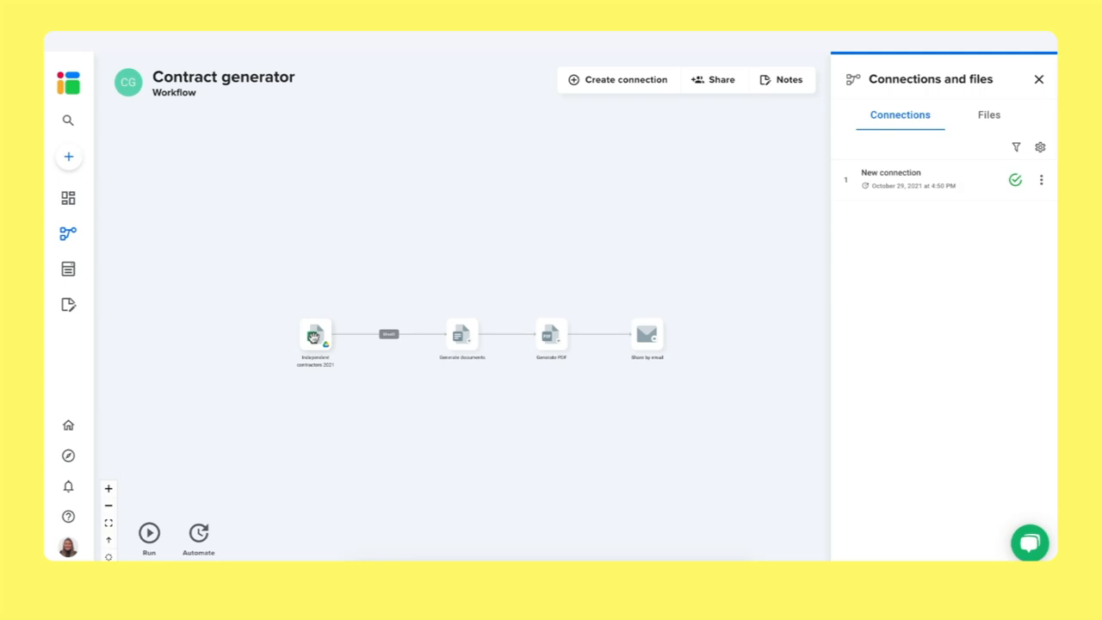
pyautogui.moveTo(249, 294)
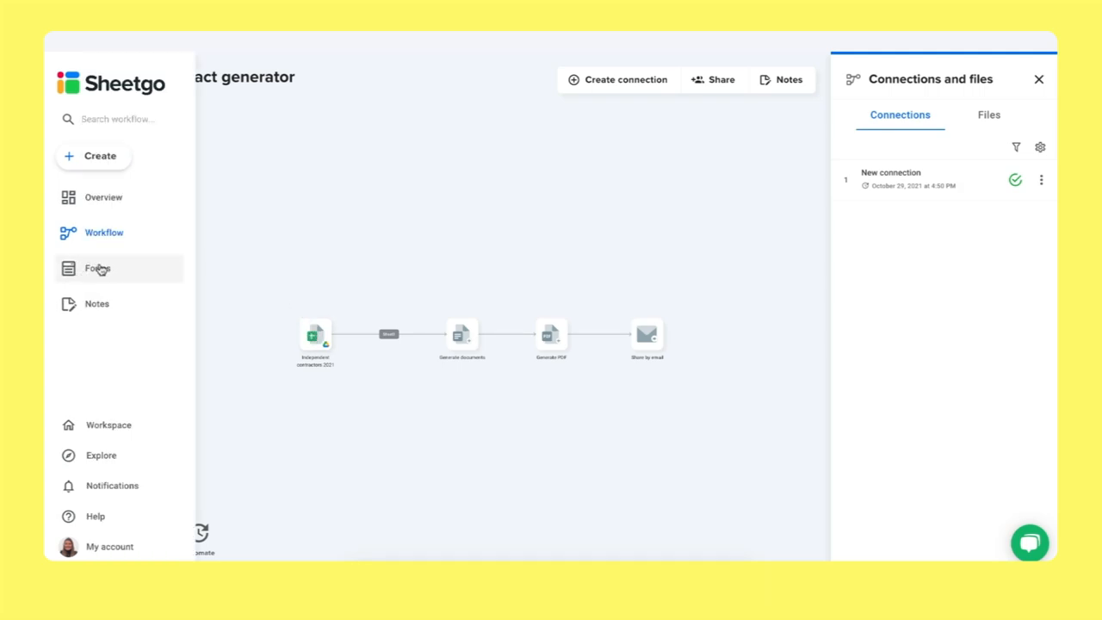
# Step: Go to the workflow's Forms section and create a new untitled form
pyautogui.click(98, 268)
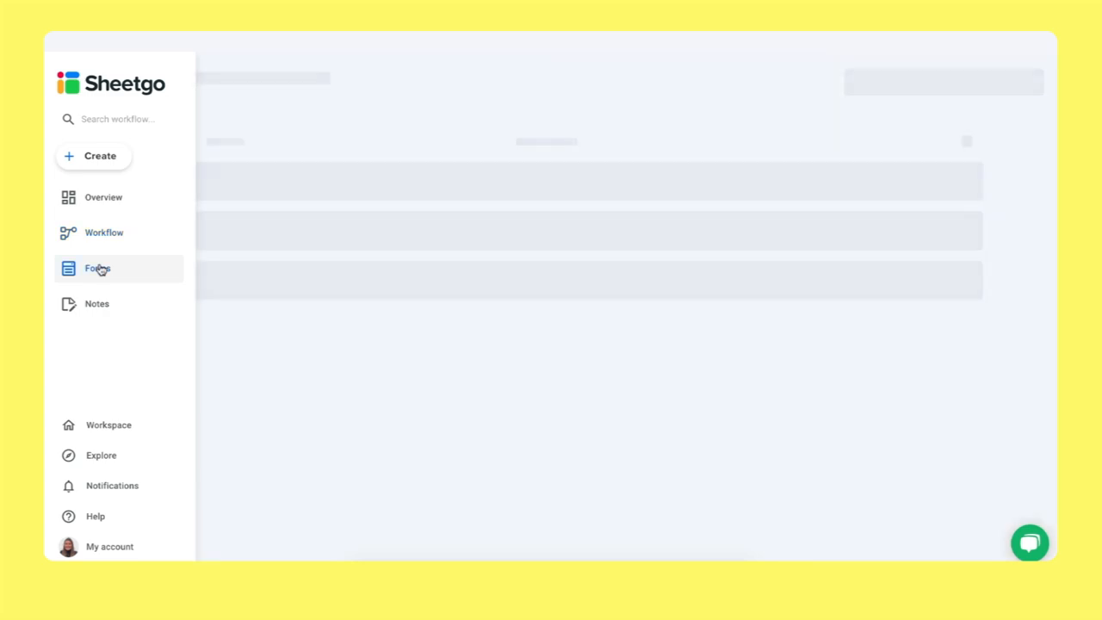
pyautogui.click(97, 267)
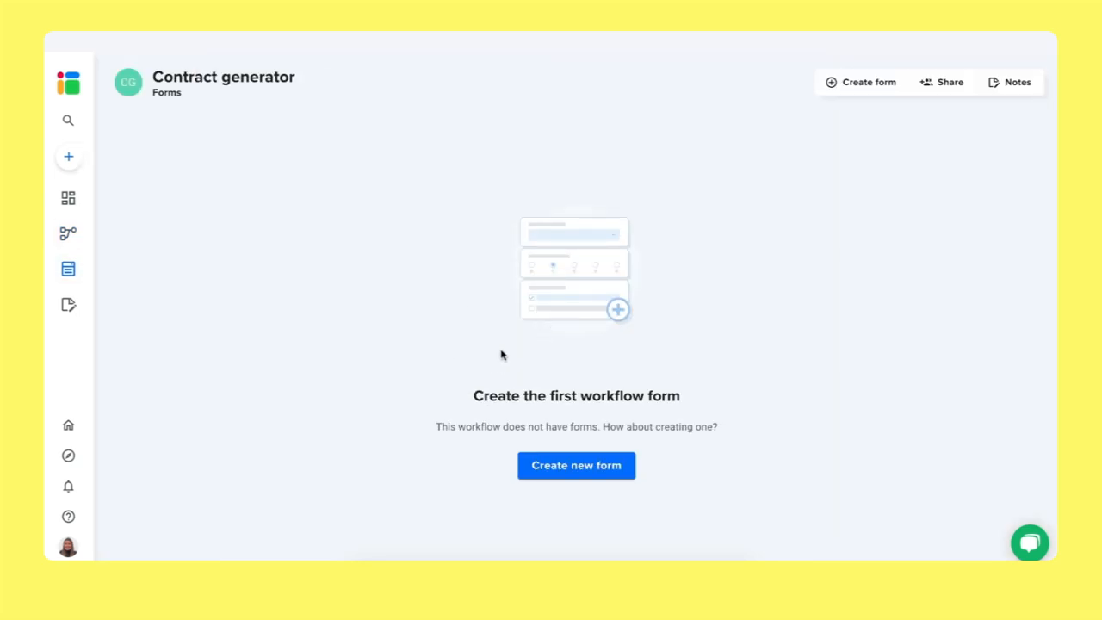
pyautogui.moveTo(613, 516)
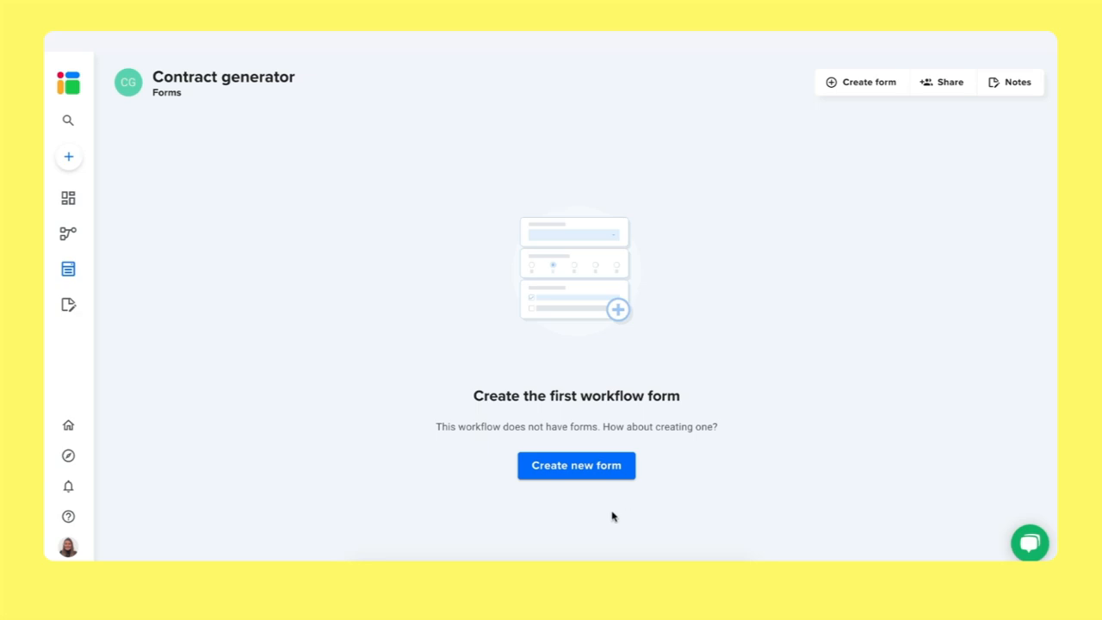
pyautogui.click(575, 465)
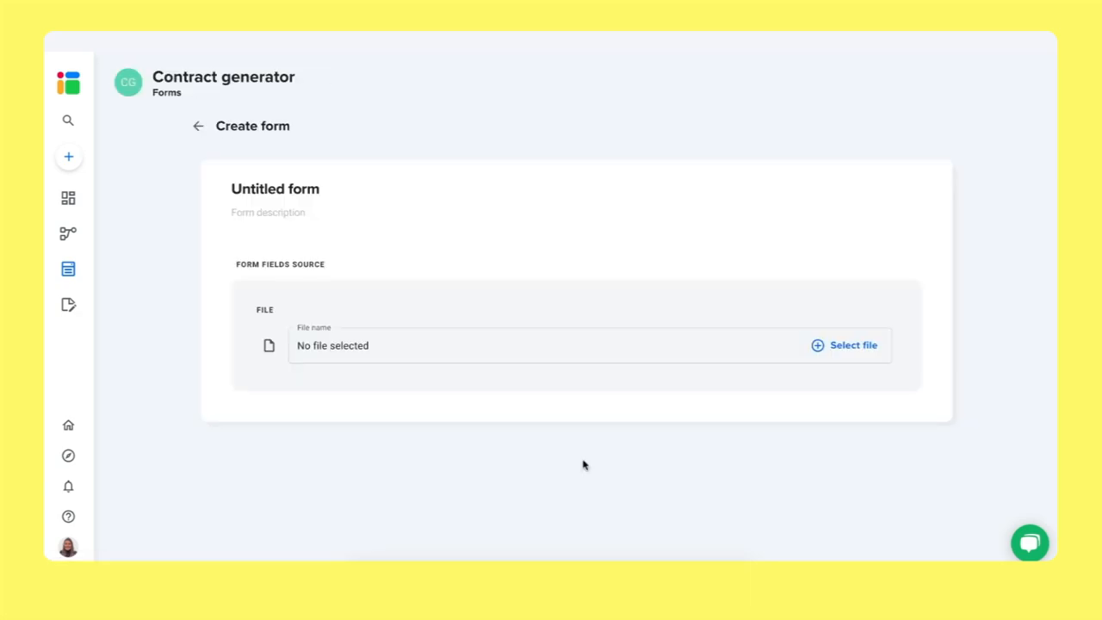
pyautogui.moveTo(462, 333)
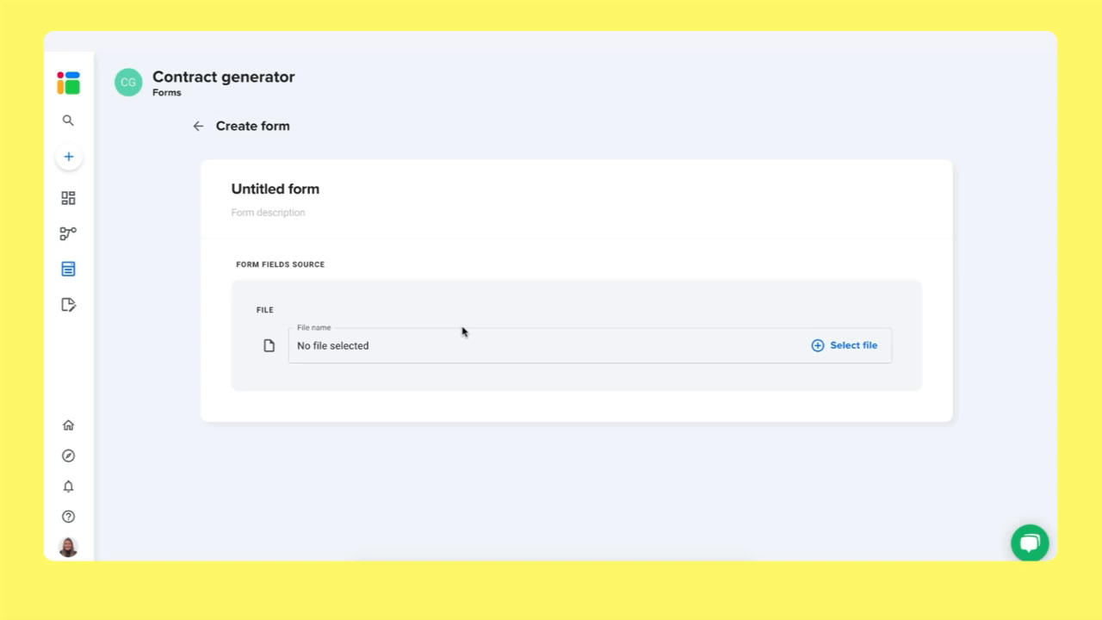
# Step: Title the form 'Indepedent contractors form' and source its fields from Independent contractors 2021
pyautogui.write('Indeped')
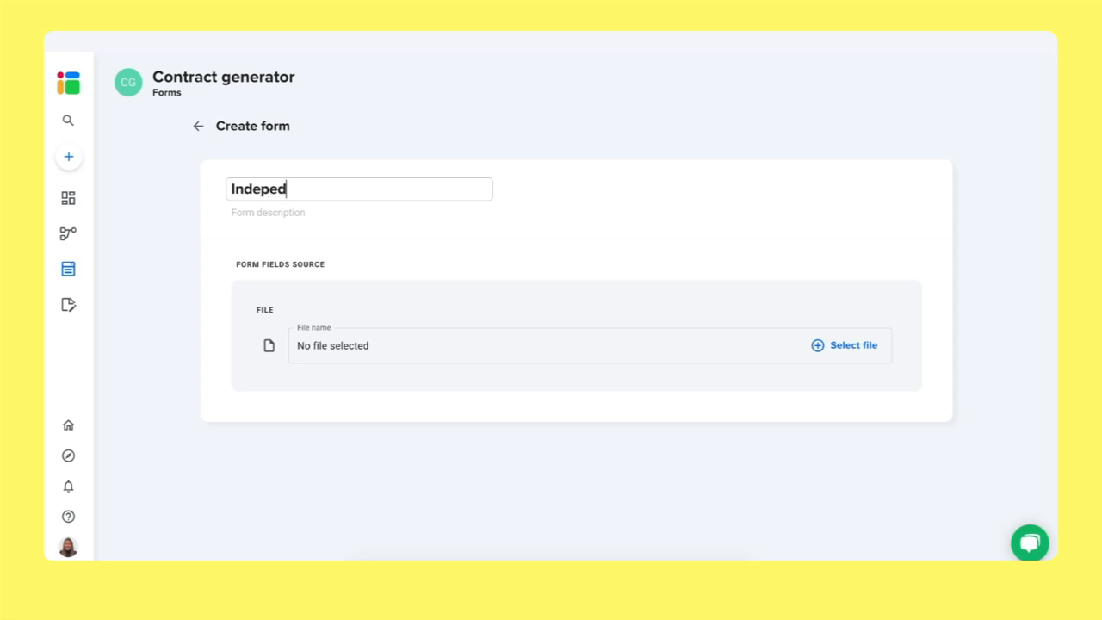
pyautogui.write('ent contractor')
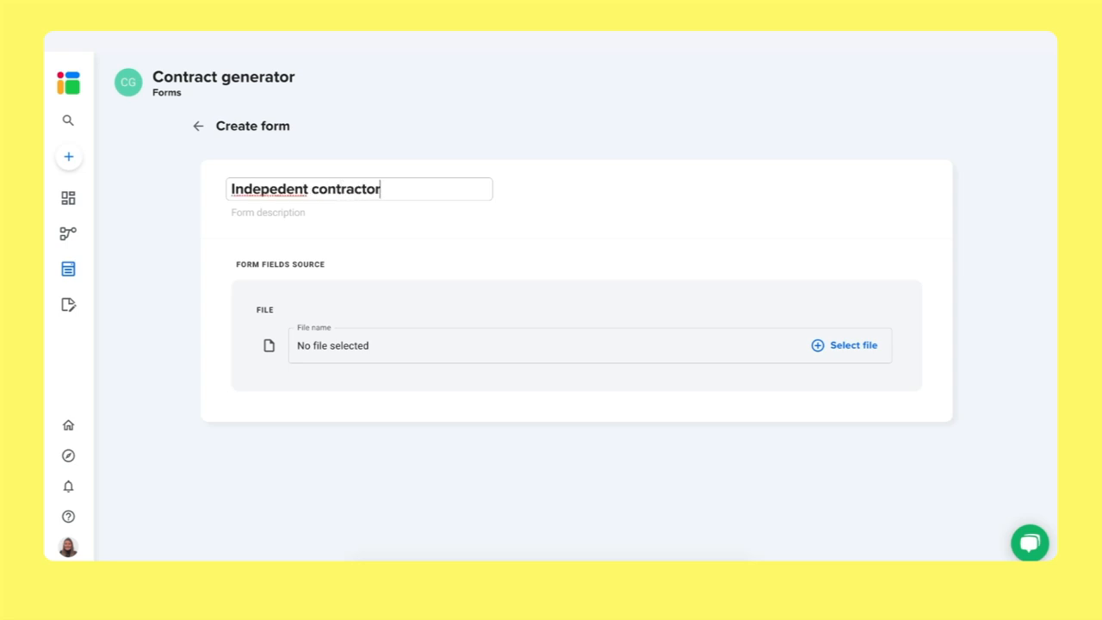
pyautogui.write('s form')
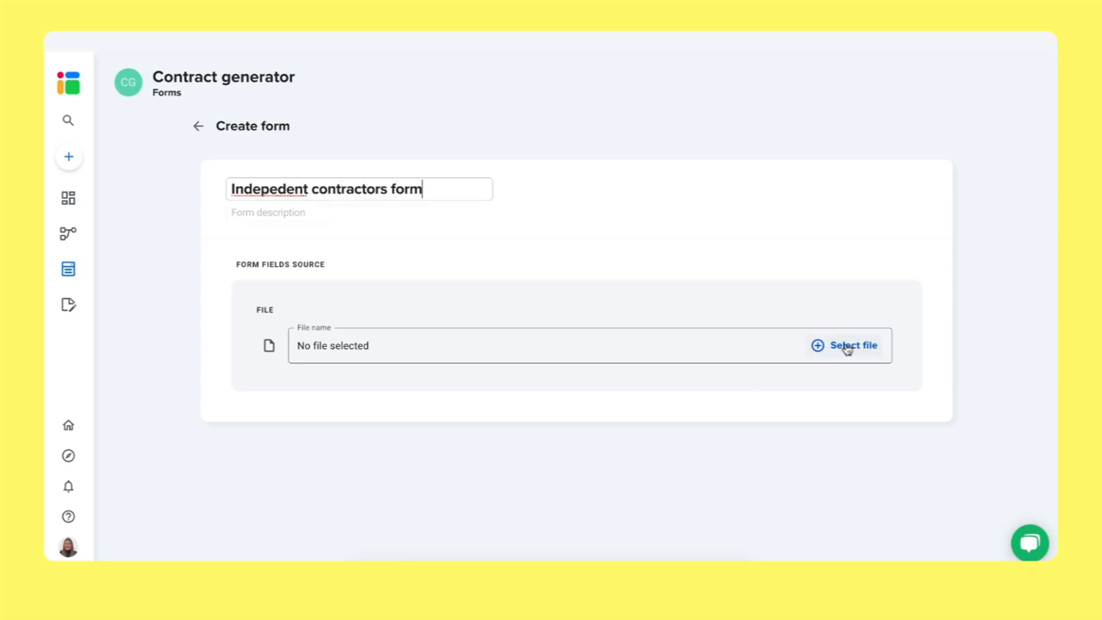
pyautogui.click(852, 345)
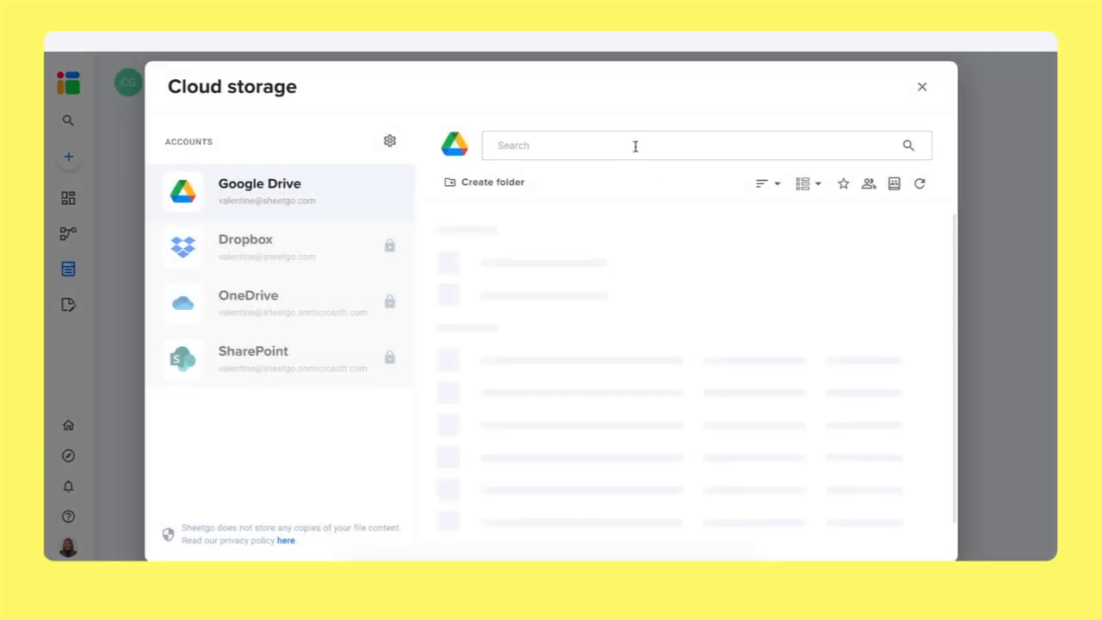
pyautogui.write('independ')
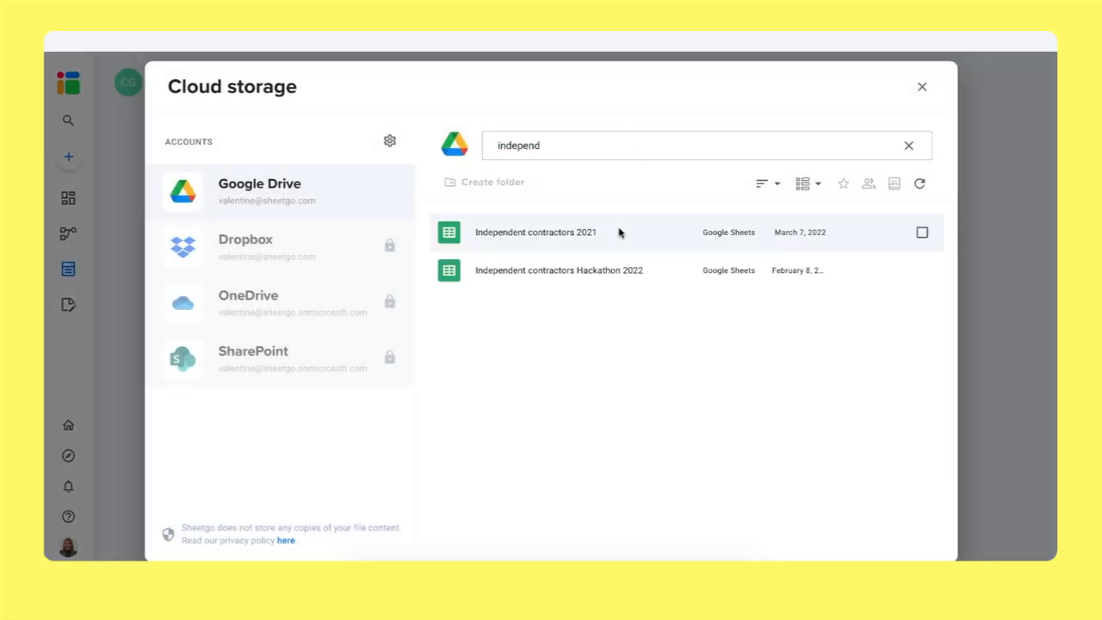
pyautogui.click(534, 231)
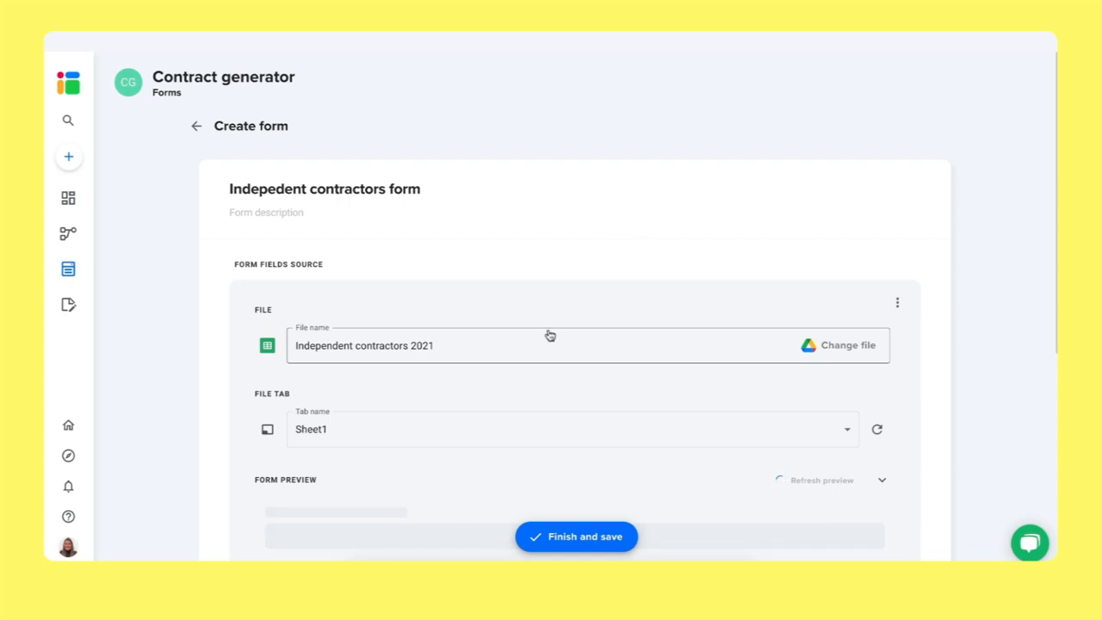
pyautogui.scroll(-3)
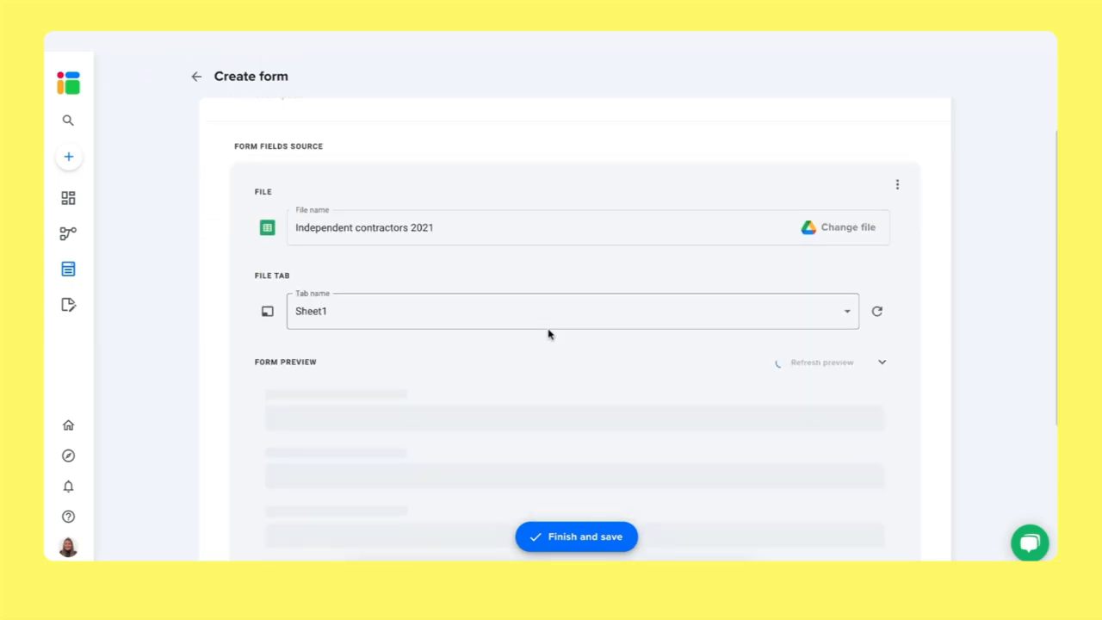
# Step: Choose Sheet1 and review the preview fields Full Name, Email, Start Date through Contract sum
pyautogui.click(533, 311)
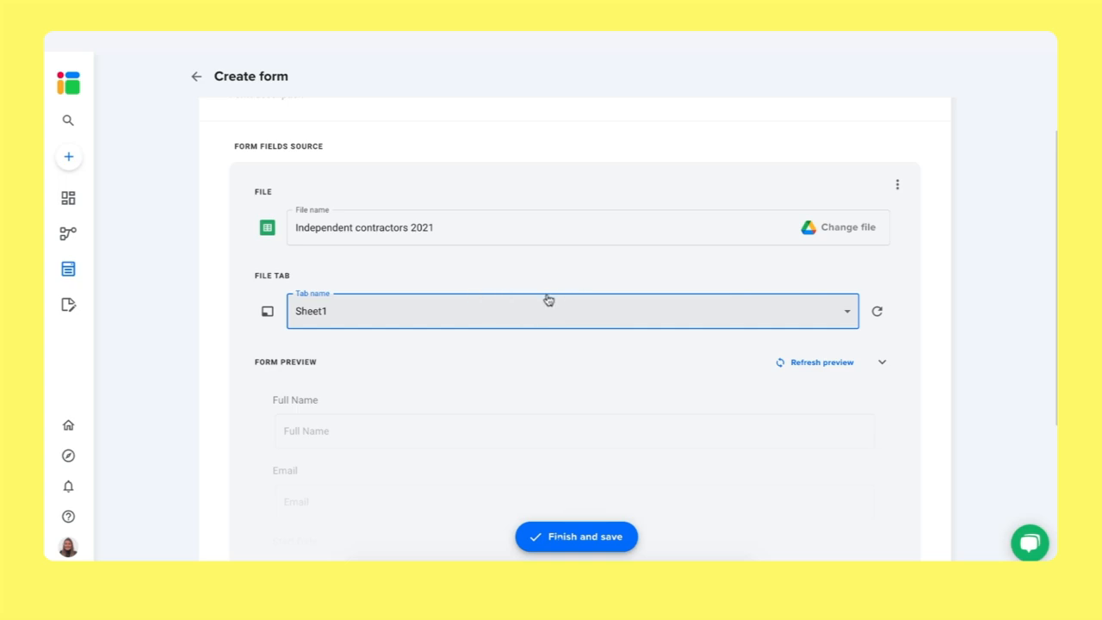
pyautogui.scroll(-3)
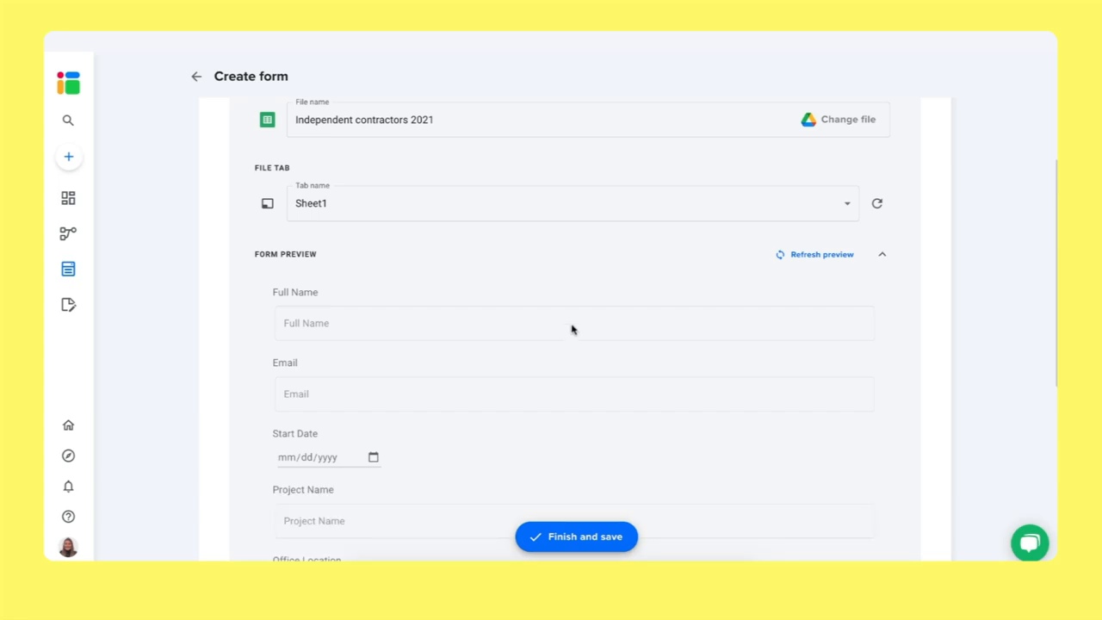
pyautogui.scroll(-3)
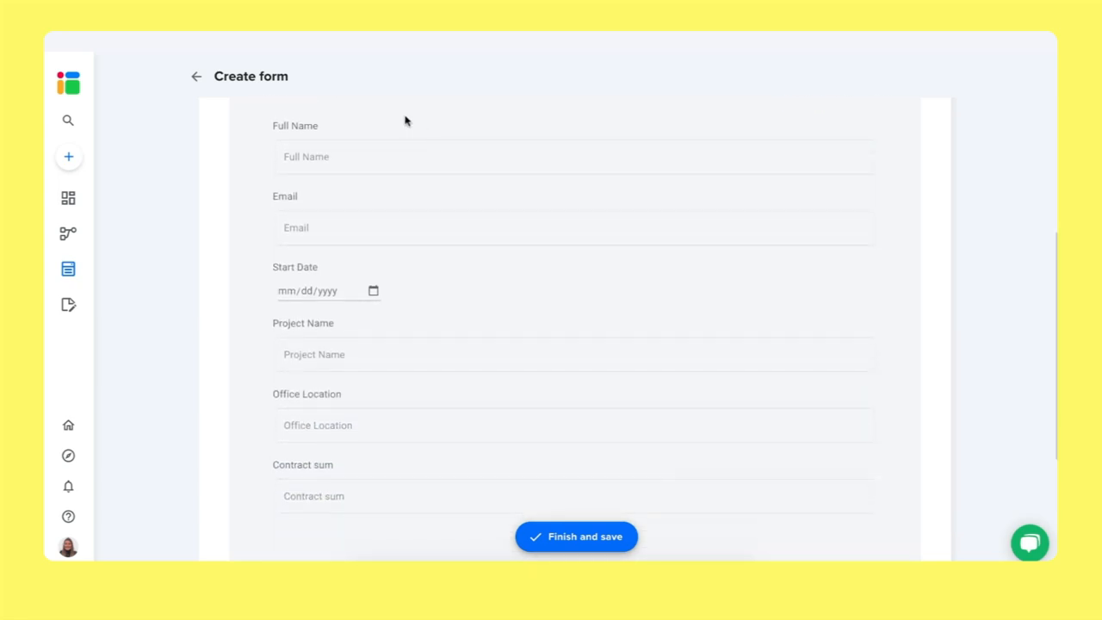
pyautogui.moveTo(360, 244)
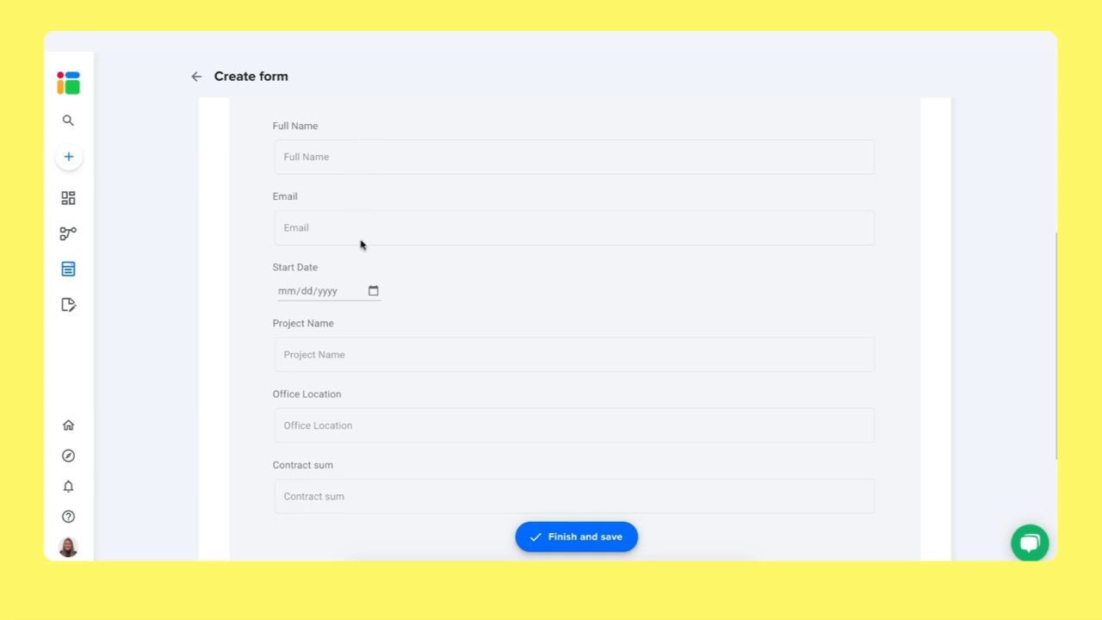
pyautogui.moveTo(349, 303)
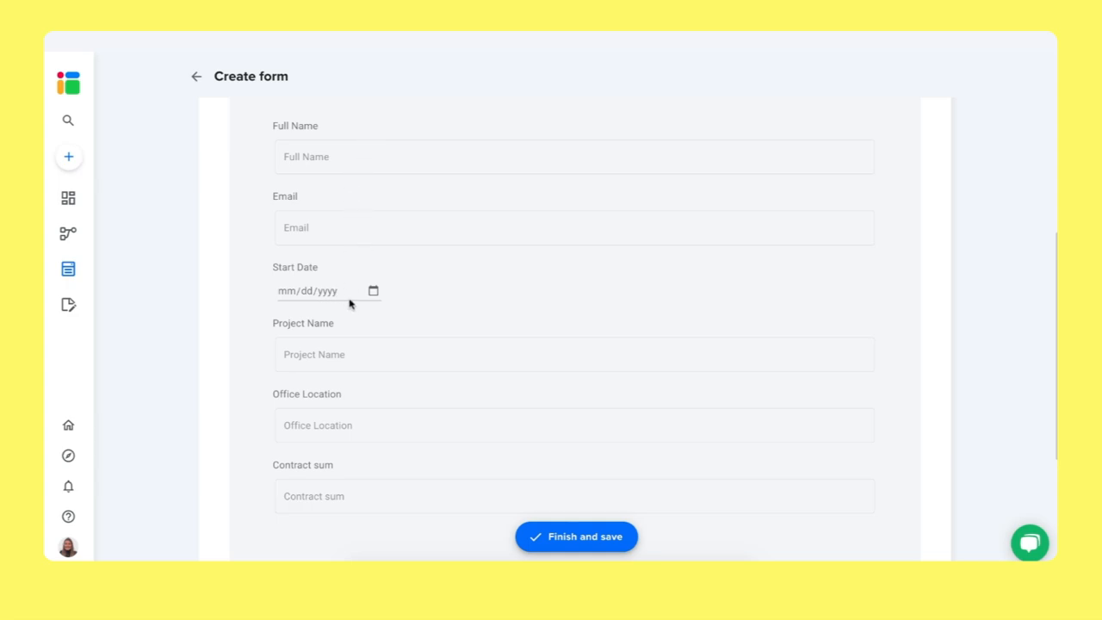
pyautogui.scroll(-3)
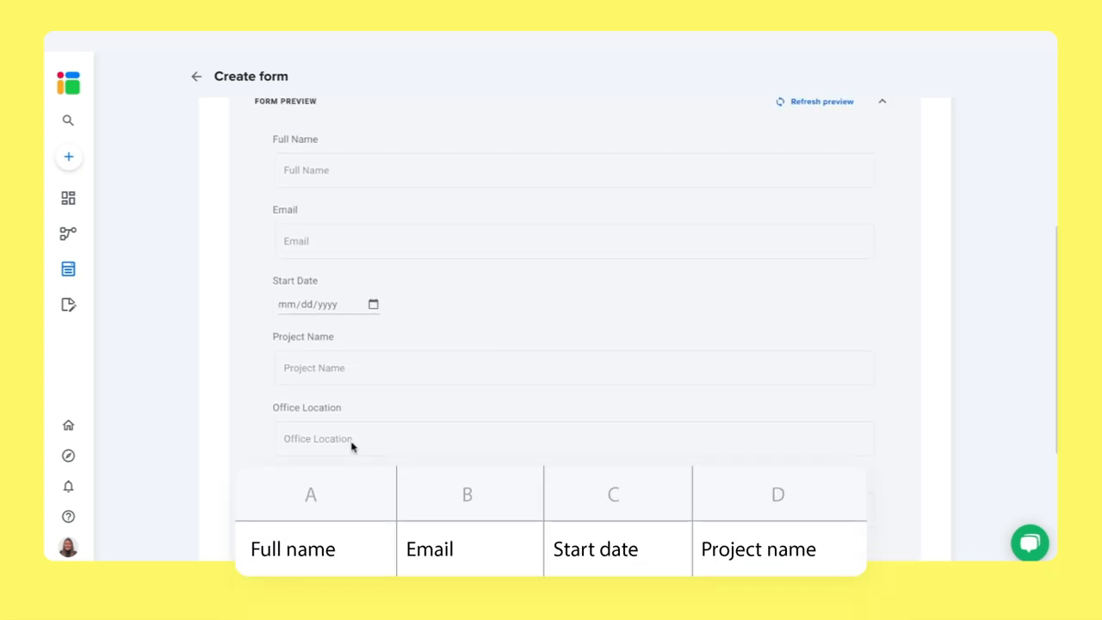
pyautogui.click(467, 548)
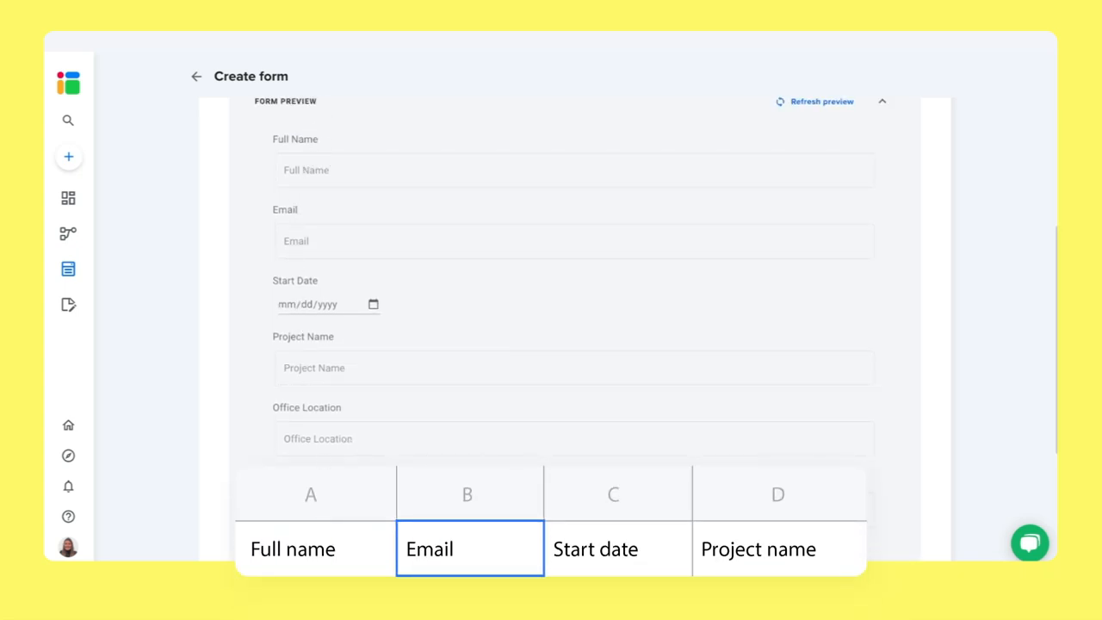
pyautogui.click(777, 548)
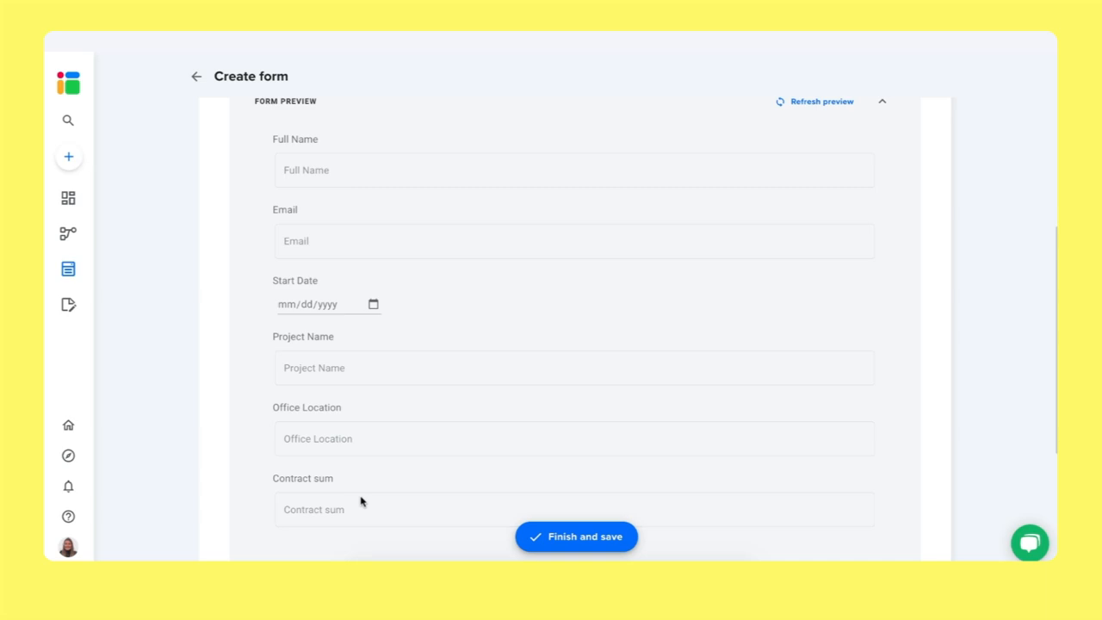
pyautogui.moveTo(694, 378)
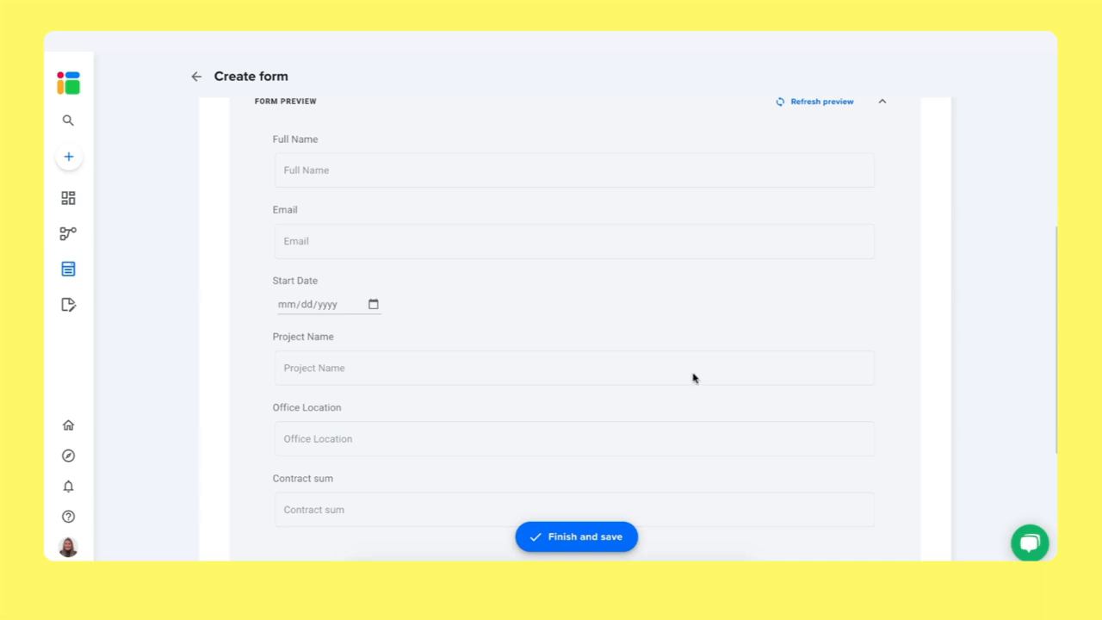
pyautogui.moveTo(518, 210)
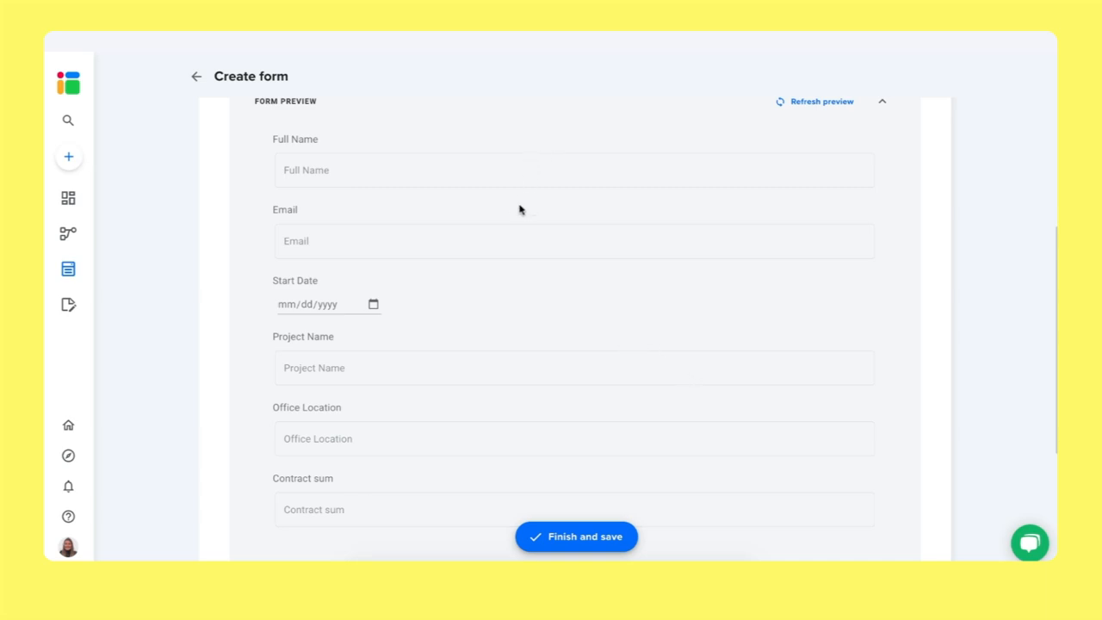
pyautogui.moveTo(526, 210)
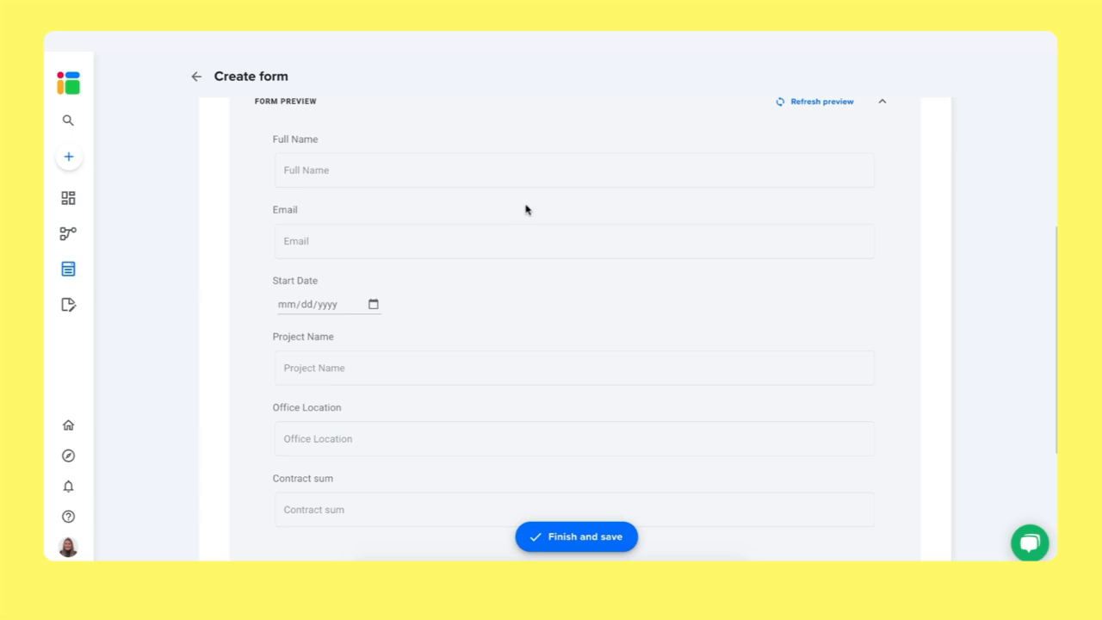
pyautogui.moveTo(472, 208)
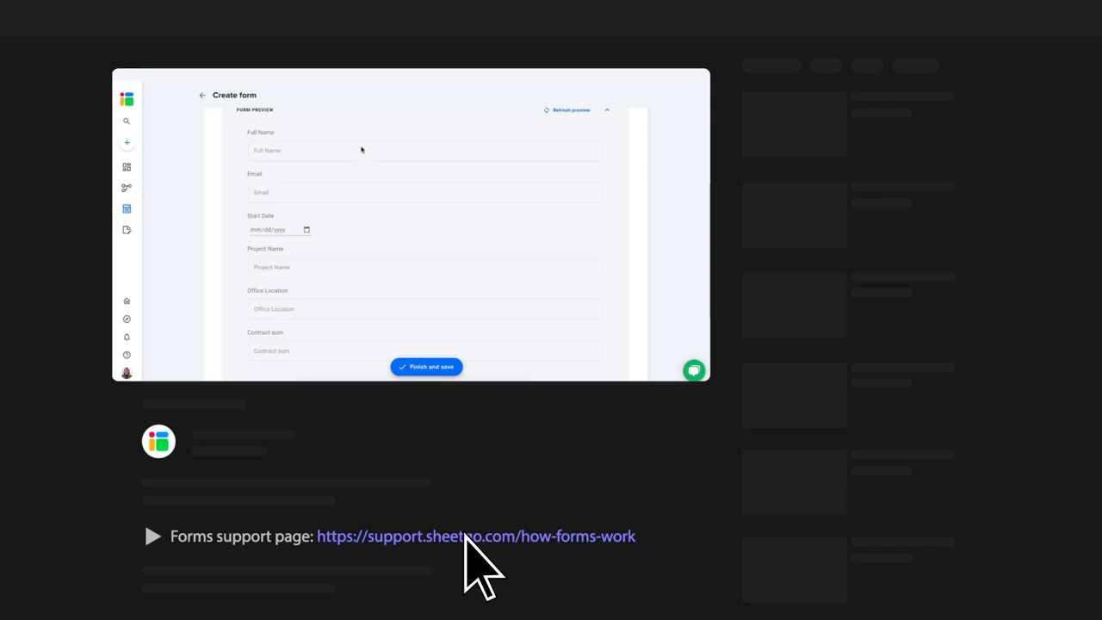
pyautogui.moveTo(349, 239)
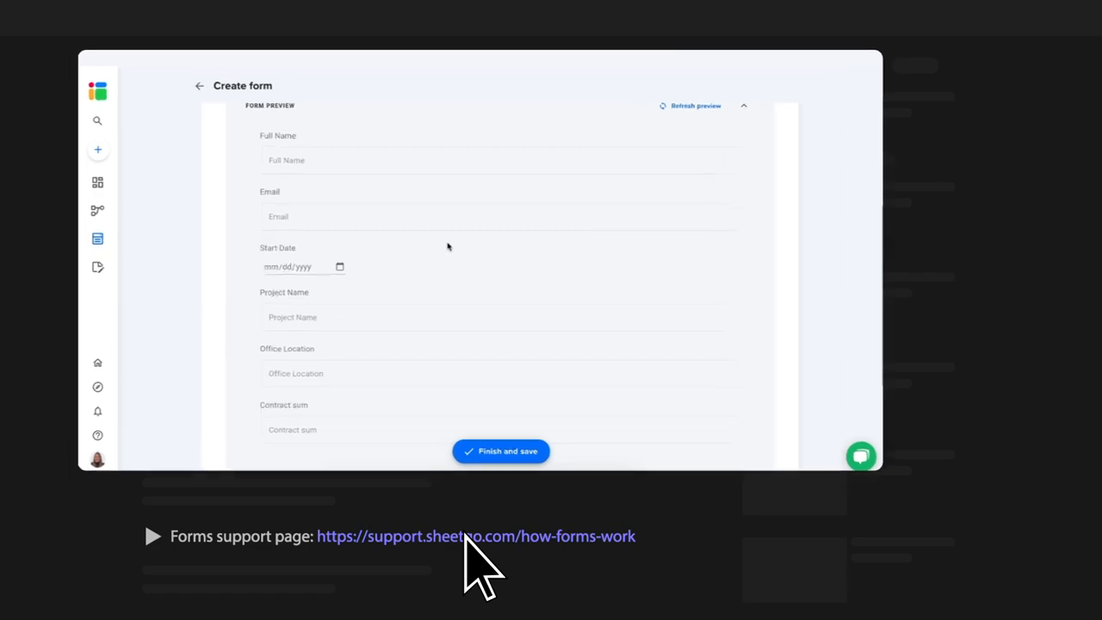
# Step: Keep responses destination 'Same as source' and save the Indepedent contractors form
pyautogui.scroll(-3)
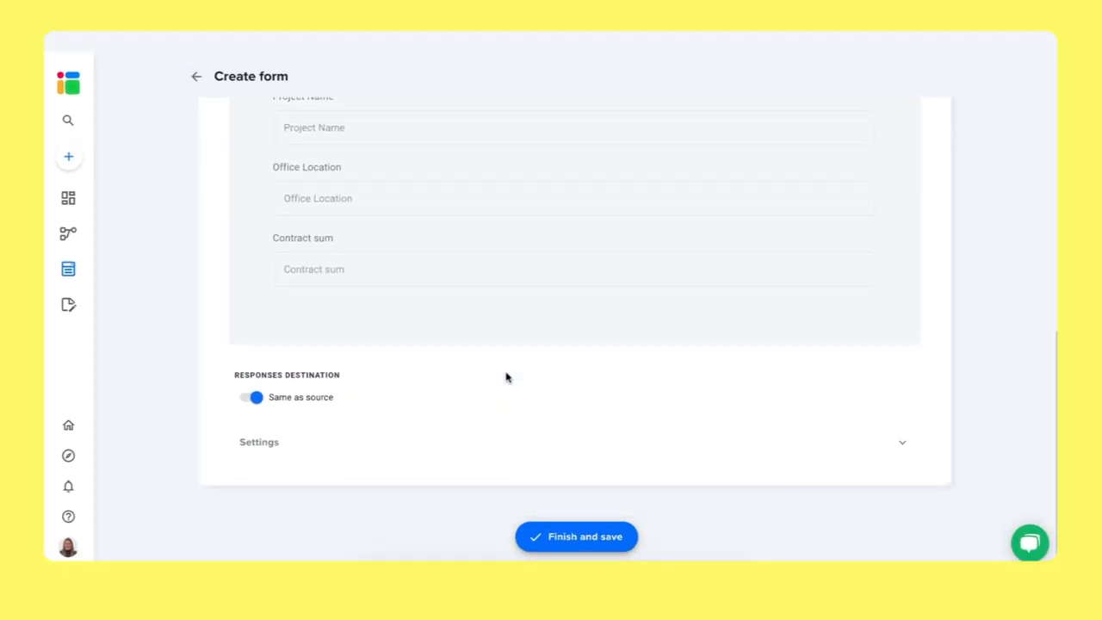
pyautogui.moveTo(277, 370)
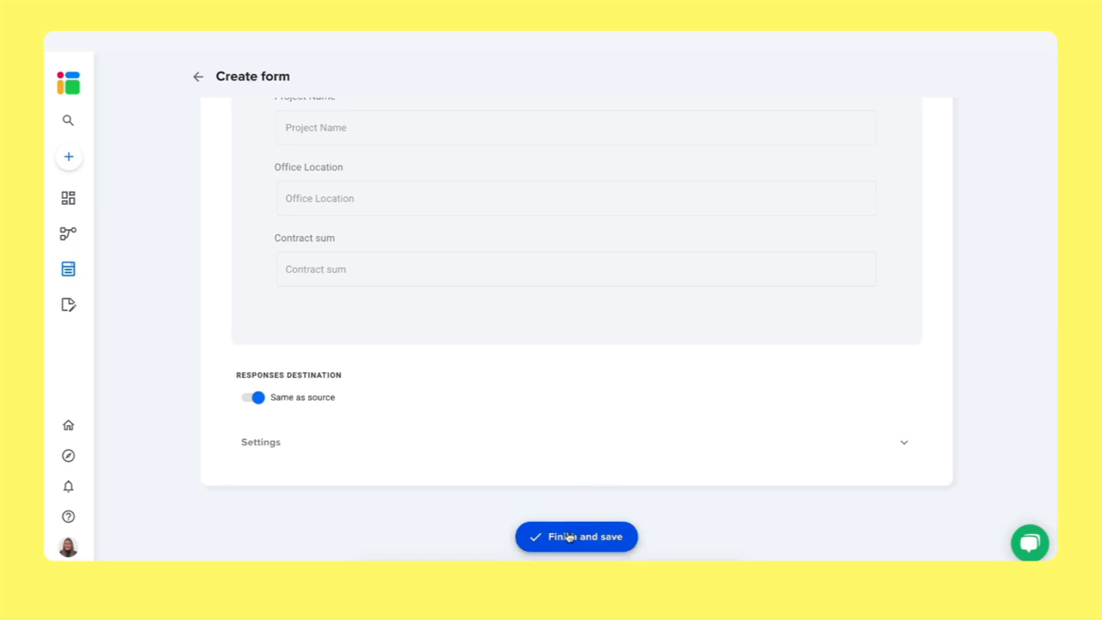
pyautogui.click(576, 536)
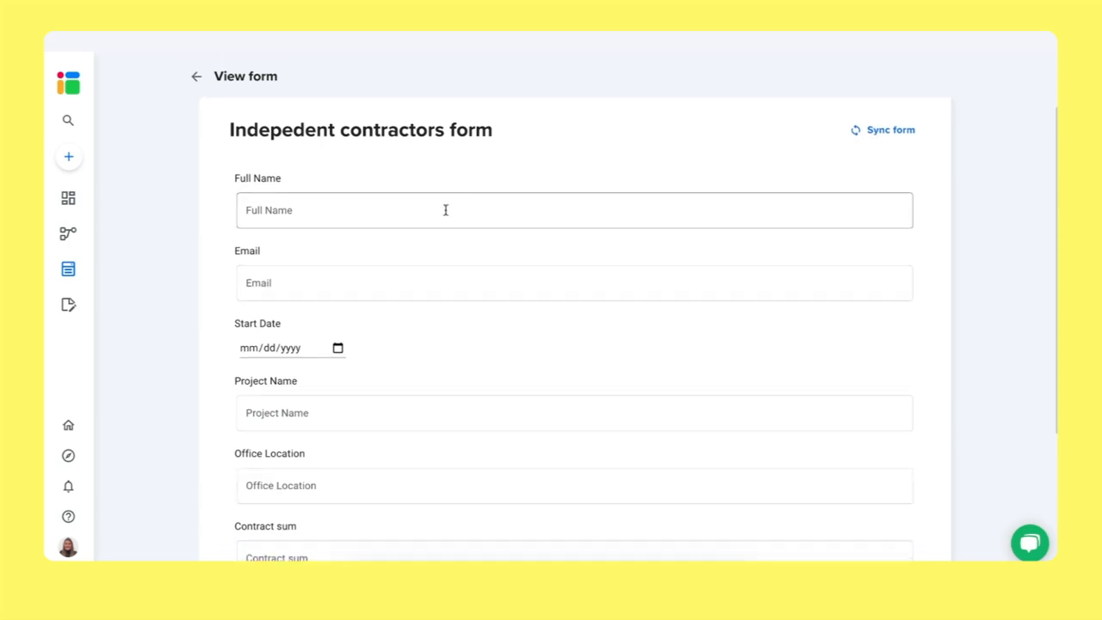
pyautogui.click(445, 209)
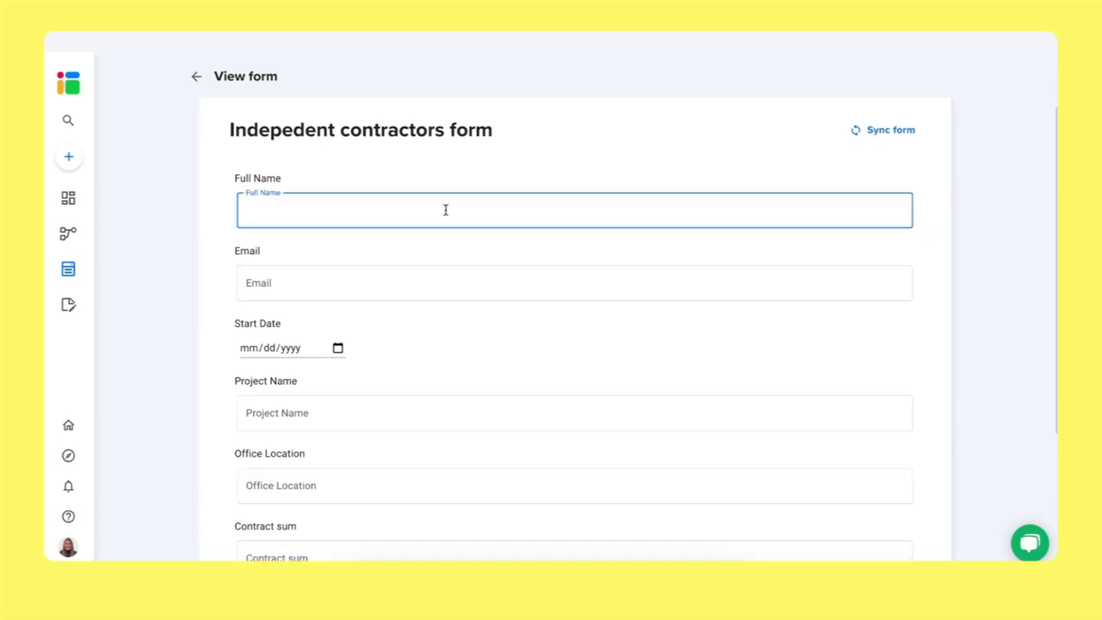
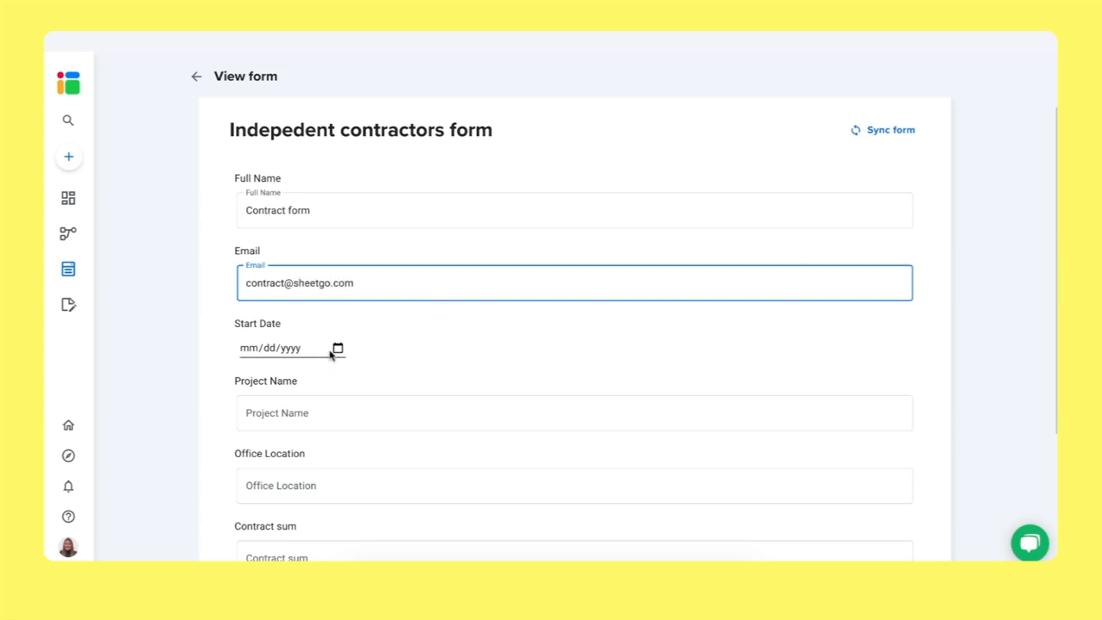
pyautogui.click(574, 412)
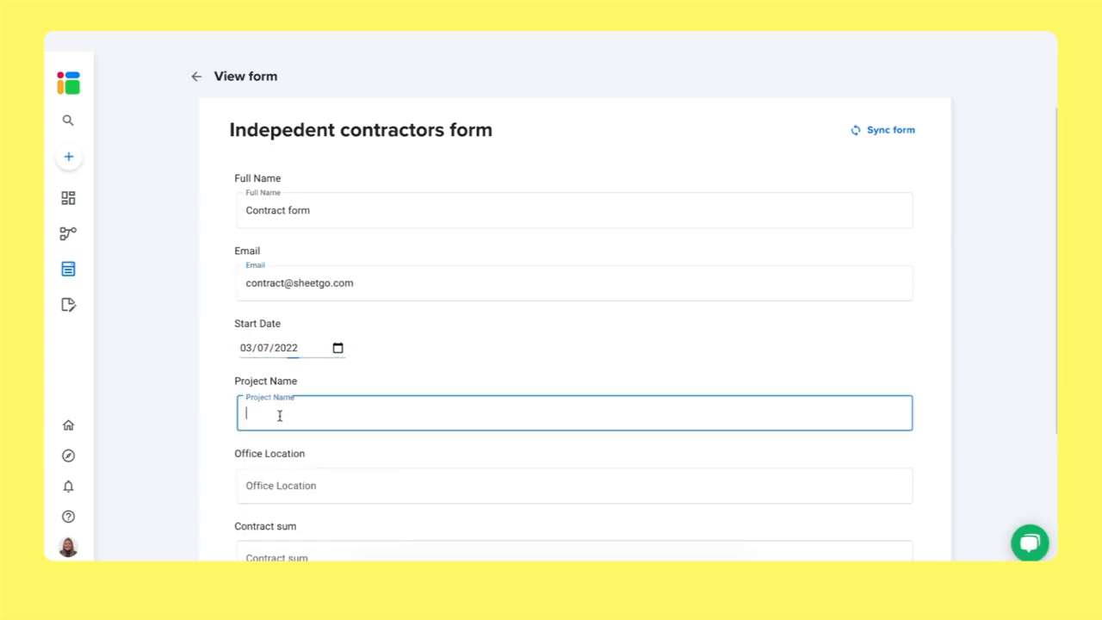
pyautogui.write('Contract generat')
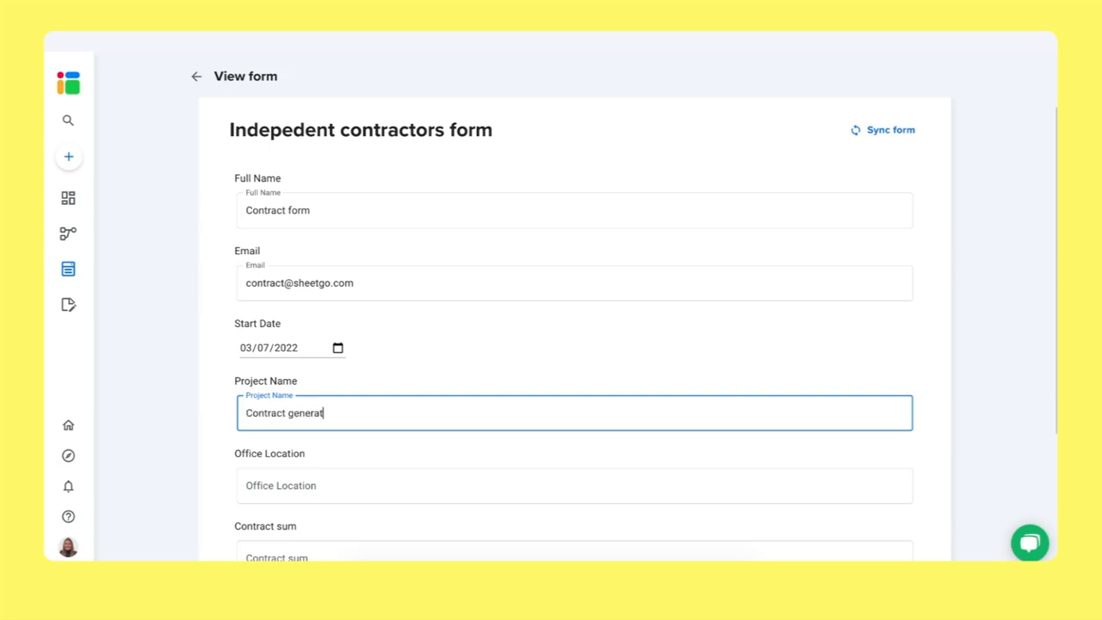
pyautogui.scroll(-3)
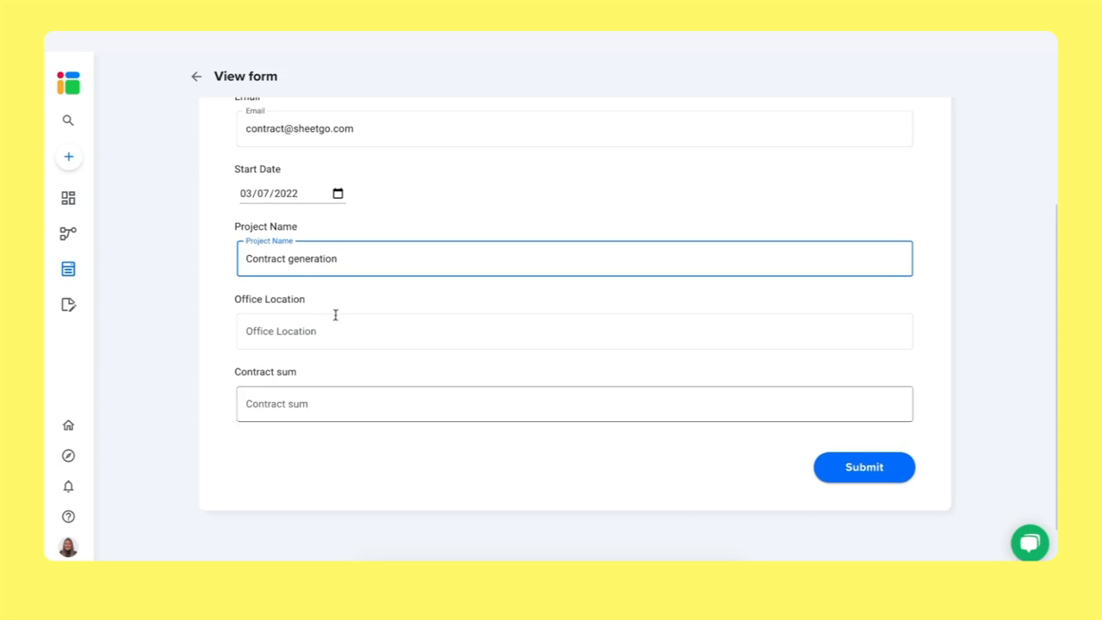
pyautogui.write('Valencia')
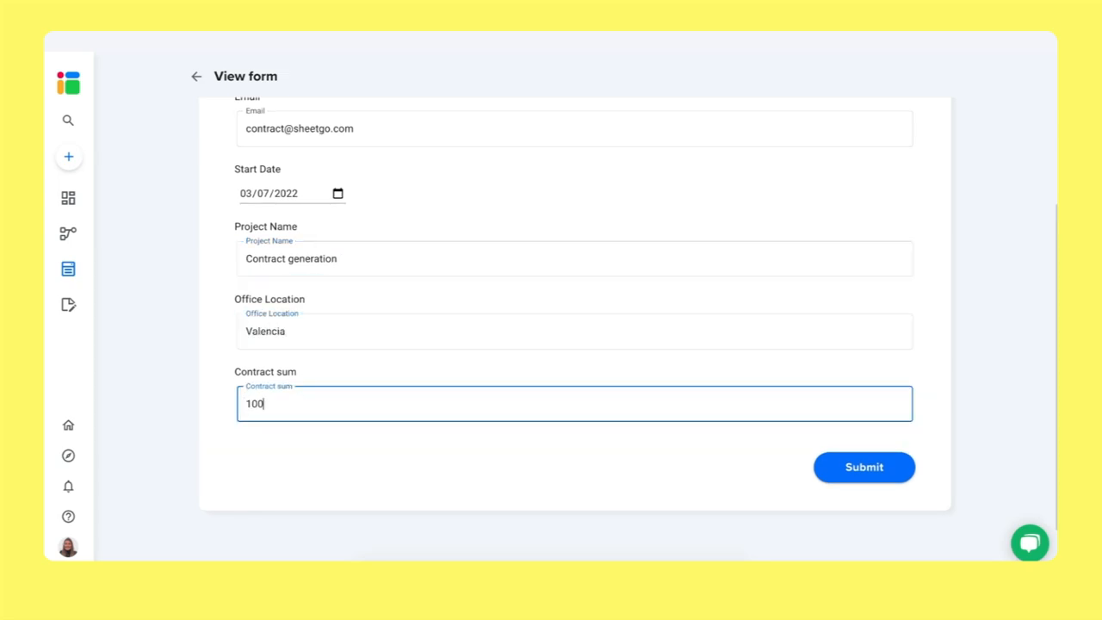
pyautogui.click(863, 466)
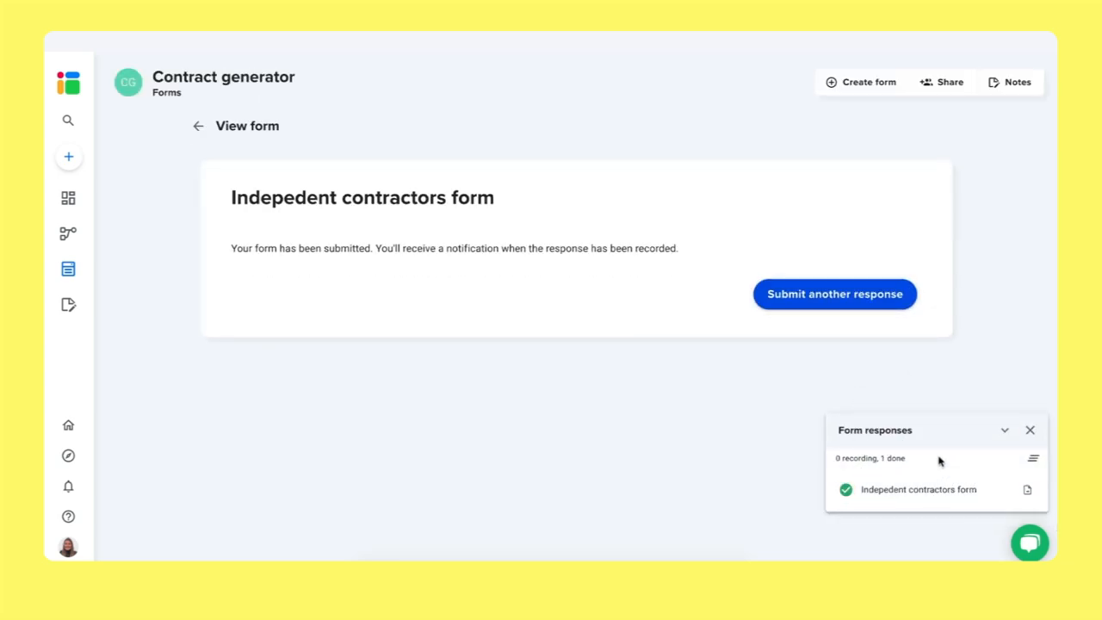
pyautogui.moveTo(1027, 489)
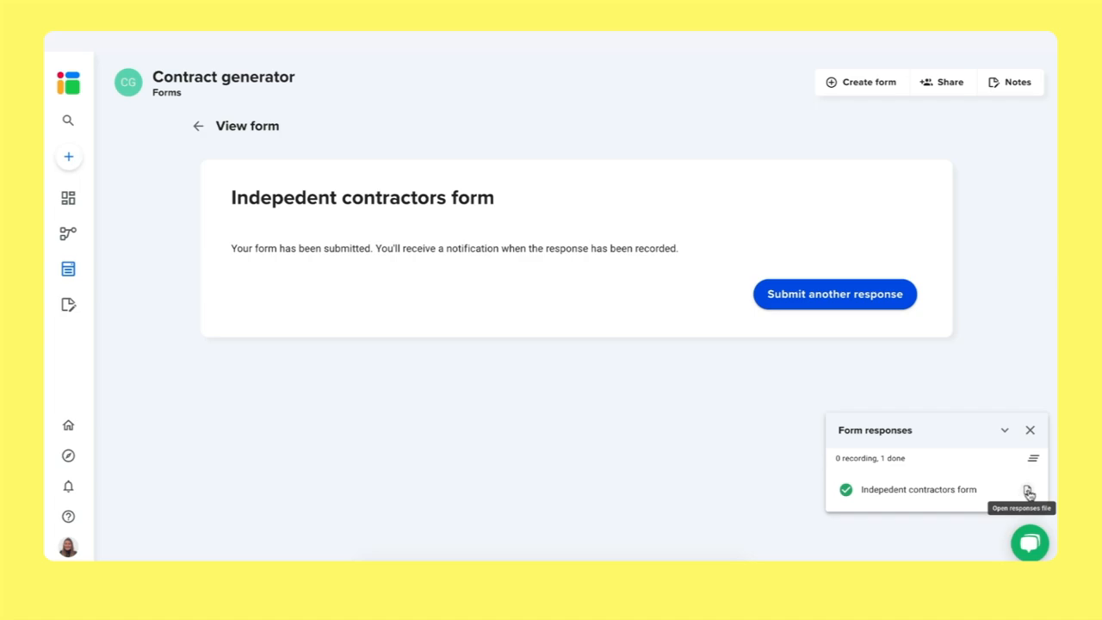
# Step: Open the responses file from the Form responses panel
pyautogui.click(1029, 489)
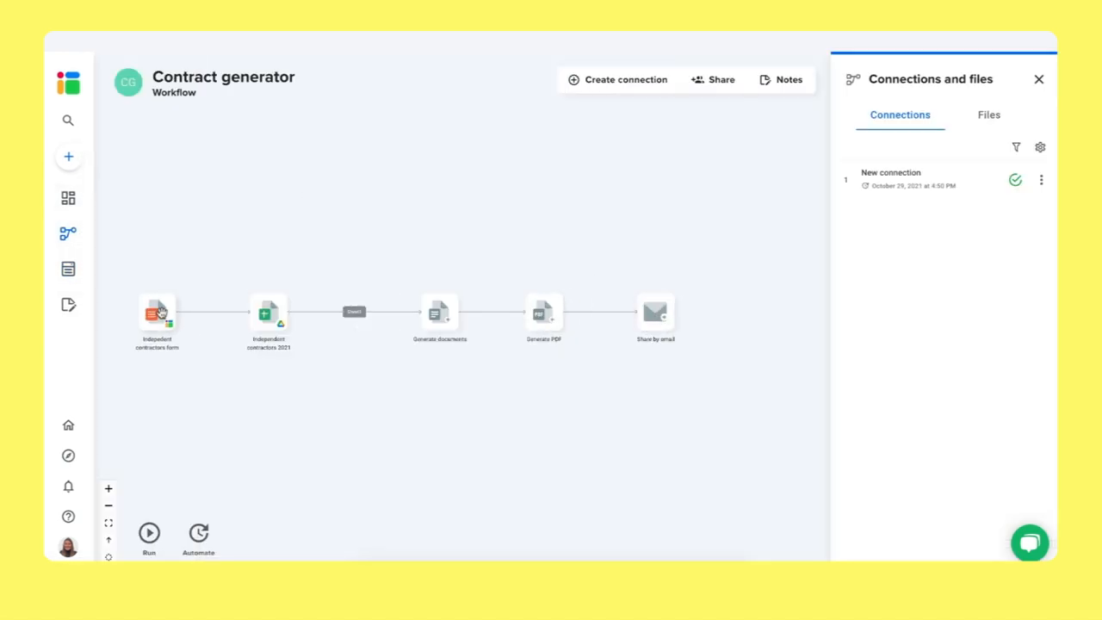
pyautogui.moveTo(249, 385)
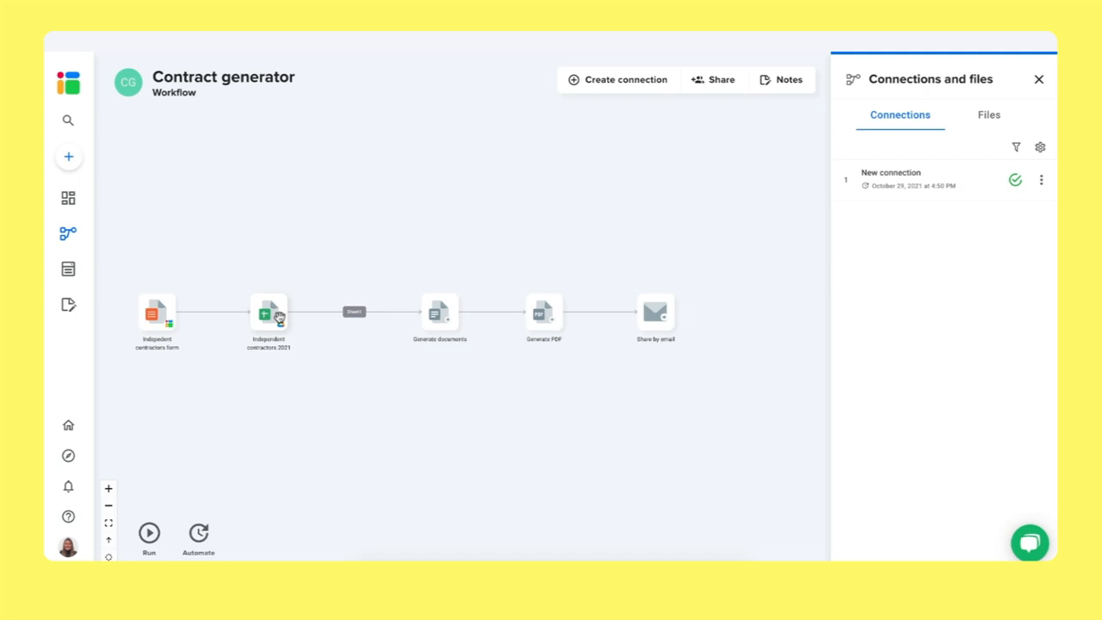
pyautogui.moveTo(146, 267)
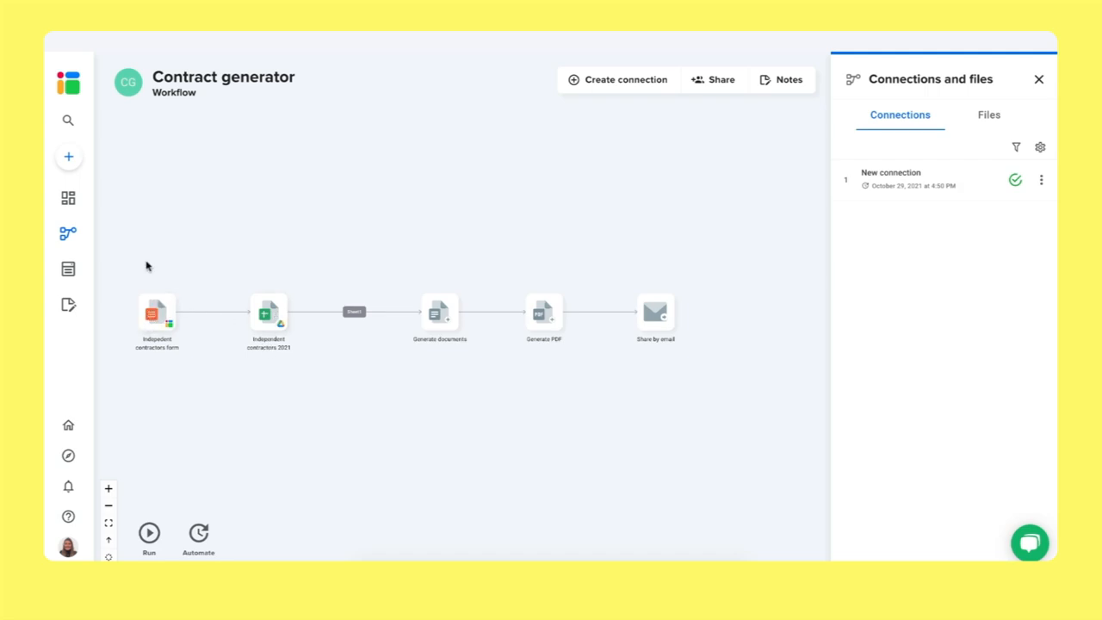
pyautogui.moveTo(140, 297)
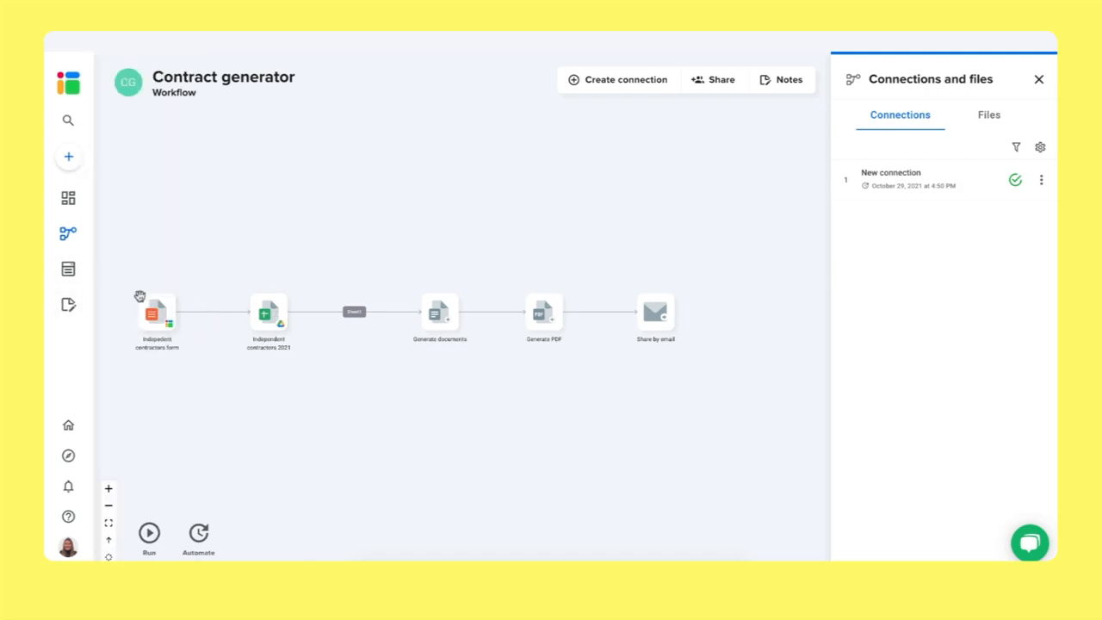
pyautogui.moveTo(168, 357)
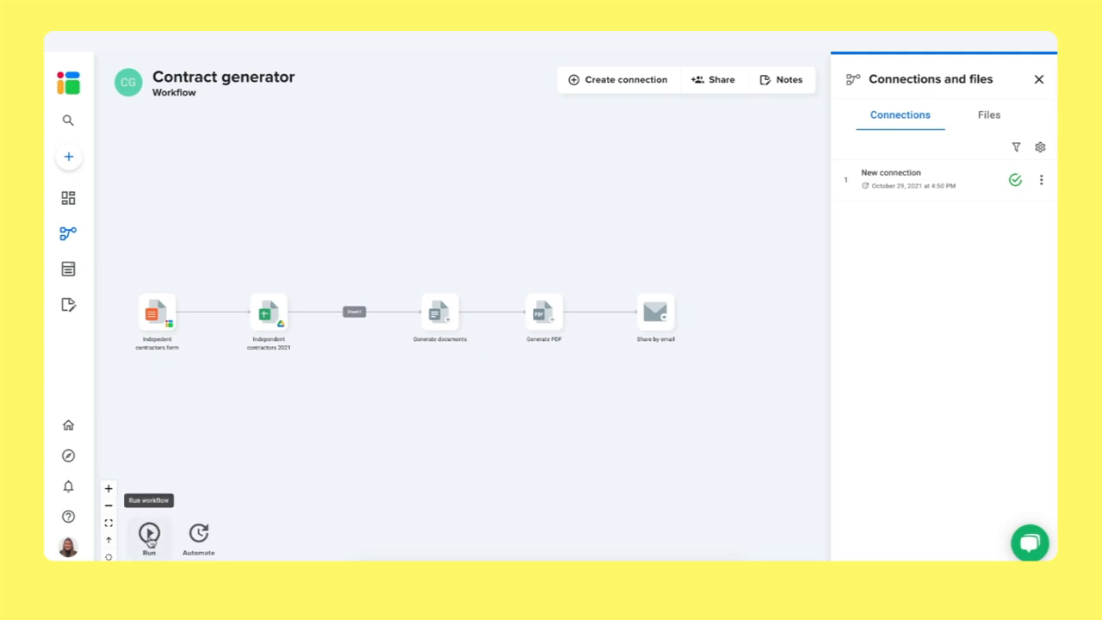
# Step: Run the workflow, then open the Contracts 2021 PDFs folder from its files list
pyautogui.click(149, 532)
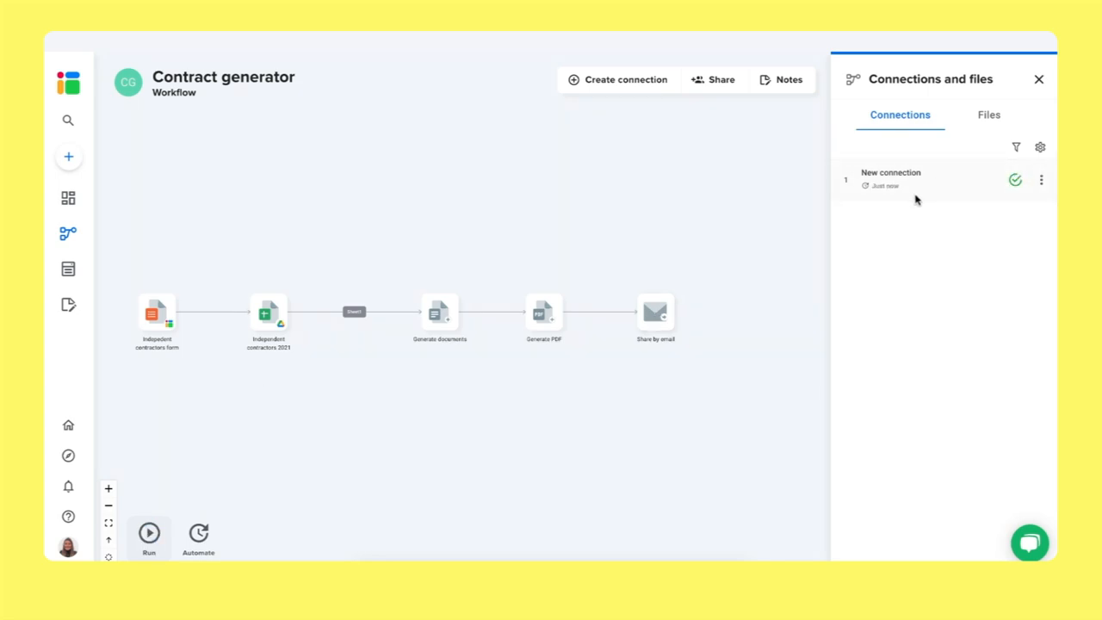
pyautogui.click(988, 114)
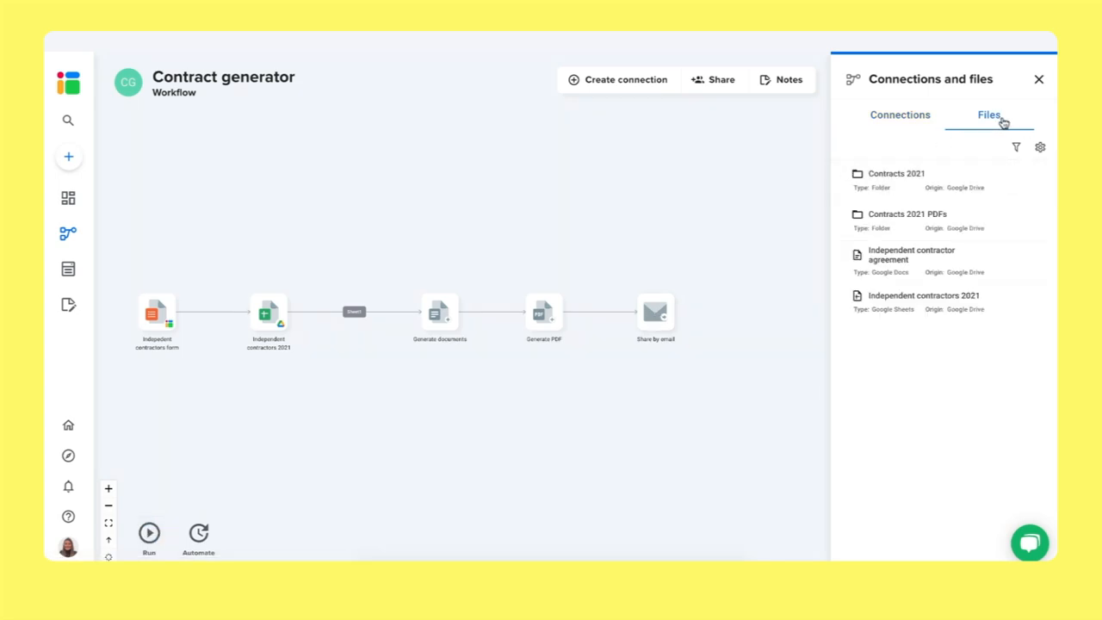
pyautogui.moveTo(1016, 220)
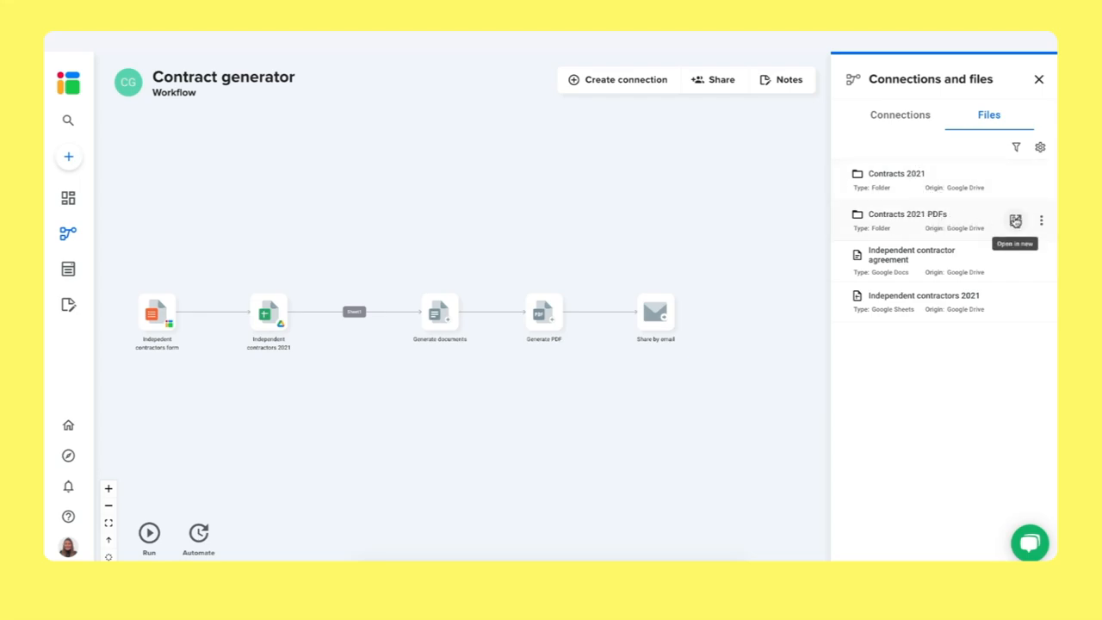
pyautogui.click(1015, 221)
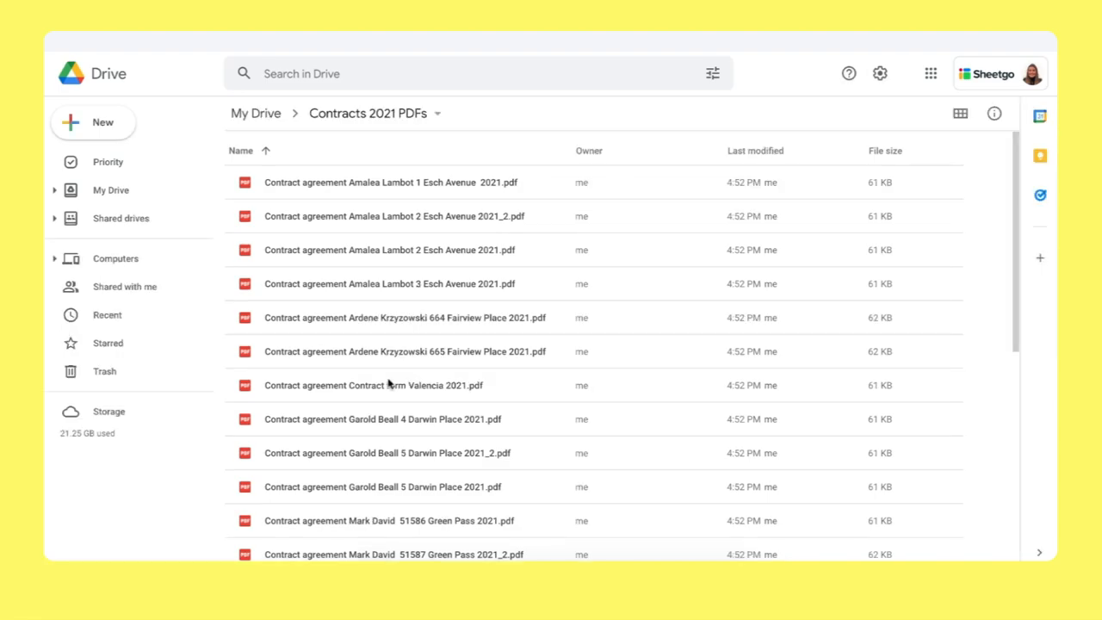
# Step: Preview one of the generated contract PDFs in Google Drive
pyautogui.doubleClick(373, 385)
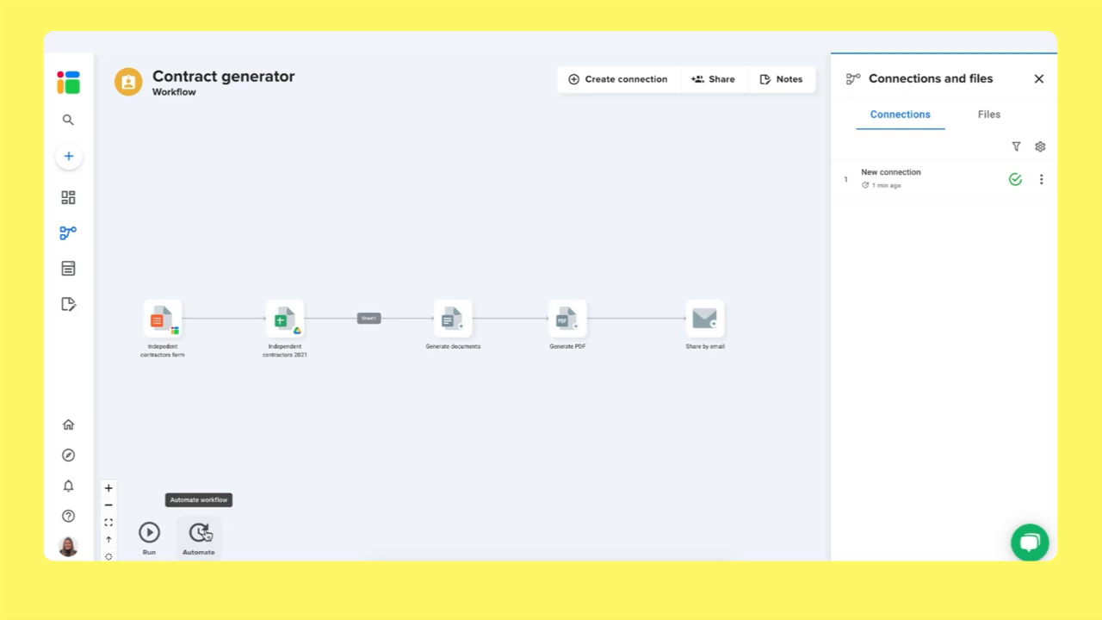
# Step: Schedule automatic runs once a day, Mondays only, between 7:00 and 8:00 AM
pyautogui.click(198, 531)
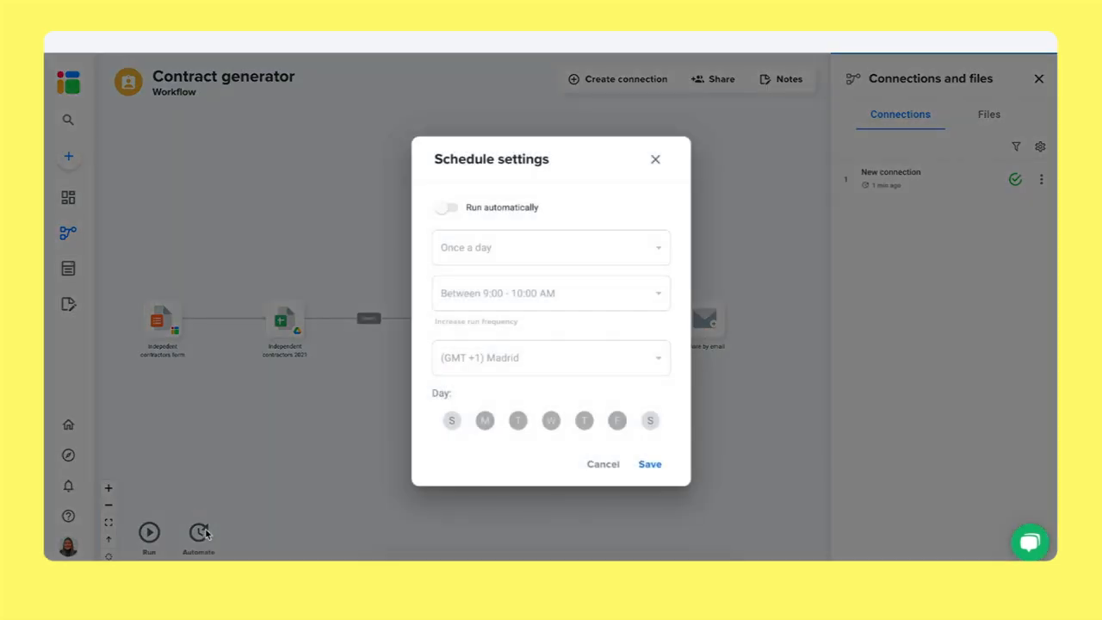
pyautogui.click(446, 206)
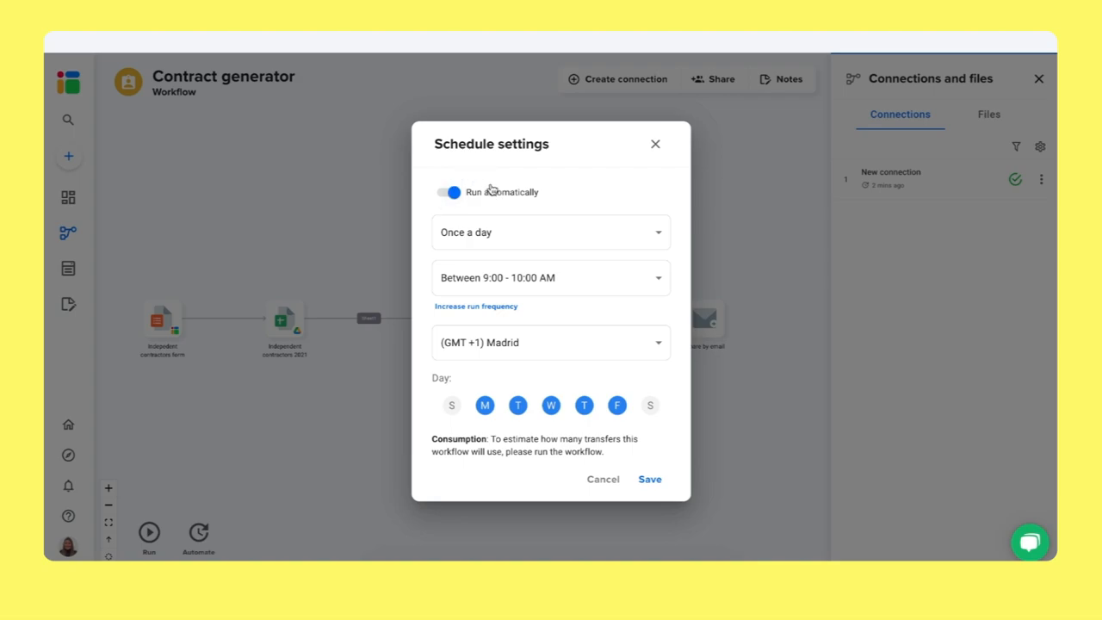
pyautogui.moveTo(572, 164)
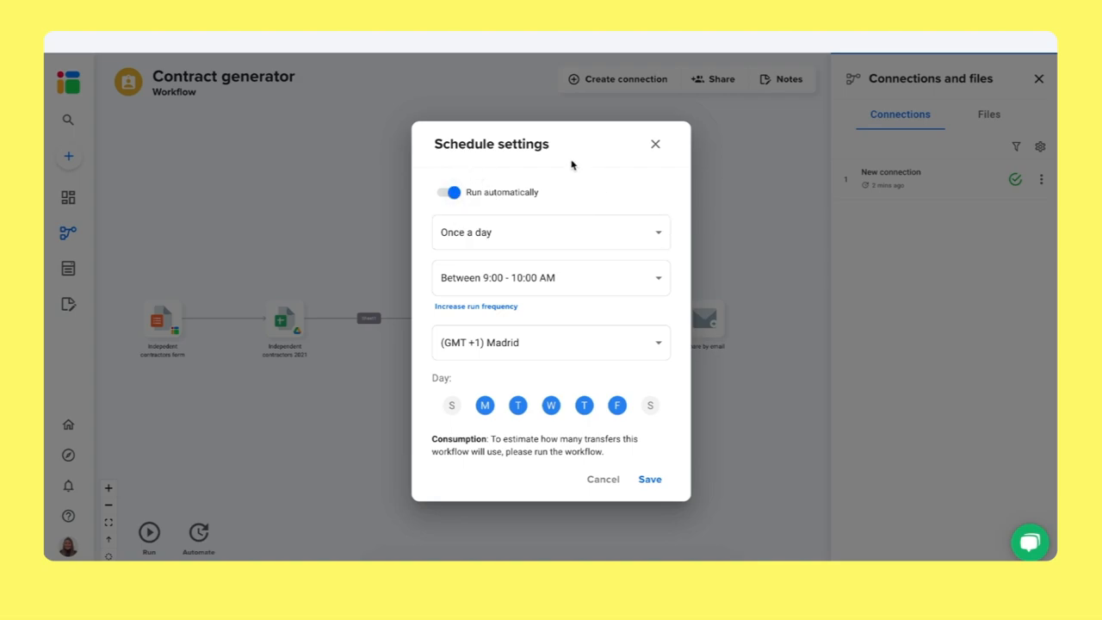
pyautogui.click(550, 232)
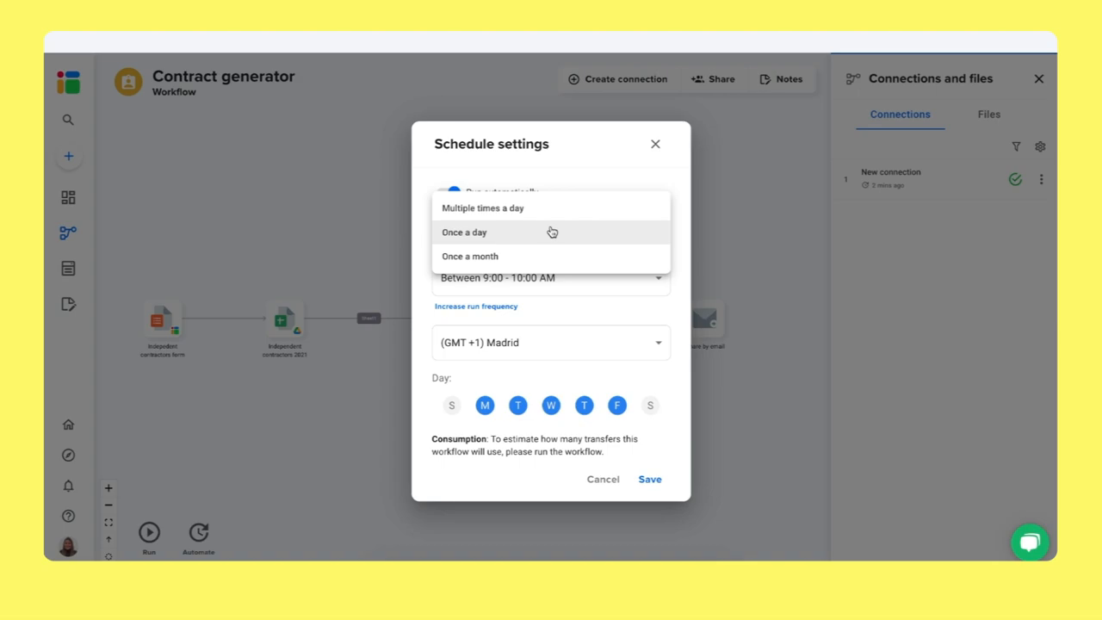
pyautogui.click(465, 232)
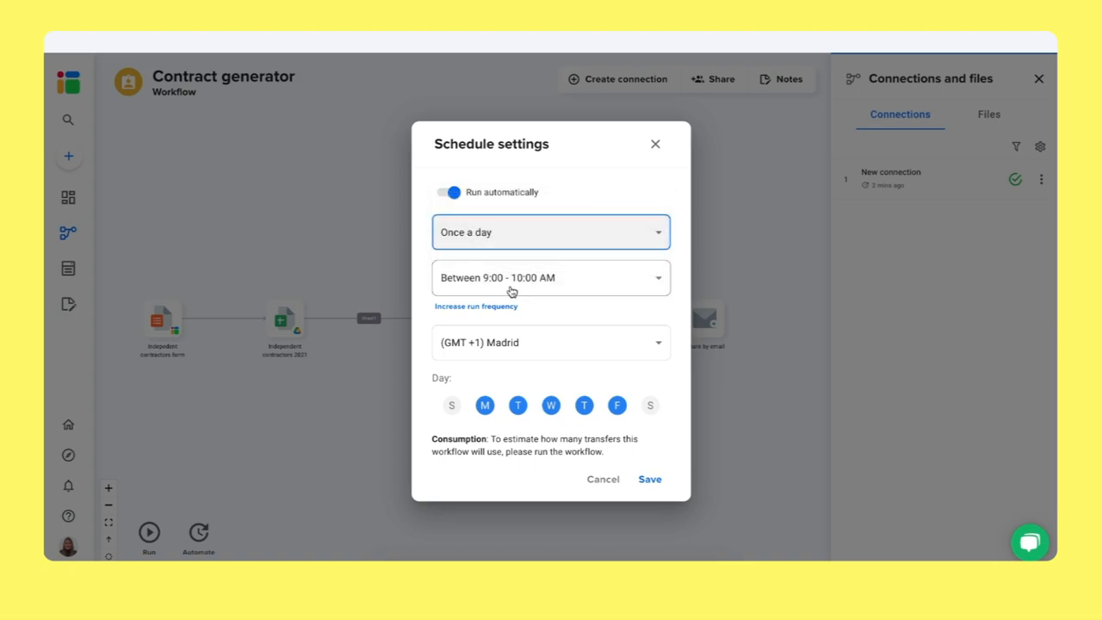
pyautogui.click(551, 277)
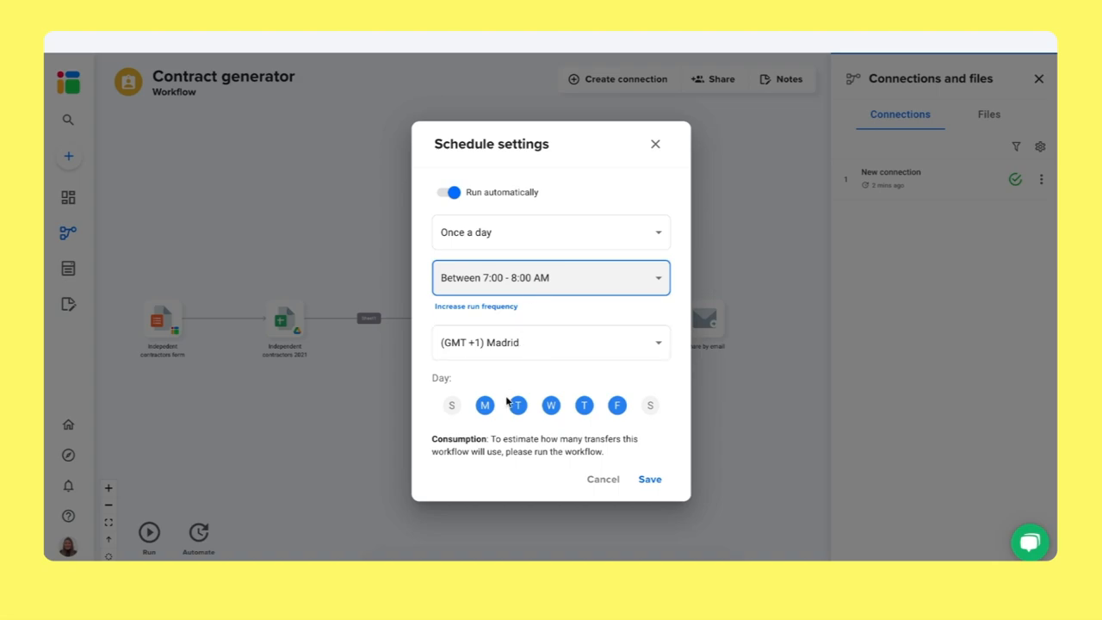
pyautogui.click(616, 405)
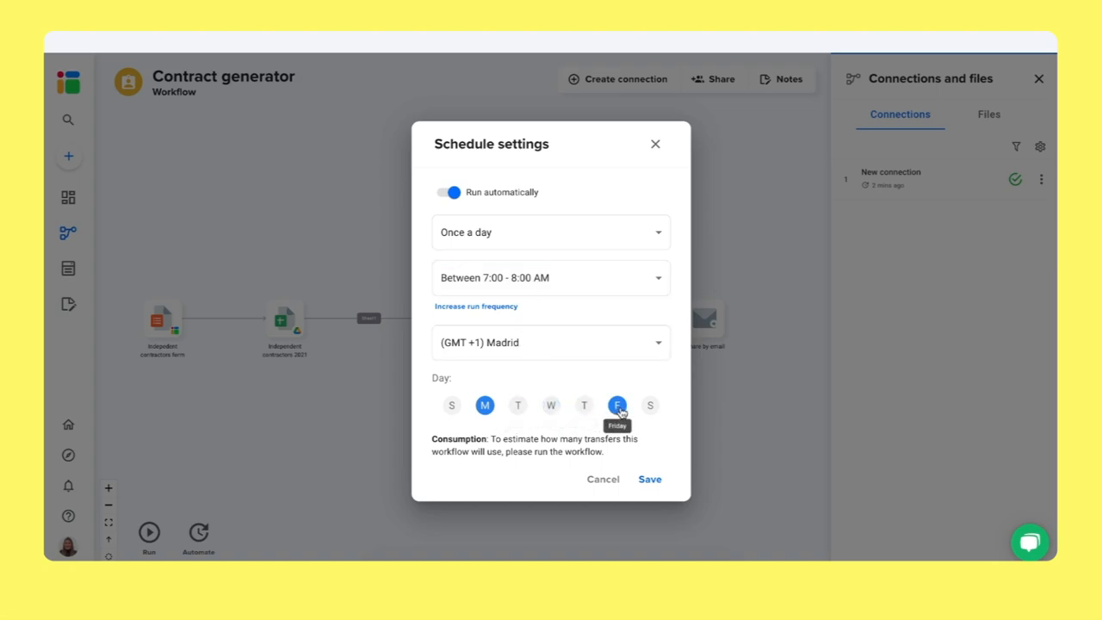
pyautogui.click(617, 405)
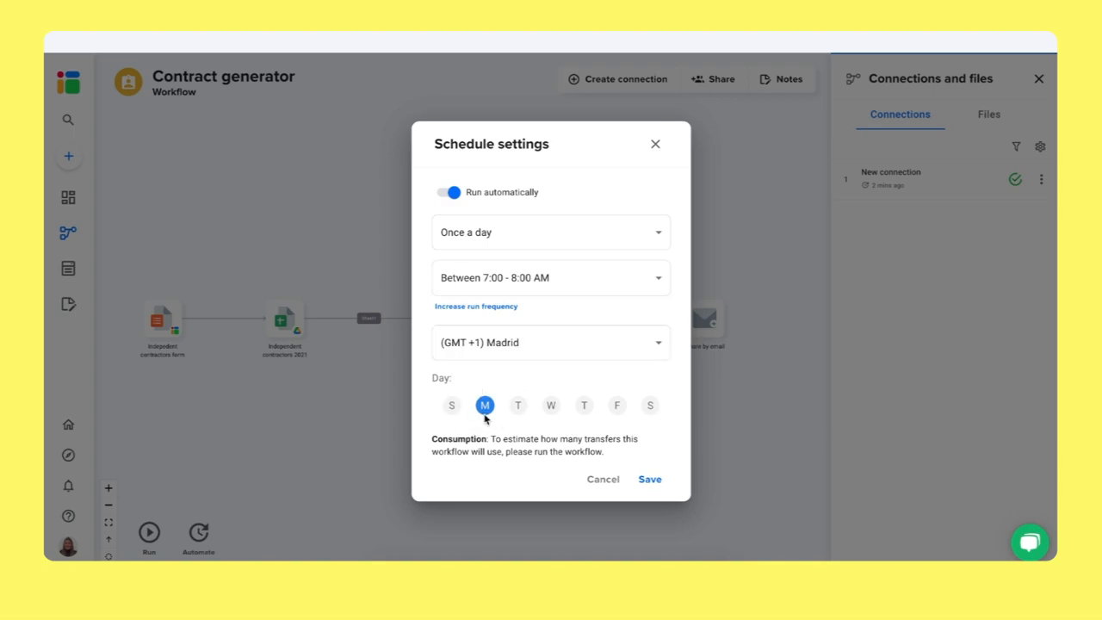
pyautogui.moveTo(485, 404)
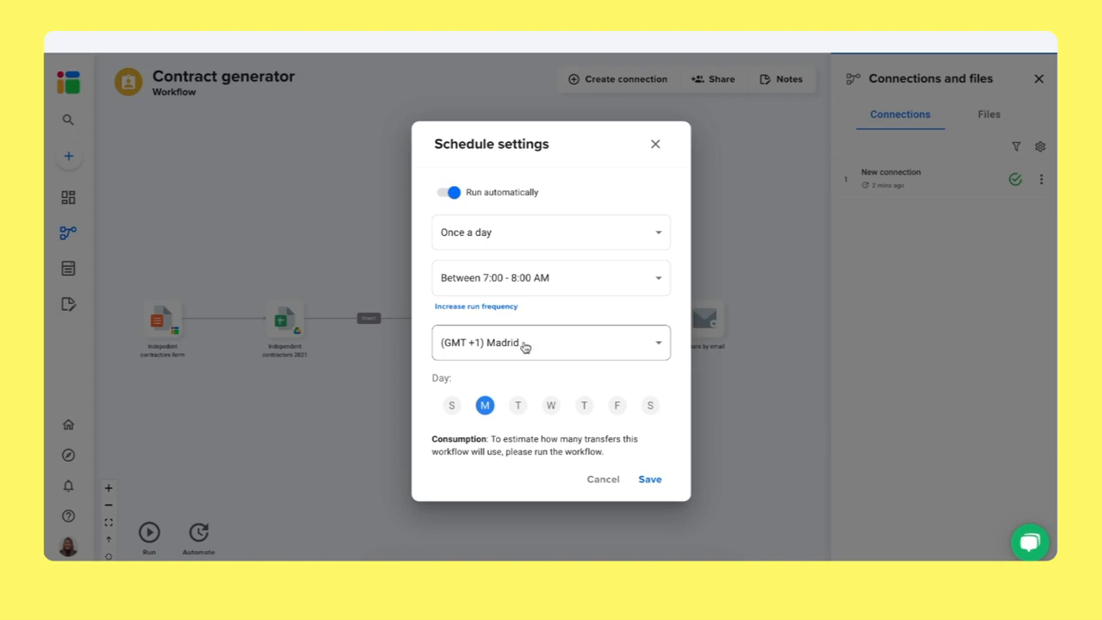
pyautogui.moveTo(486, 375)
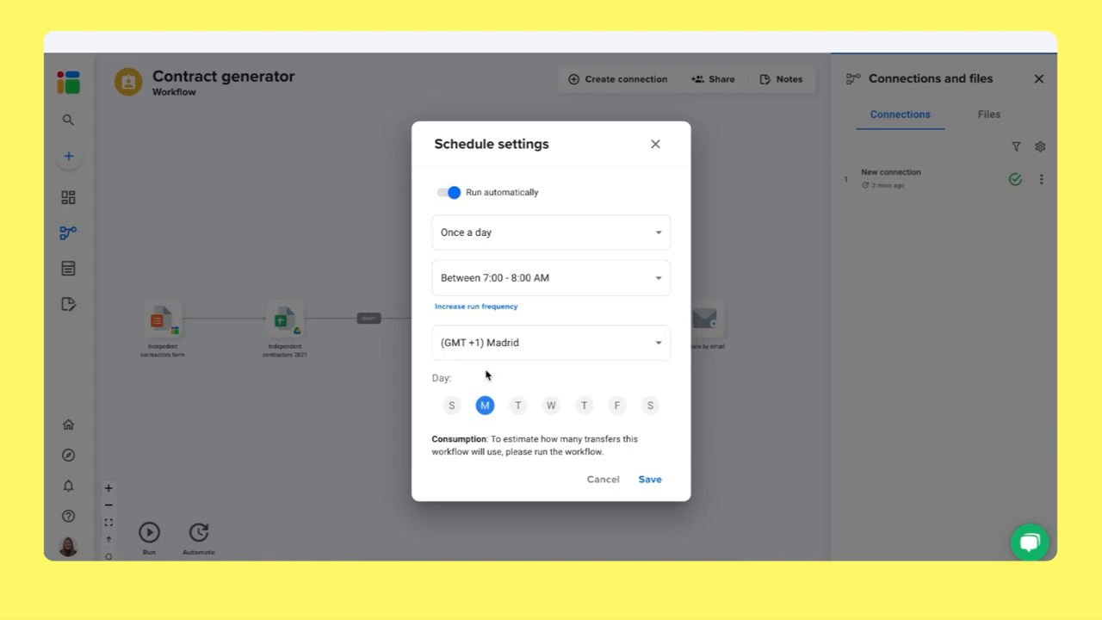
pyautogui.click(650, 479)
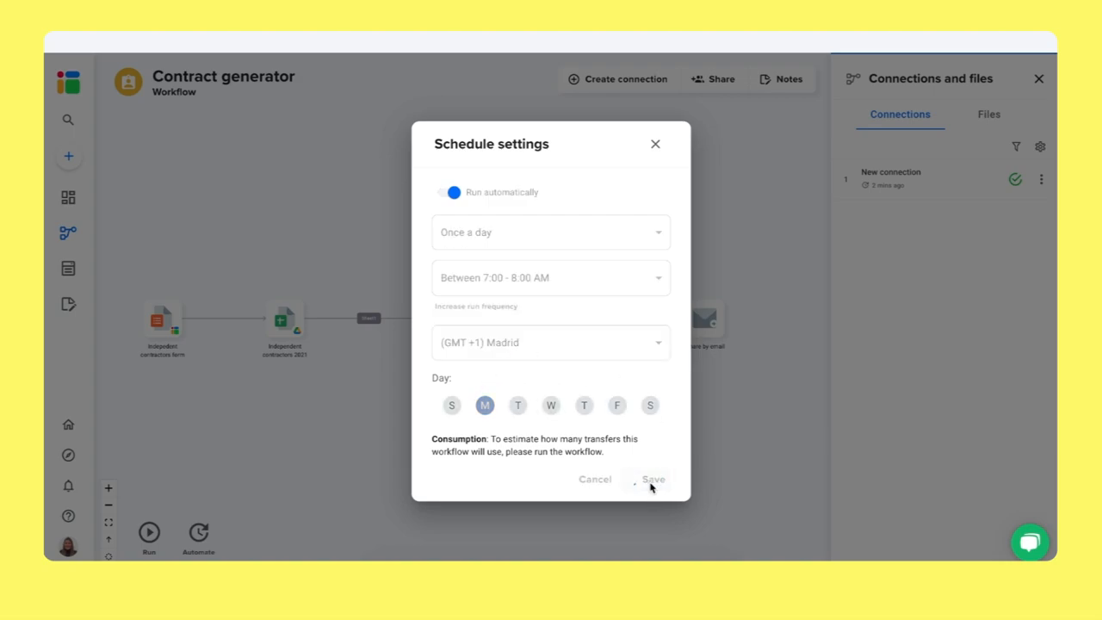
pyautogui.click(652, 479)
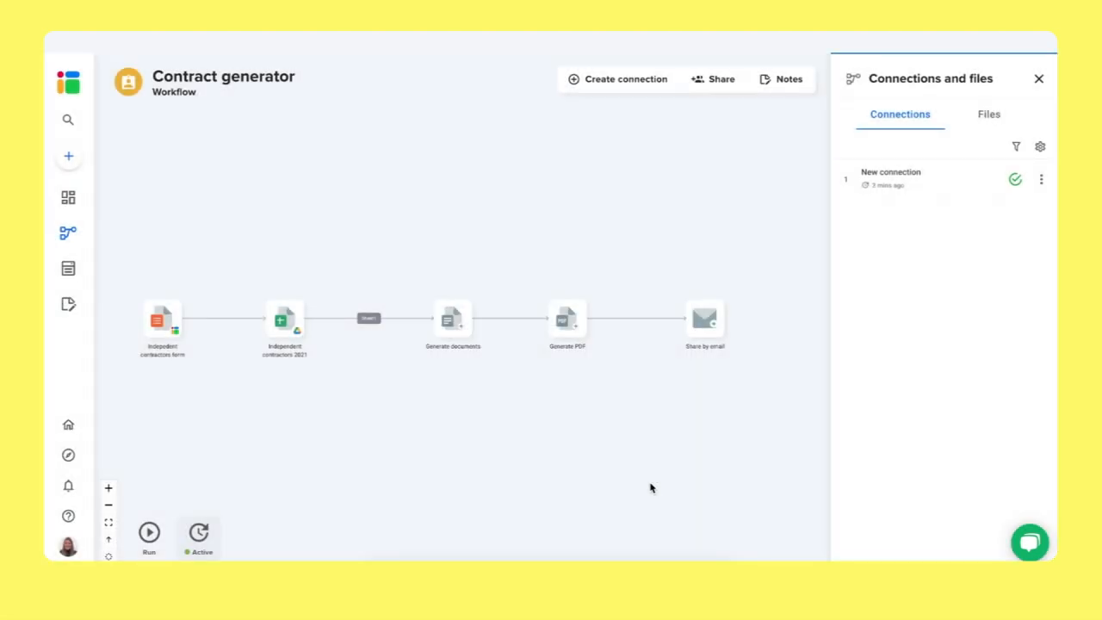
pyautogui.click(988, 113)
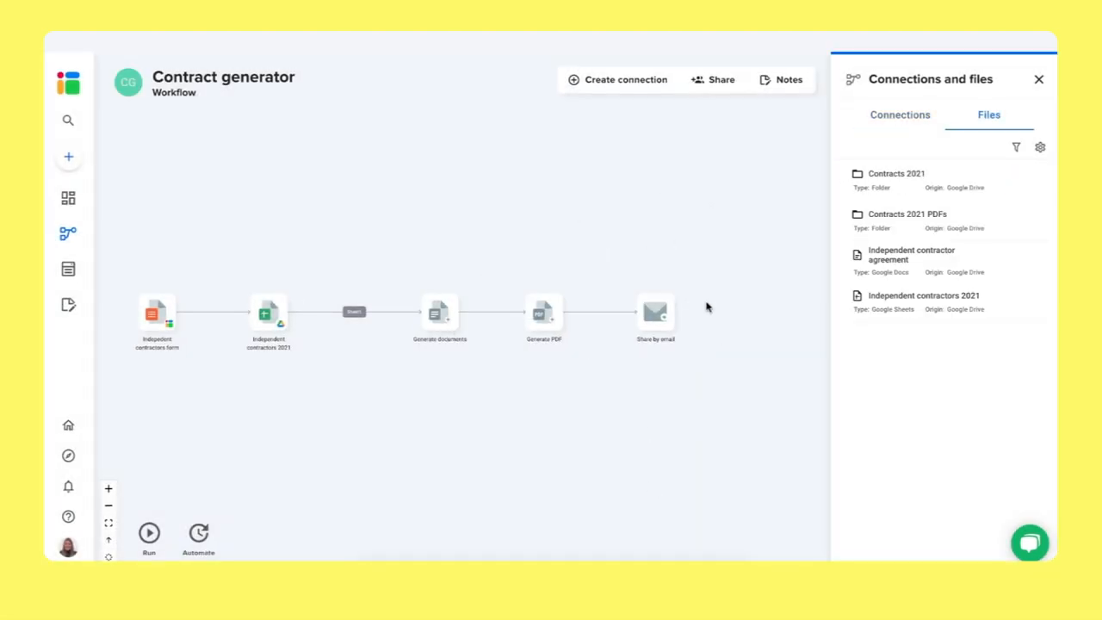
pyautogui.moveTo(706, 288)
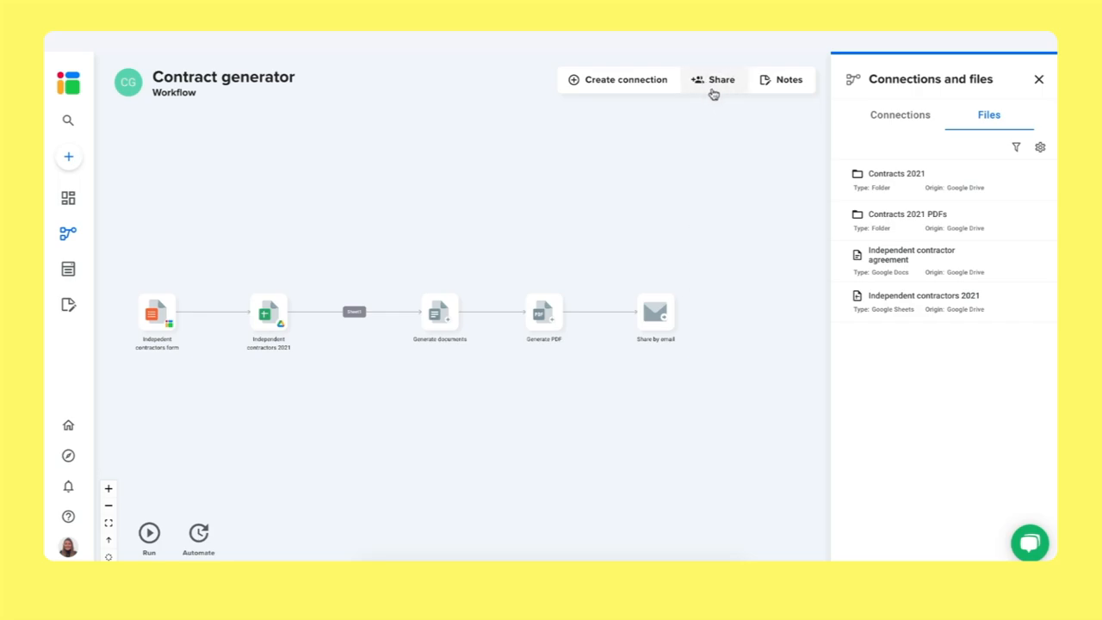
pyautogui.click(721, 79)
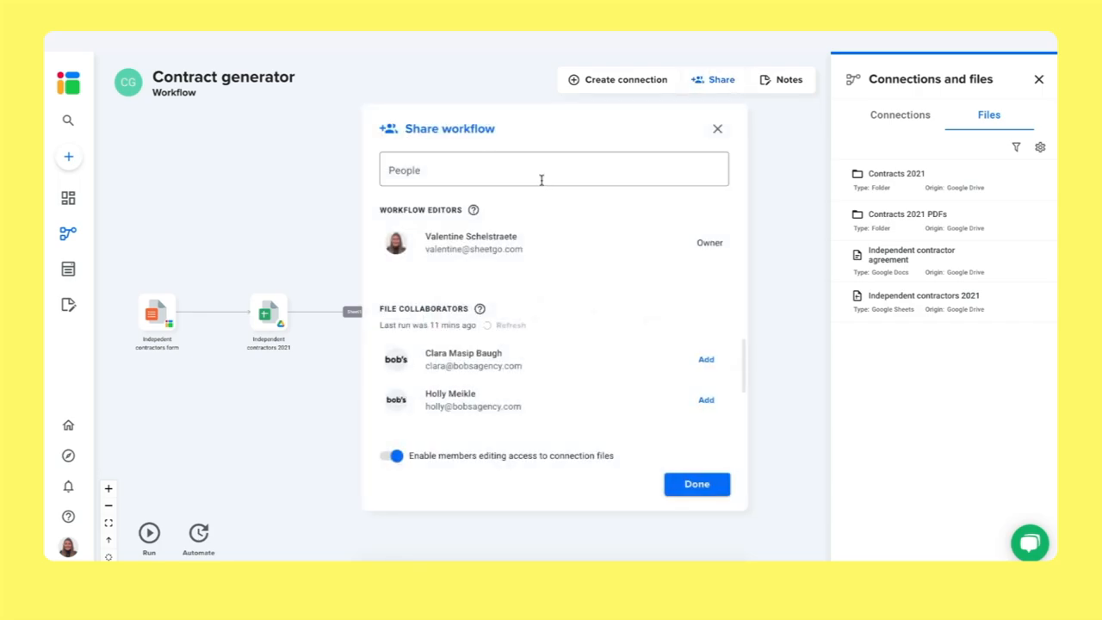
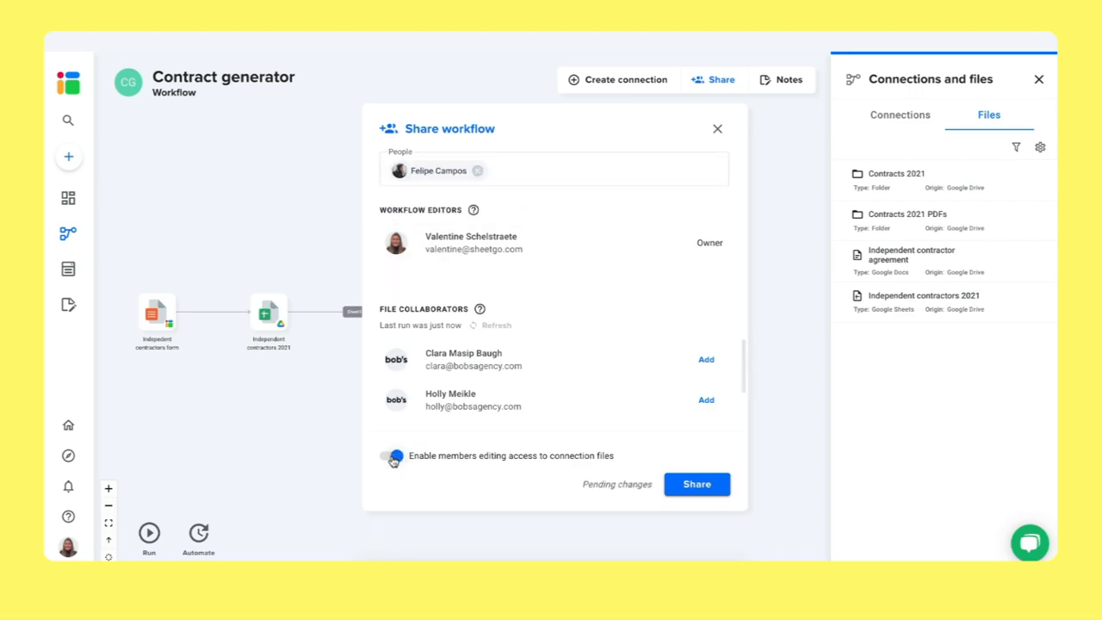
pyautogui.click(386, 455)
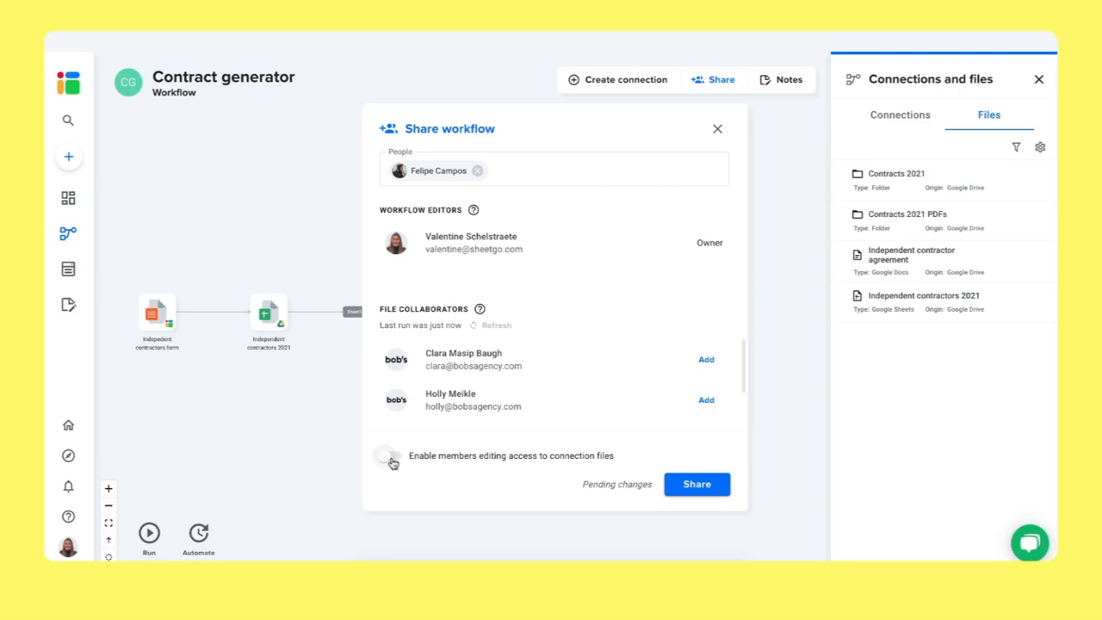
pyautogui.click(390, 454)
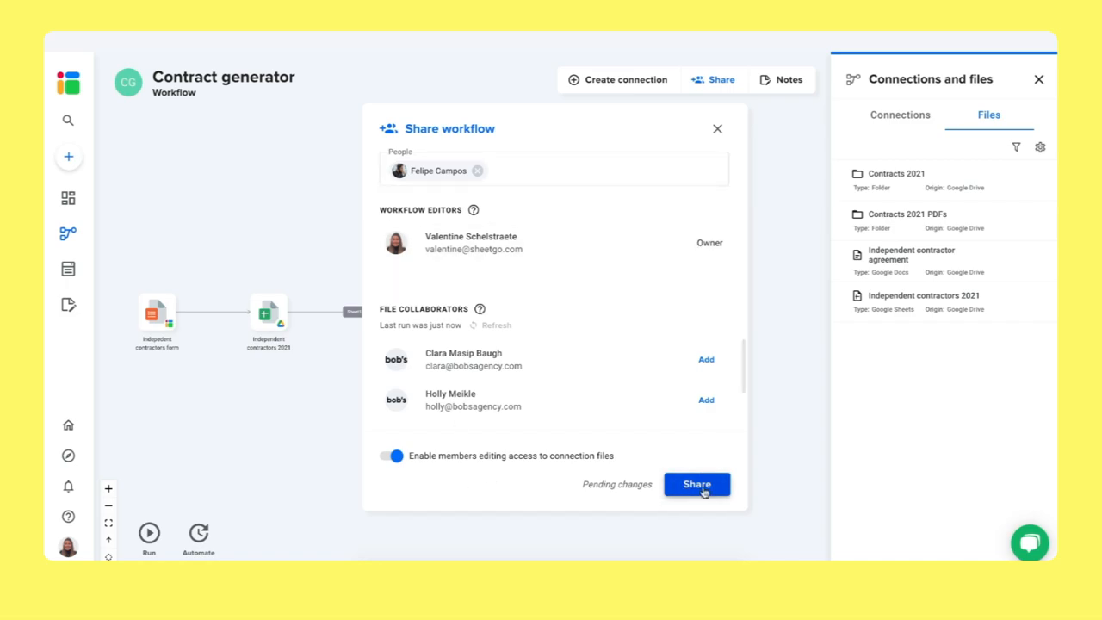
pyautogui.click(696, 484)
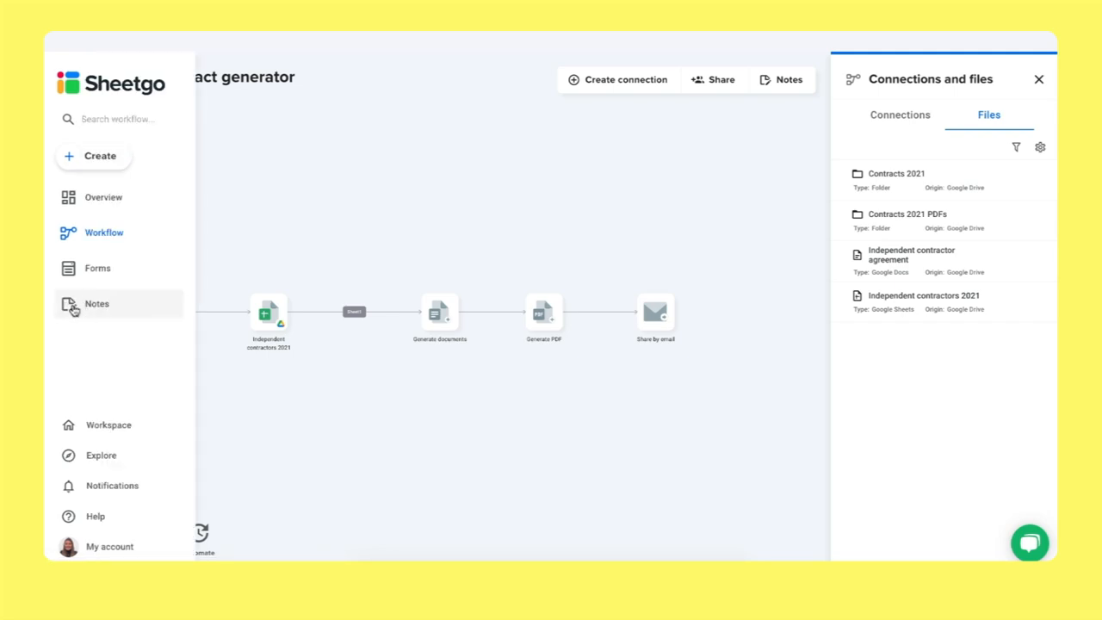
pyautogui.click(97, 303)
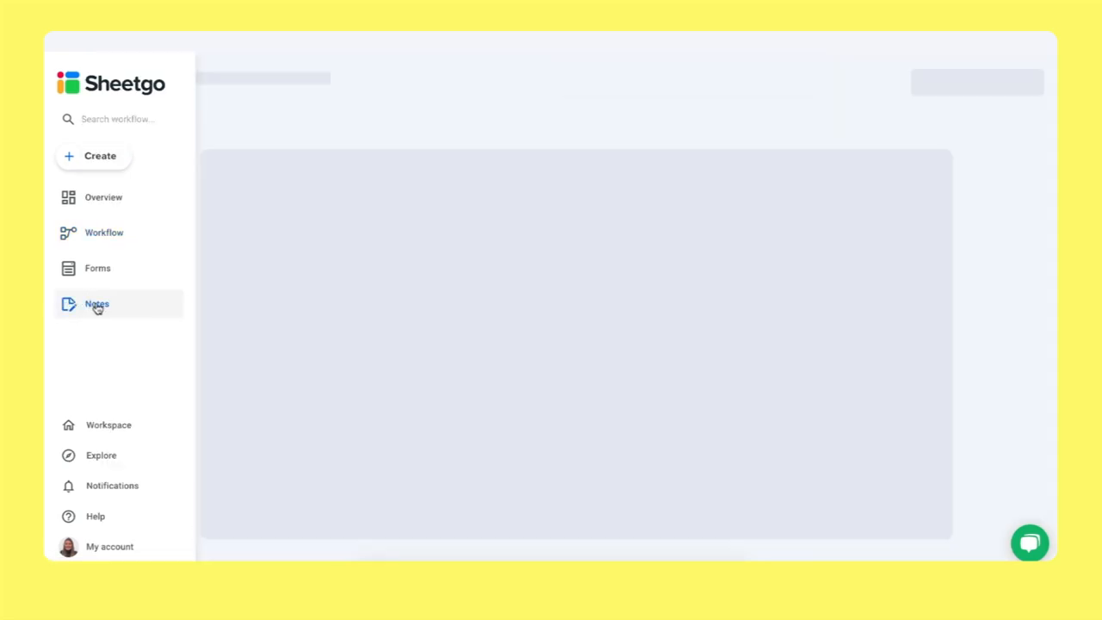
pyautogui.click(97, 304)
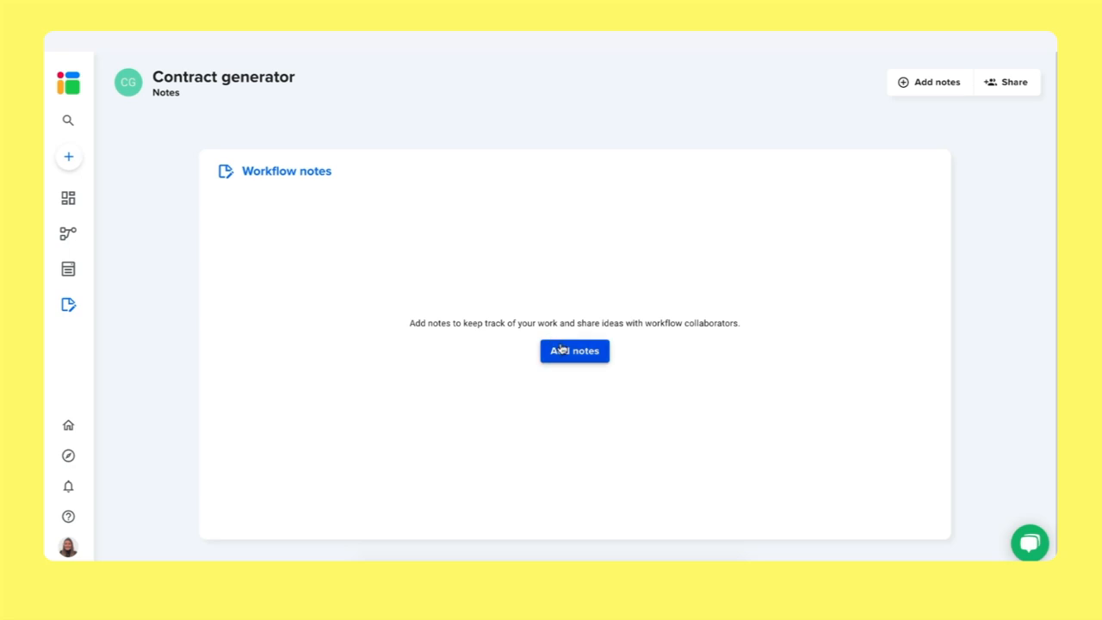